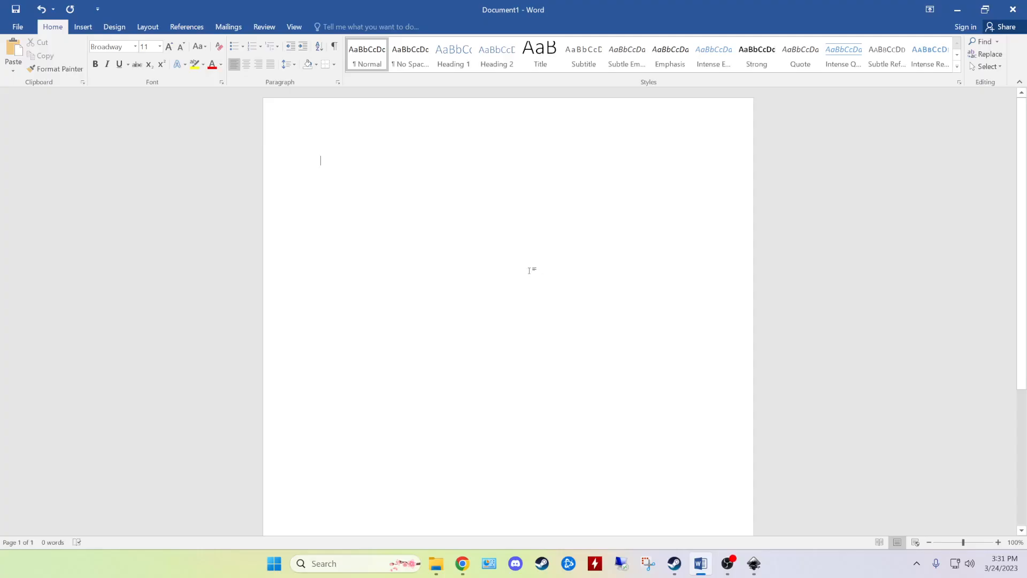
pyautogui.moveTo(463, 236)
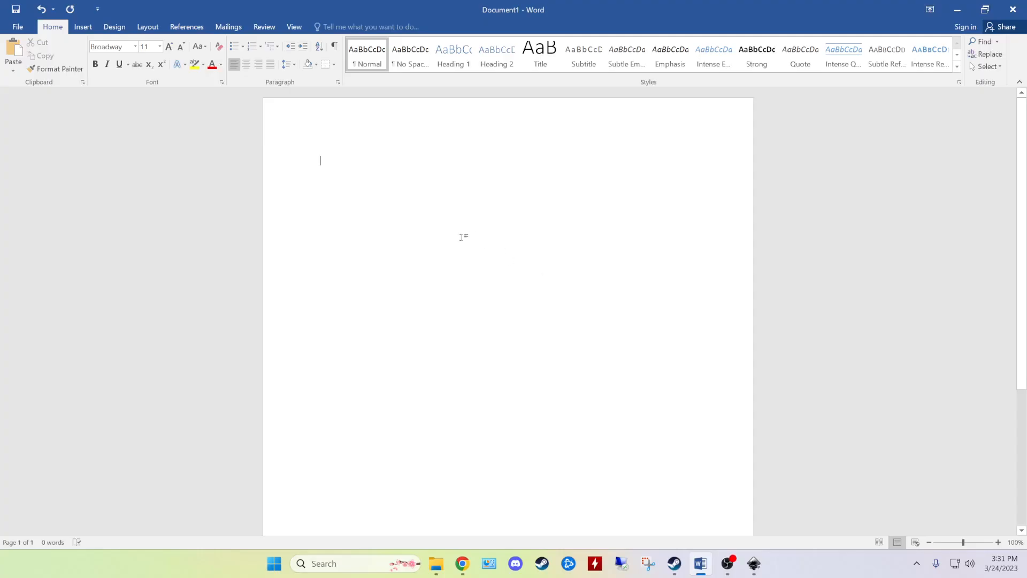
pyautogui.moveTo(457, 223)
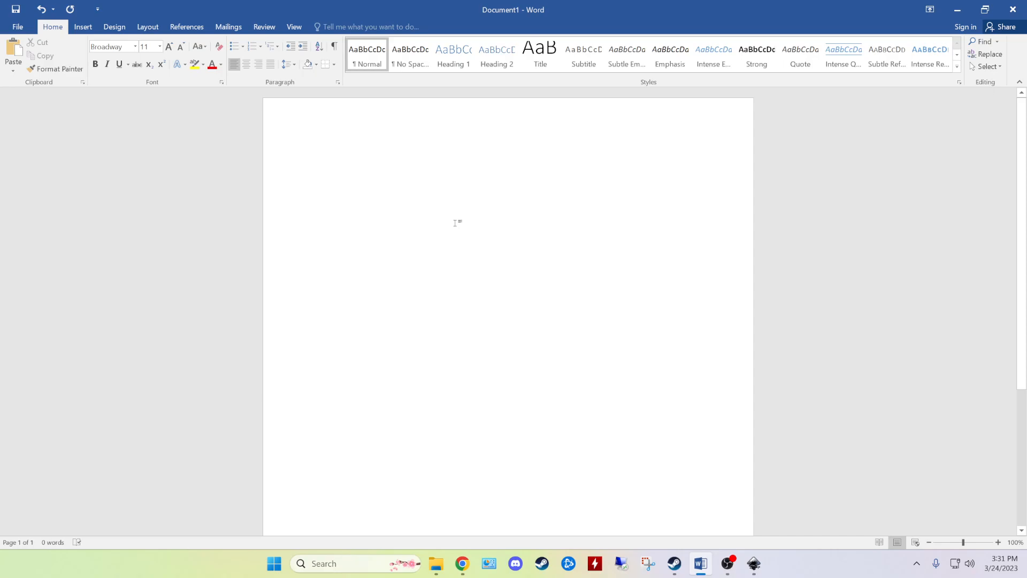
# - Set the font size to 72 points and enter the word TEST on the page
pyautogui.click(320, 160)
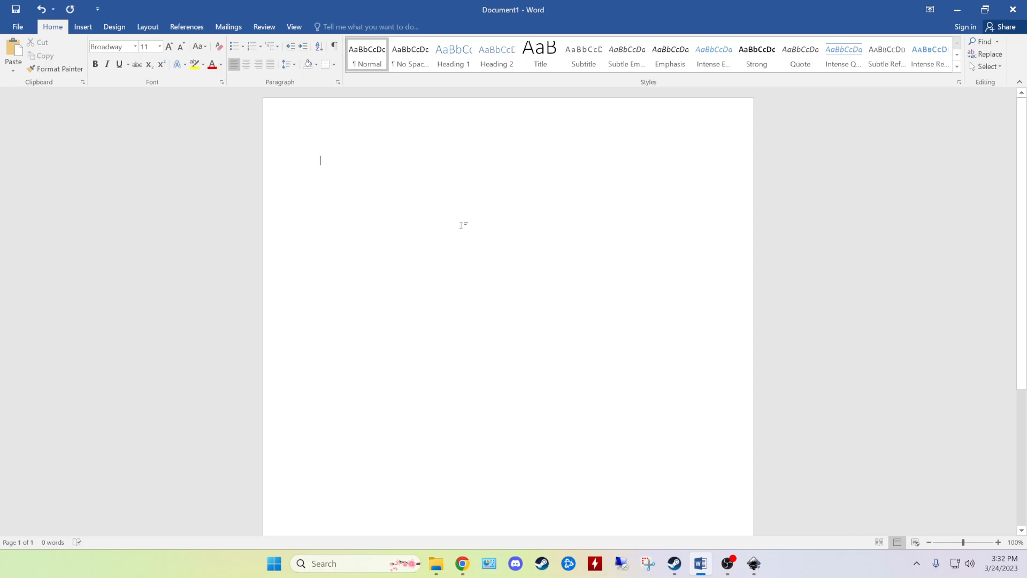
pyautogui.moveTo(414, 209)
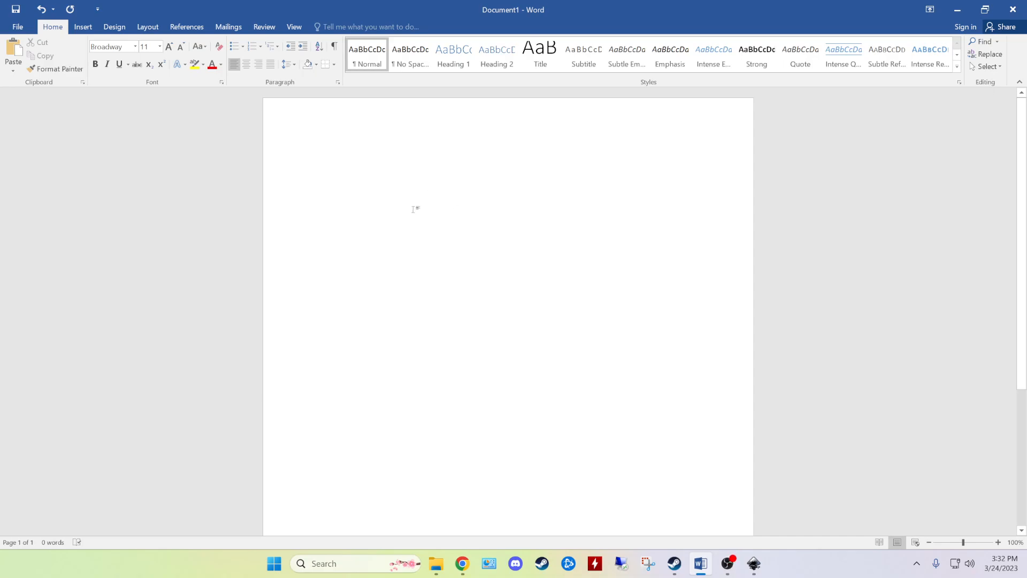
pyautogui.click(320, 160)
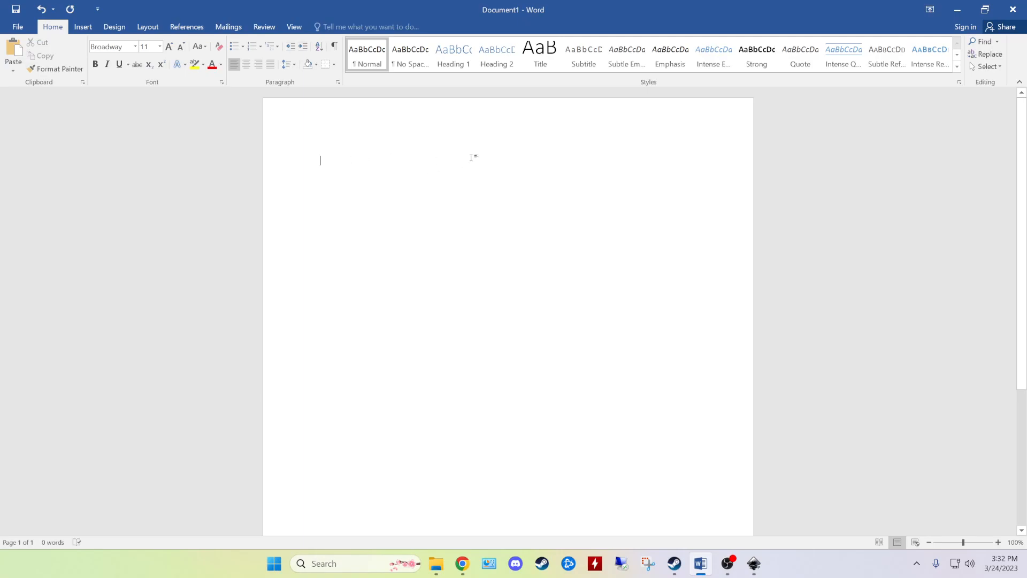
pyautogui.moveTo(345, 176)
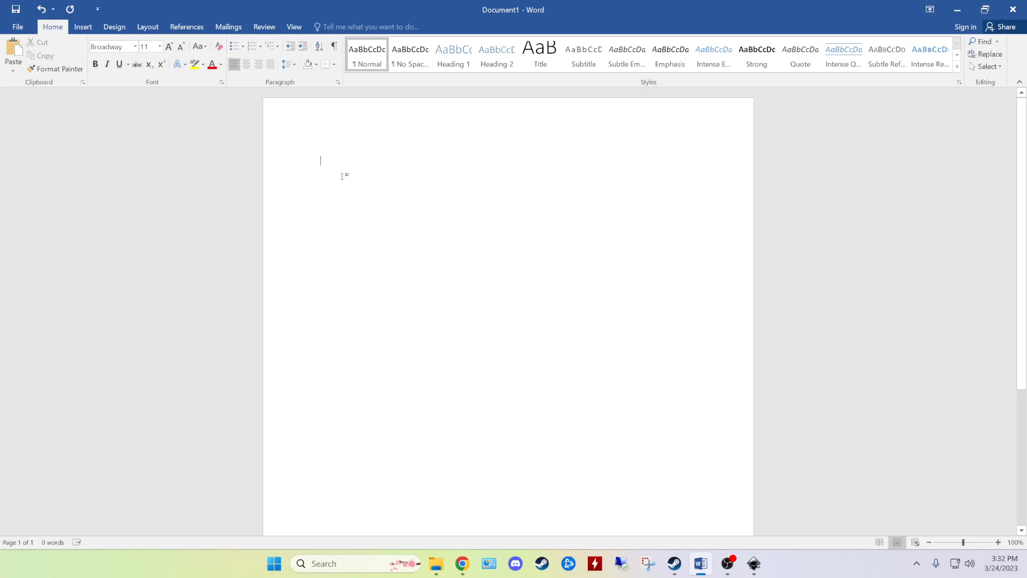
pyautogui.moveTo(466, 182)
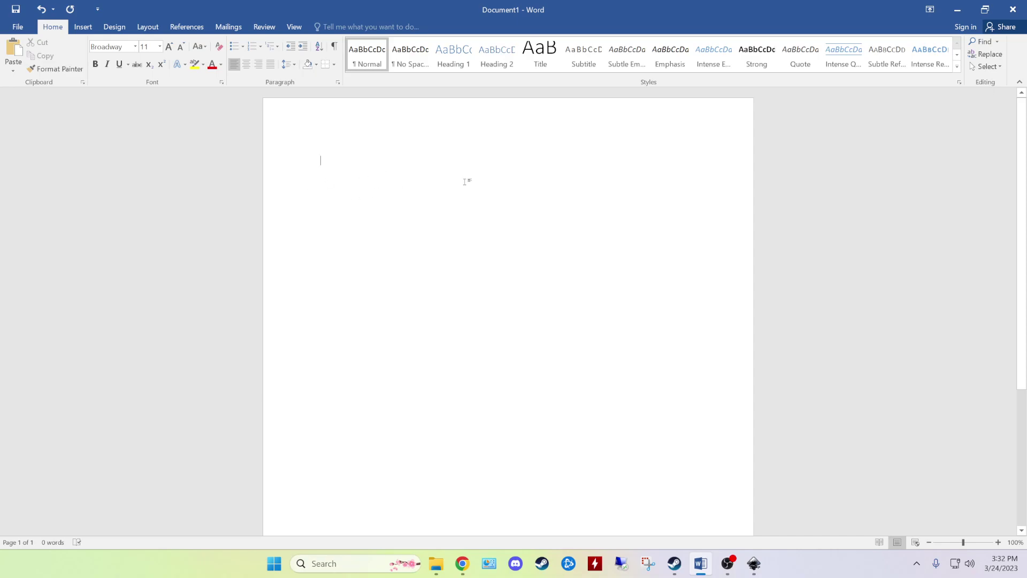
pyautogui.moveTo(504, 158)
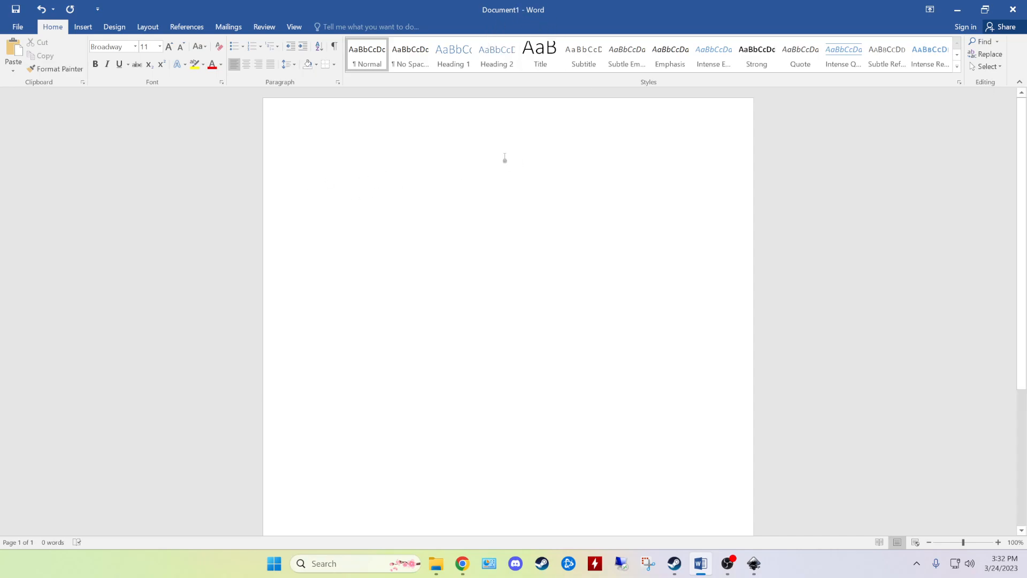
pyautogui.moveTo(359, 159)
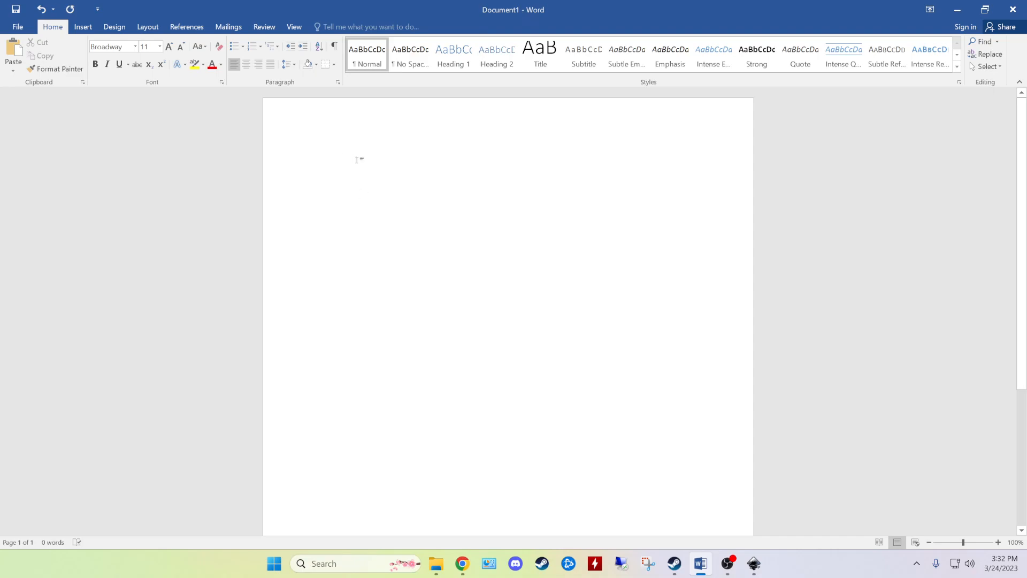
pyautogui.moveTo(364, 195)
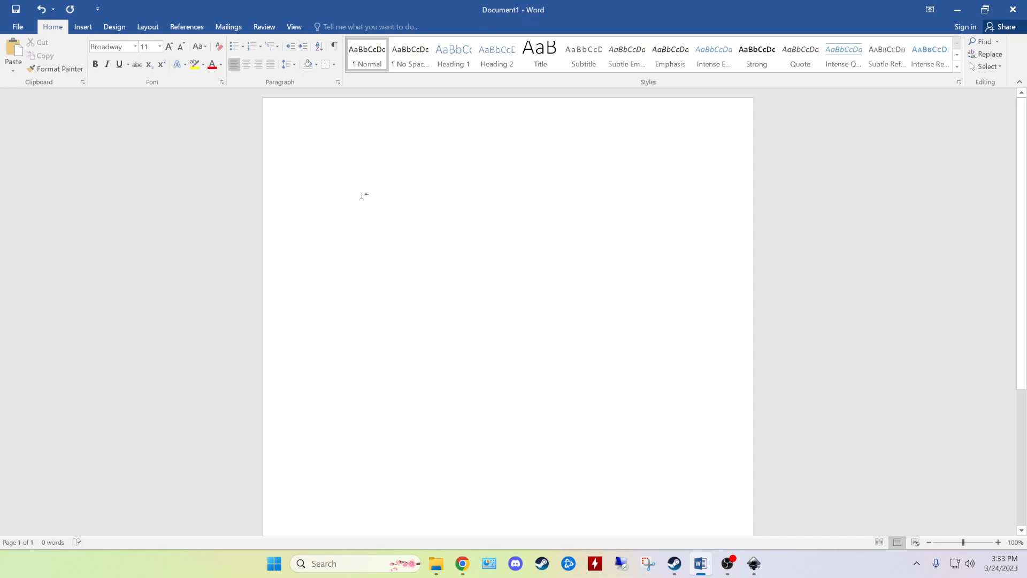
pyautogui.click(320, 160)
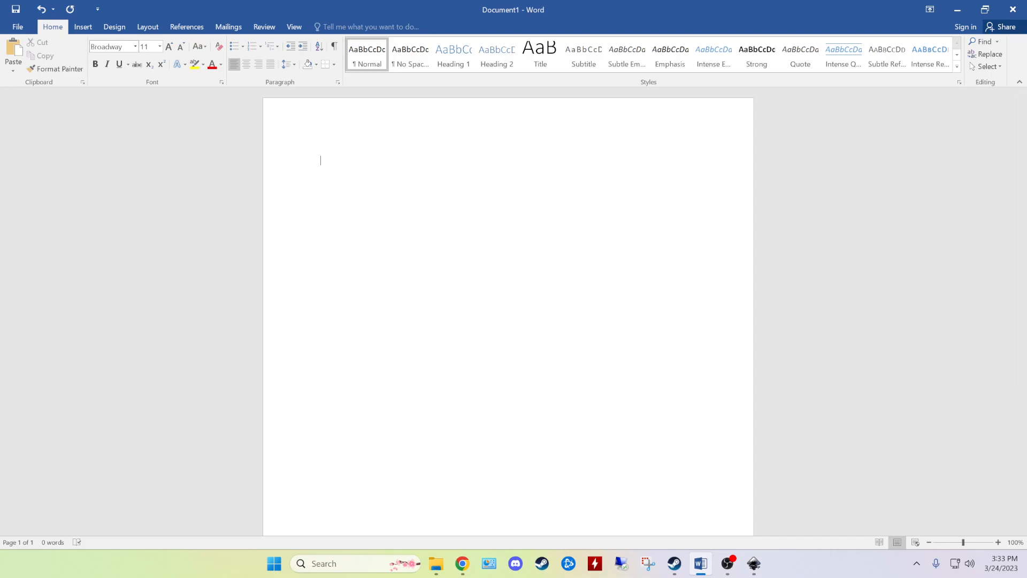
pyautogui.click(158, 46)
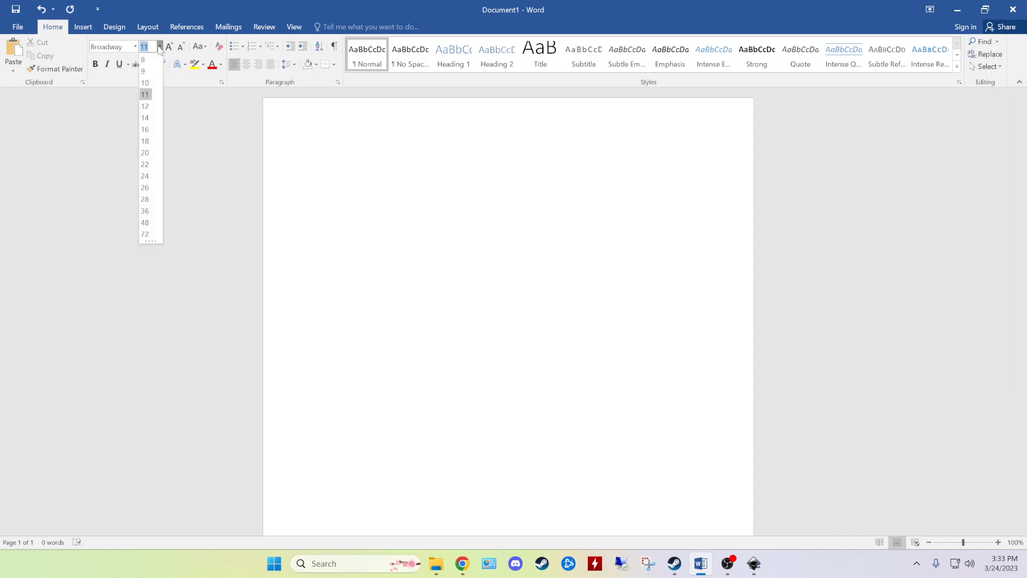
pyautogui.moveTo(144, 176)
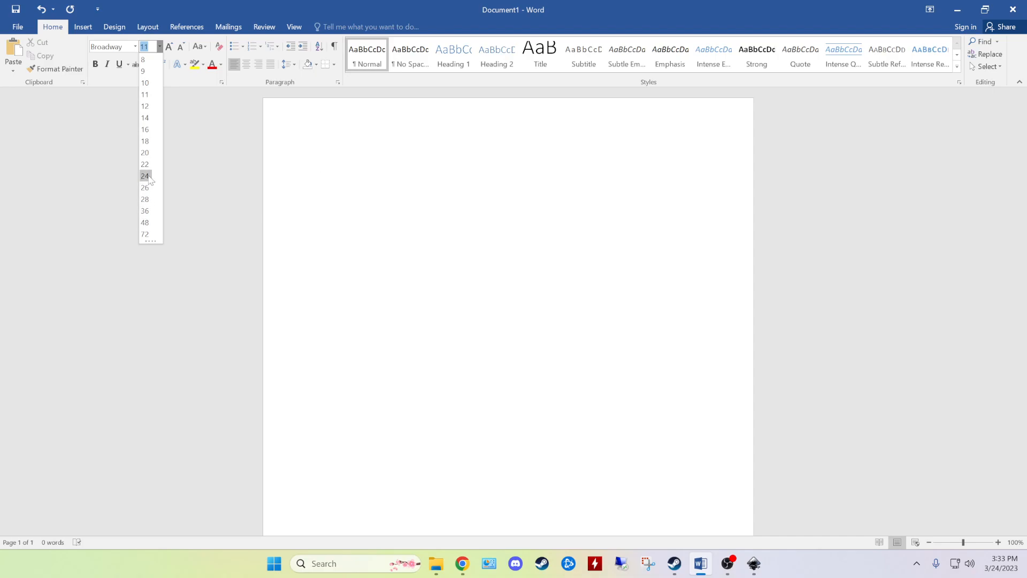
pyautogui.moveTo(145, 234)
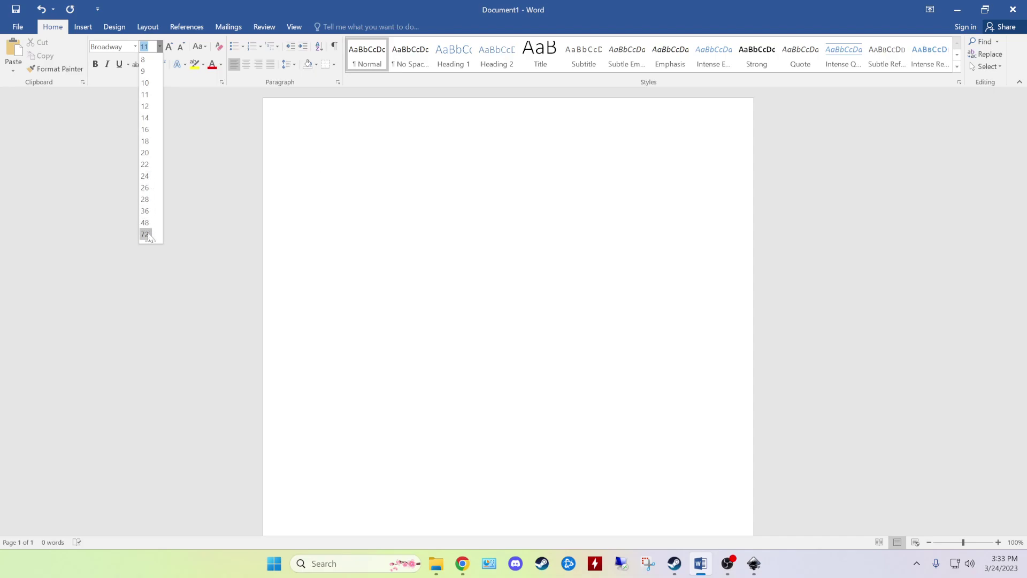
pyautogui.click(145, 235)
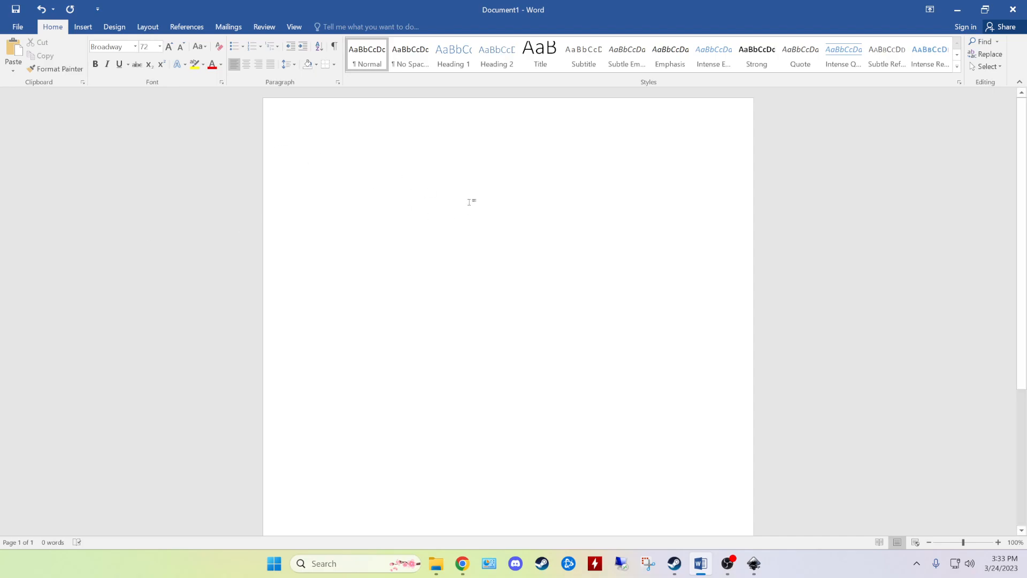
pyautogui.write('TEST')
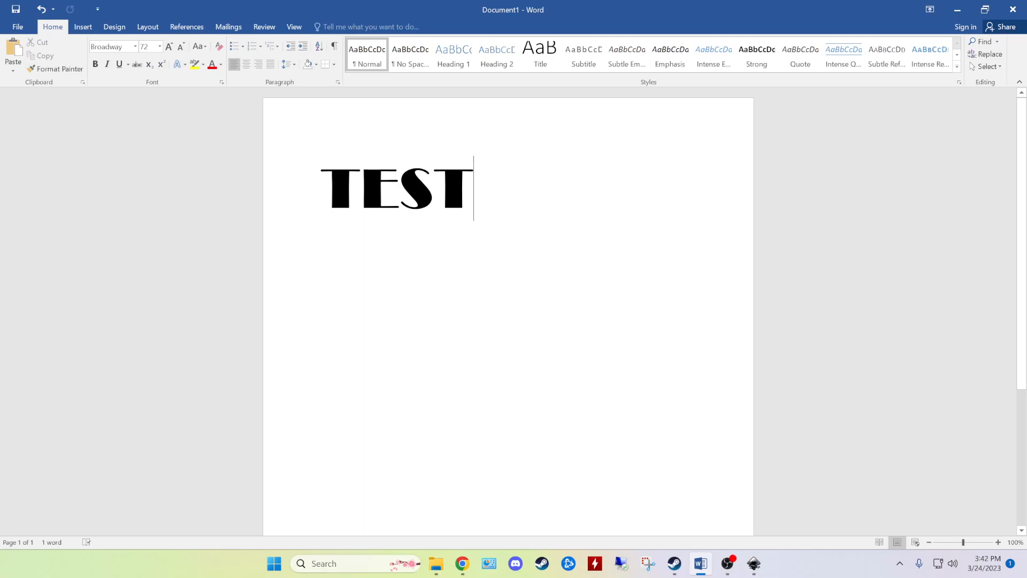
pyautogui.click(648, 564)
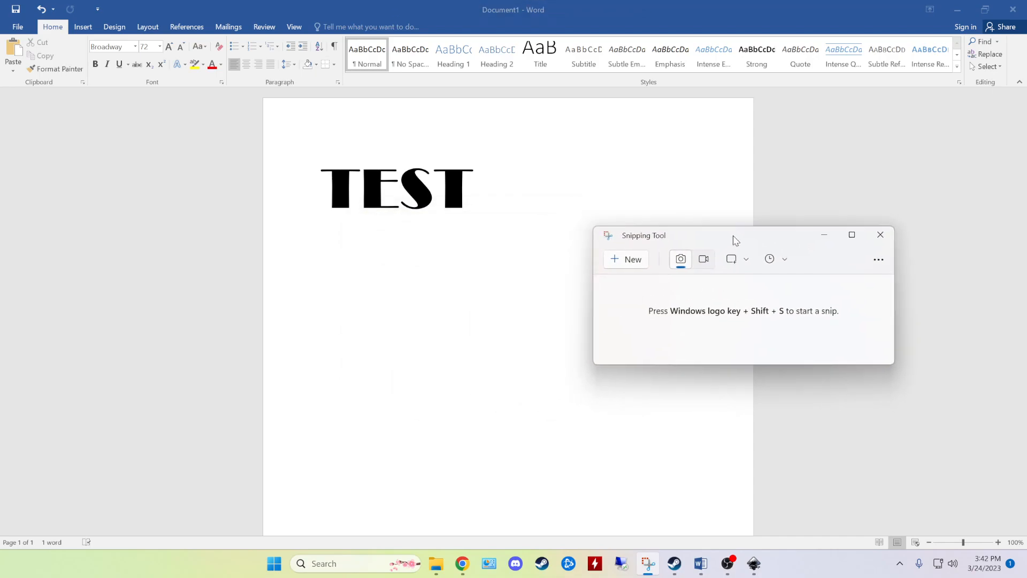
pyautogui.moveTo(491, 191)
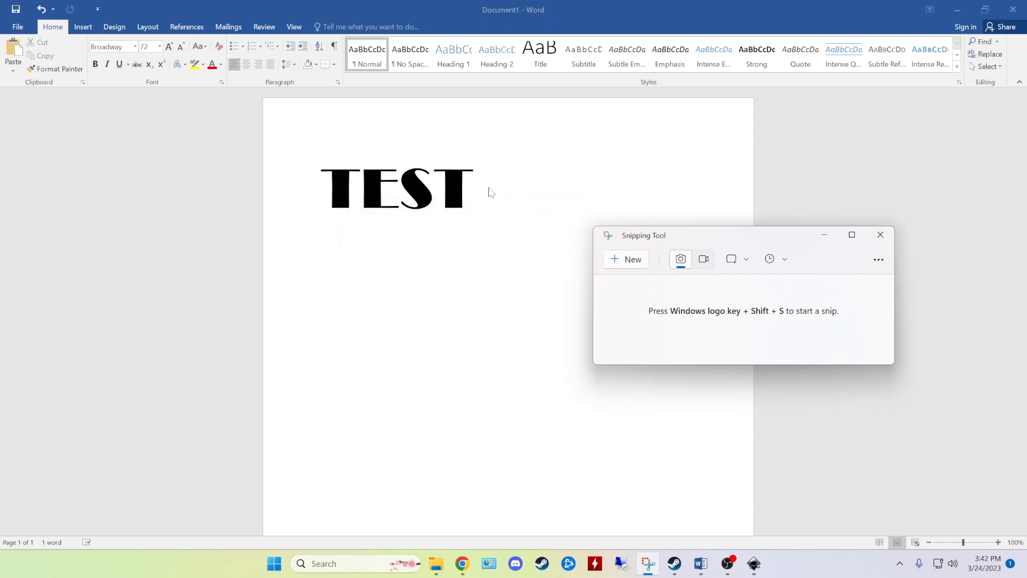
pyautogui.moveTo(648, 564)
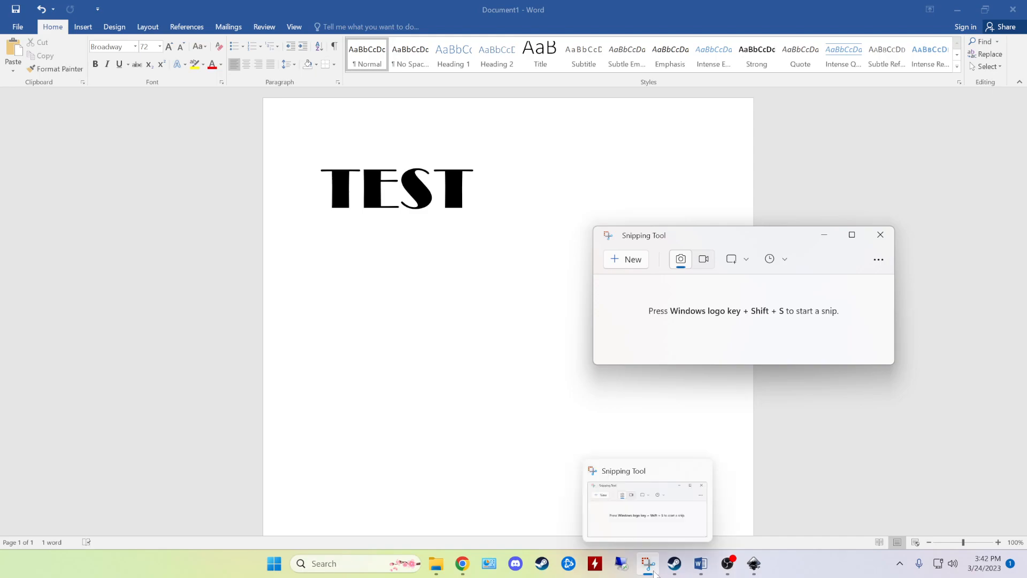
pyautogui.moveTo(435, 422)
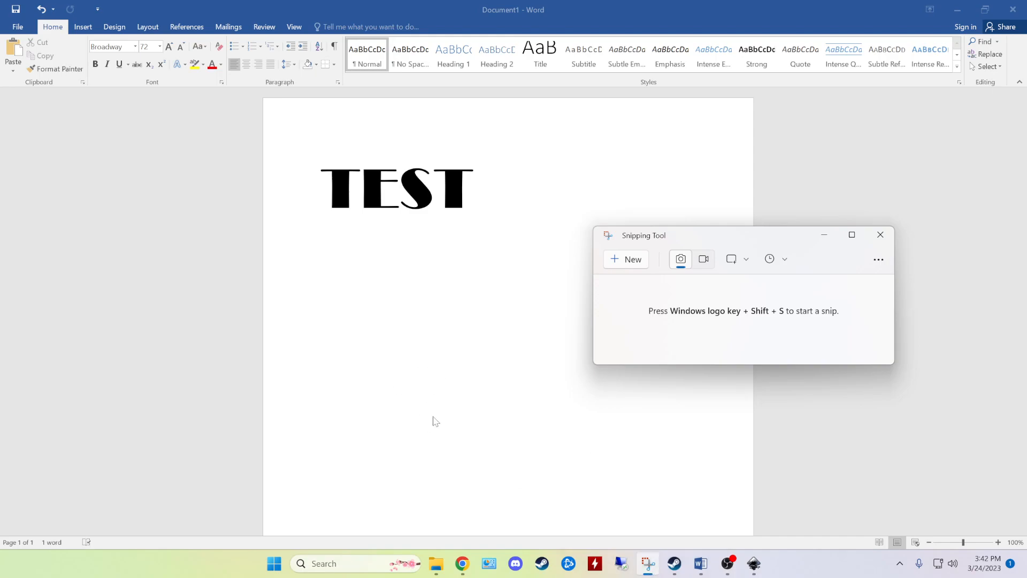
pyautogui.click(274, 564)
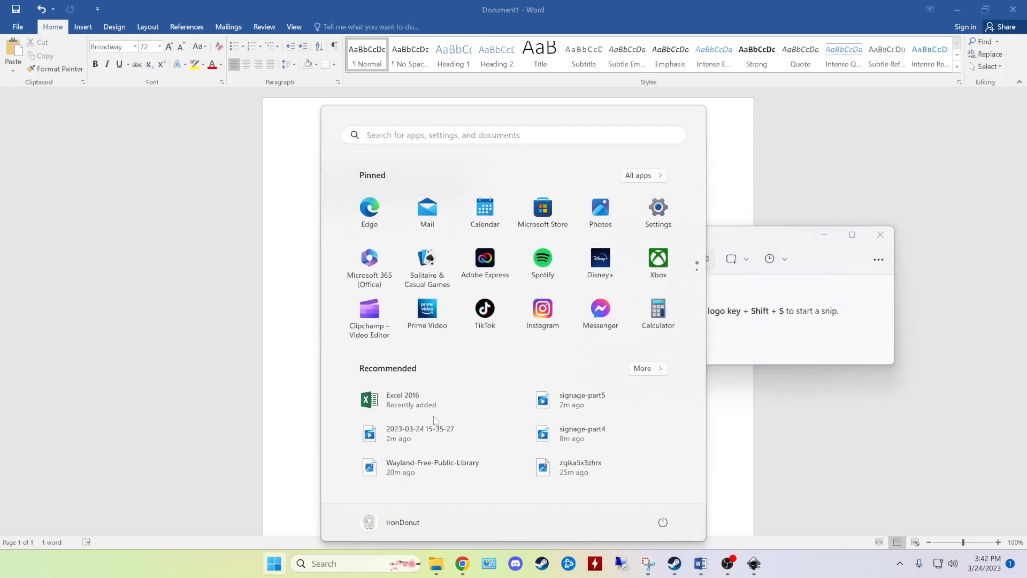
pyautogui.write('snipping Tool')
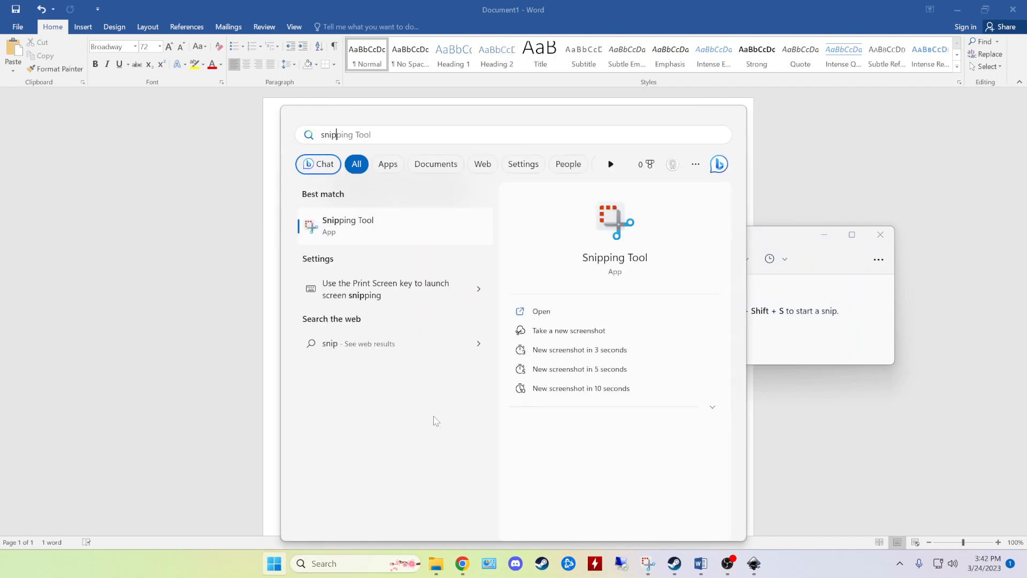
pyautogui.moveTo(274, 263)
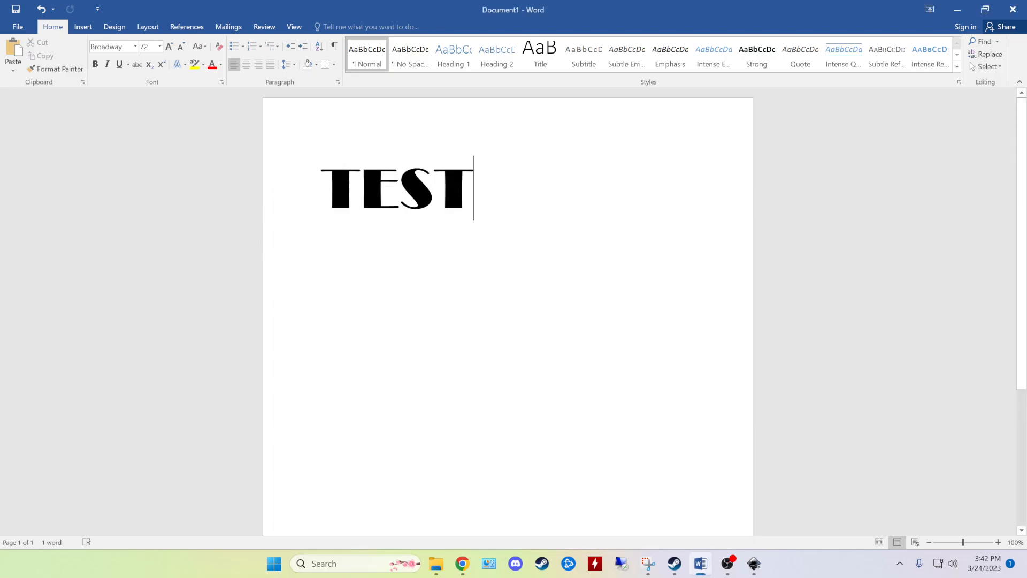
pyautogui.click(648, 564)
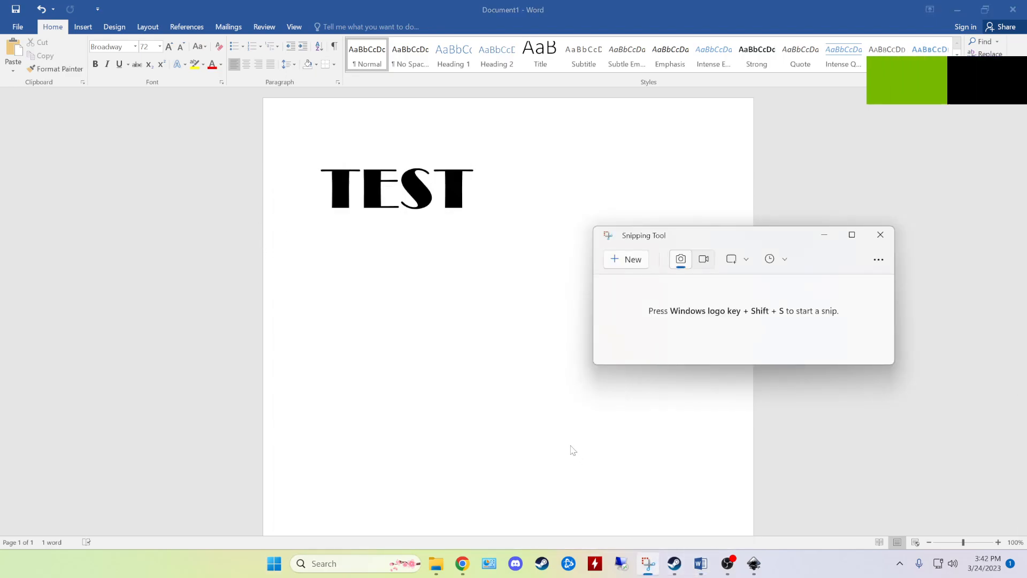
pyautogui.click(881, 235)
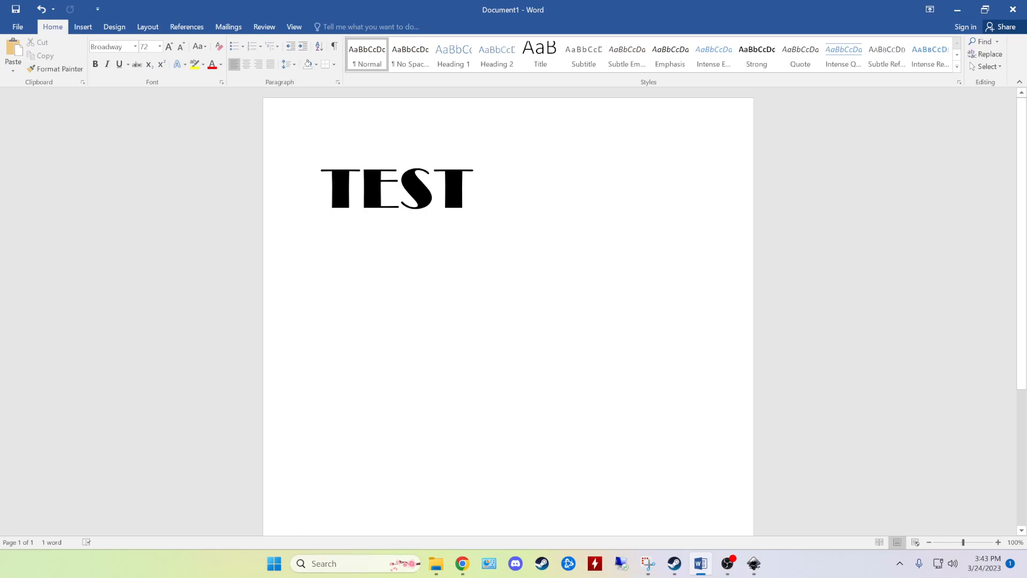
pyautogui.moveTo(648, 564)
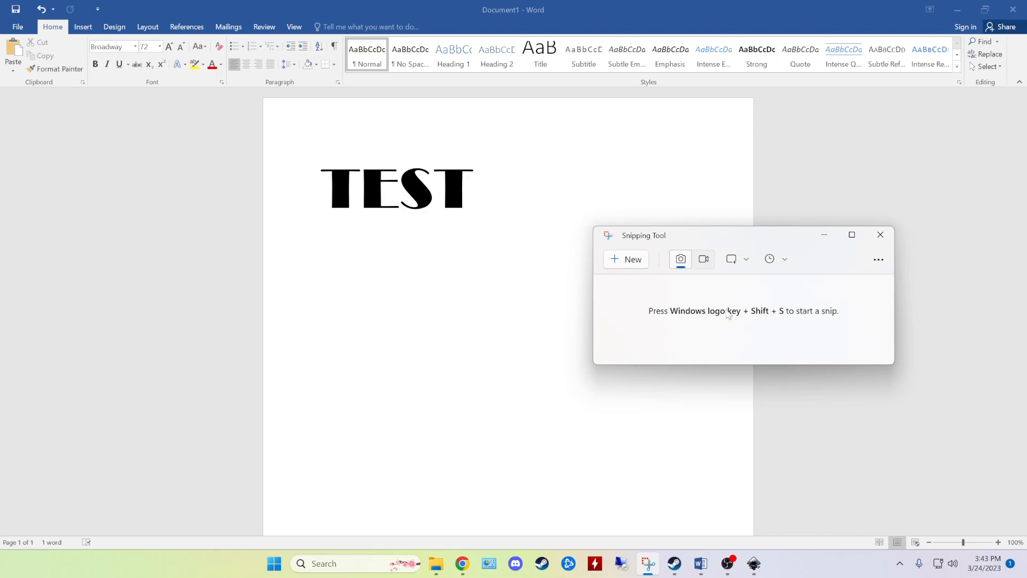
pyautogui.moveTo(729, 334)
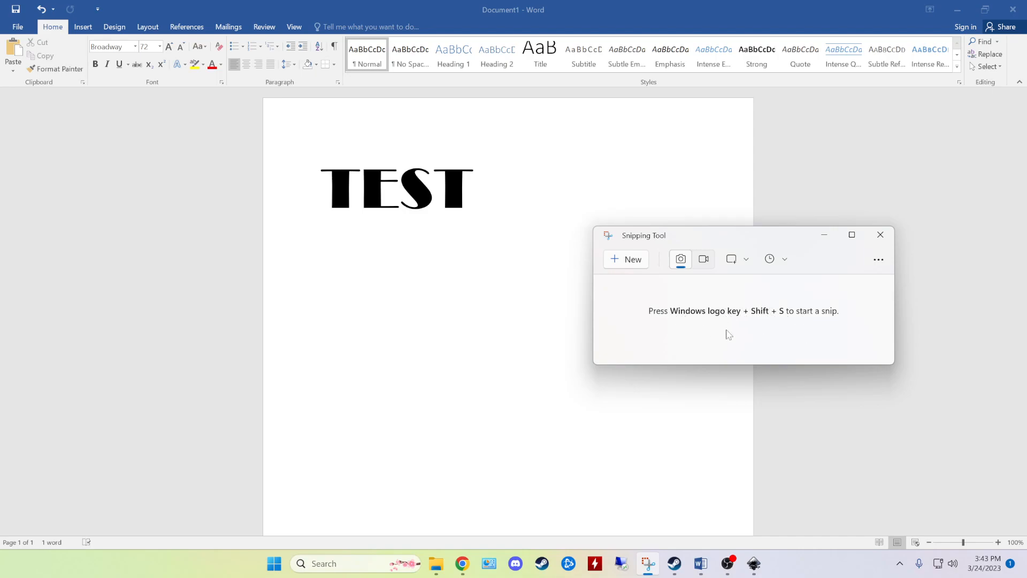
pyautogui.moveTo(762, 319)
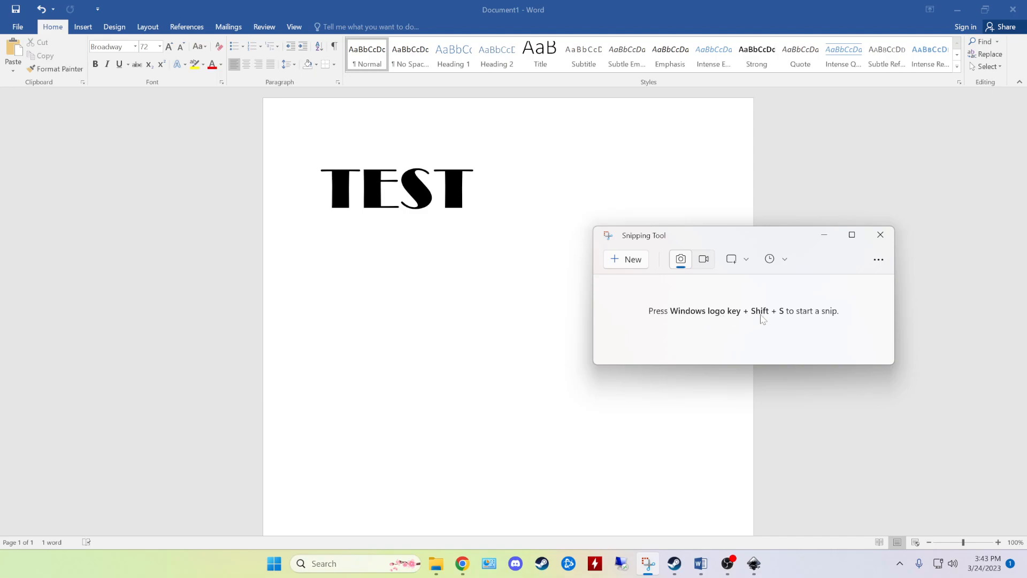
pyautogui.moveTo(800, 290)
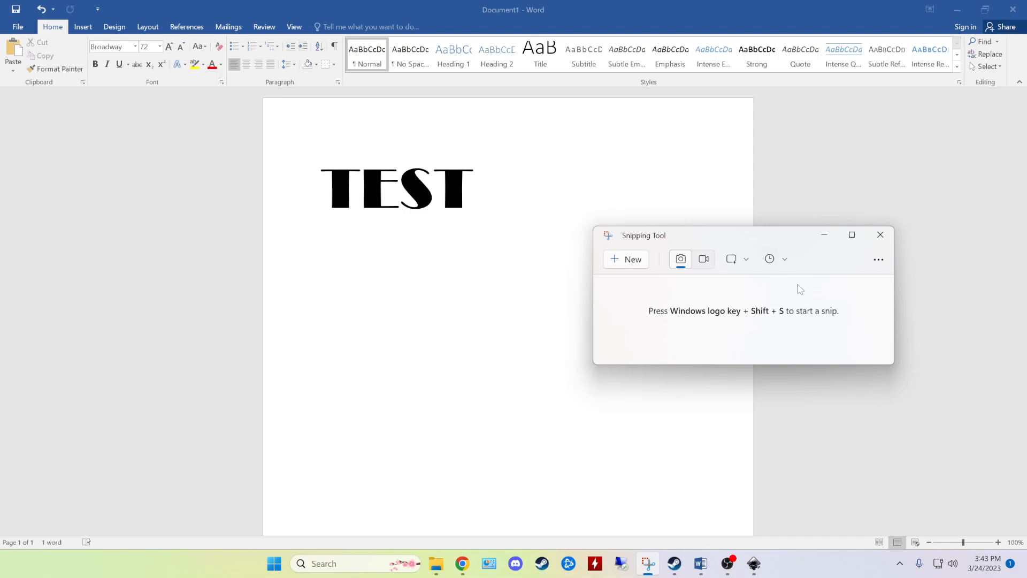
pyautogui.moveTo(637, 247)
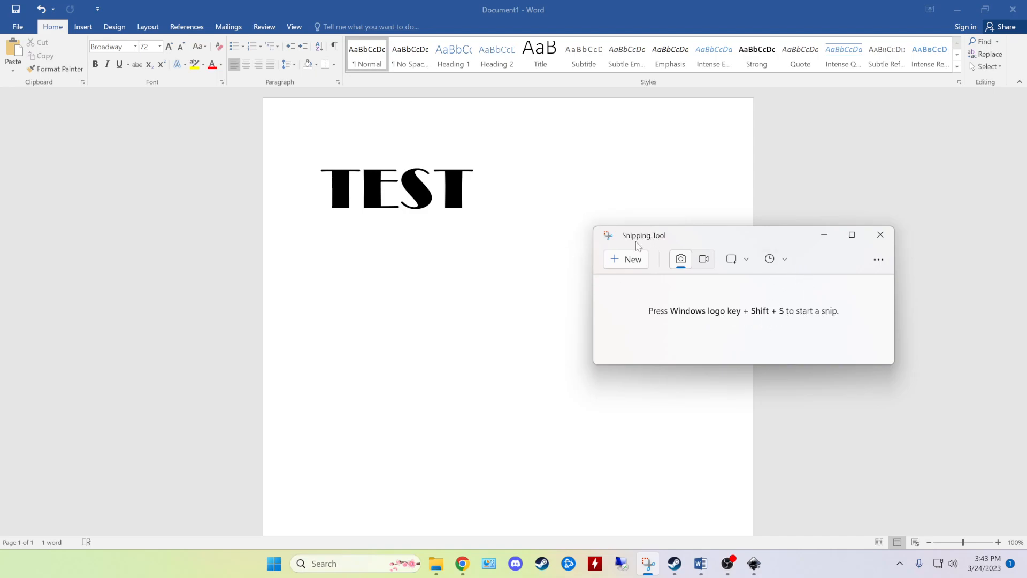
pyautogui.click(626, 259)
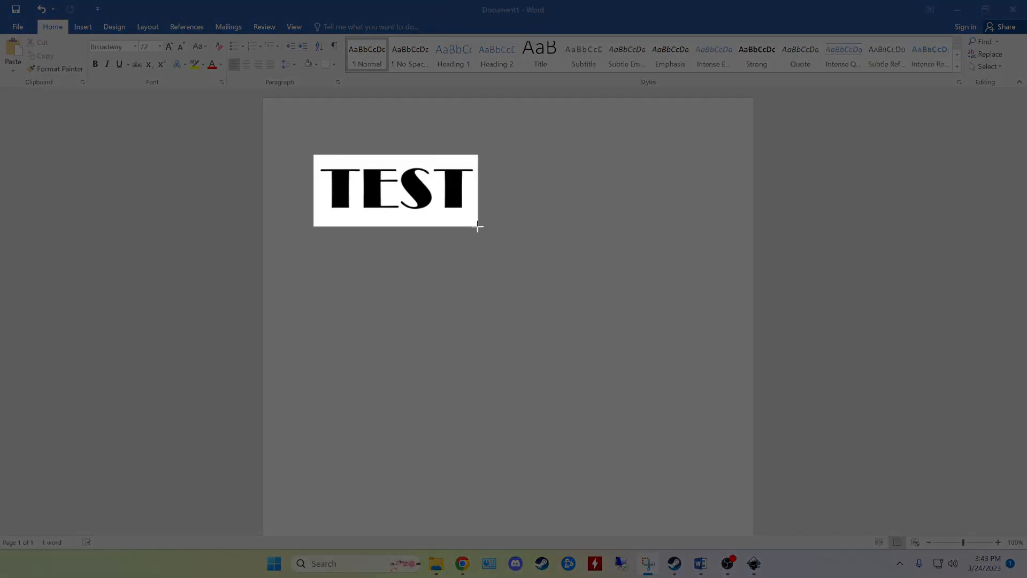
pyautogui.click(630, 334)
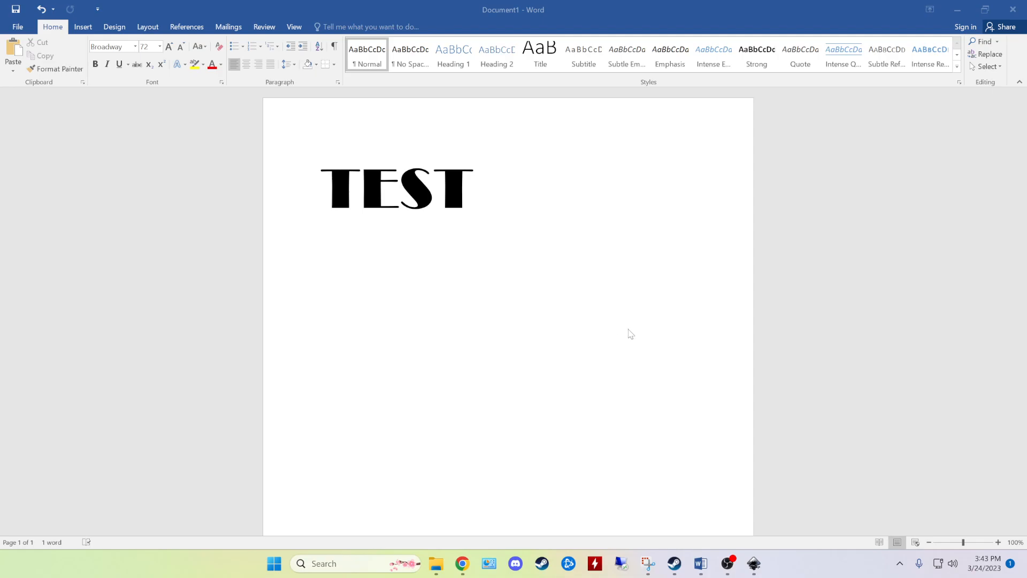
pyautogui.moveTo(564, 455)
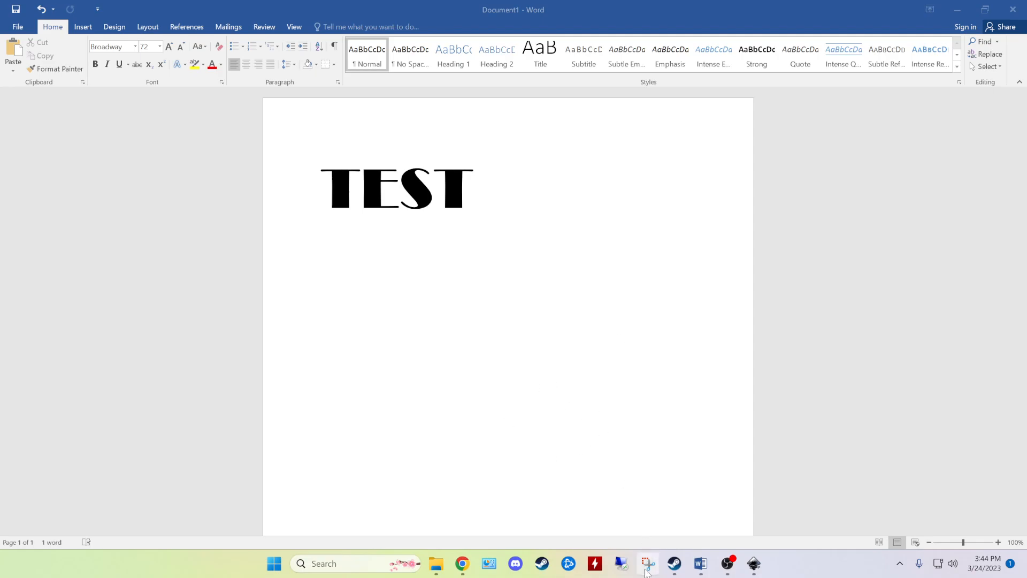
pyautogui.moveTo(591, 293)
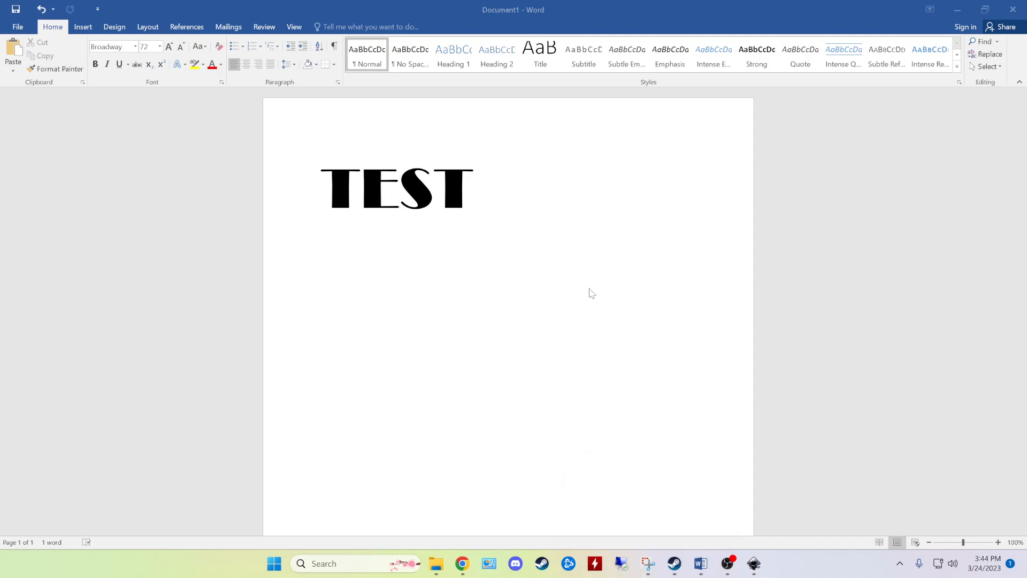
pyautogui.moveTo(594, 428)
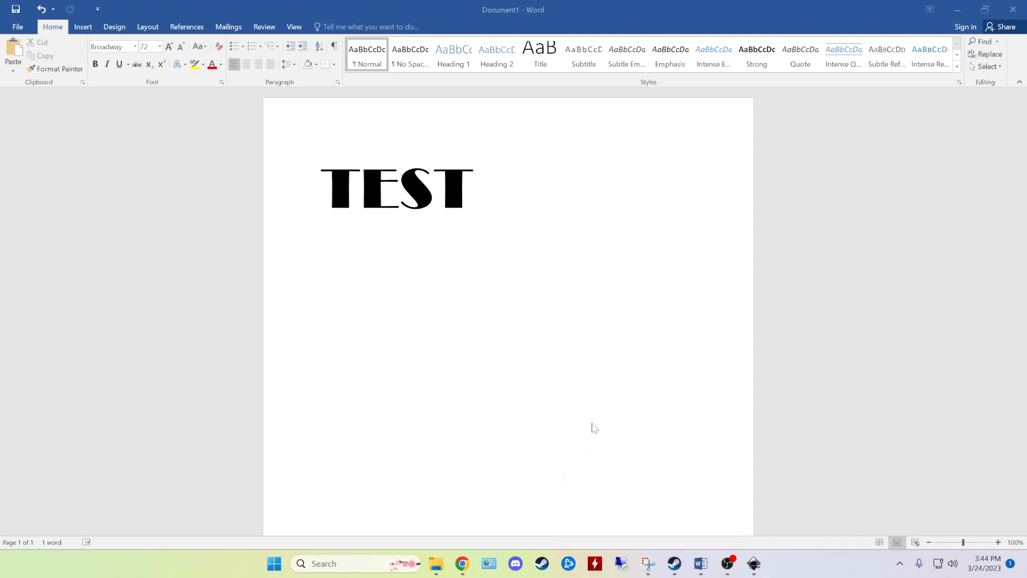
pyautogui.moveTo(646, 565)
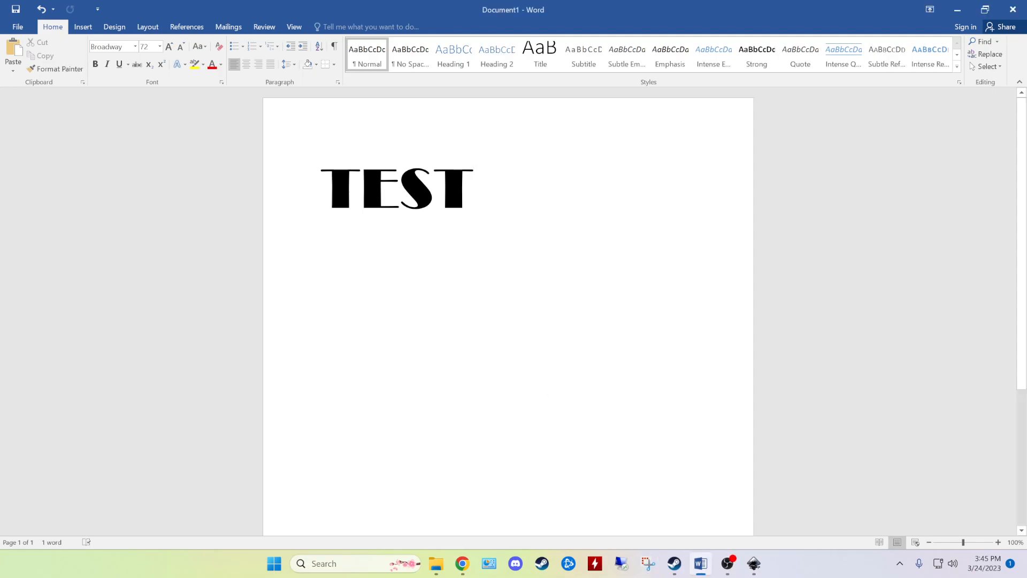
# - Launch the screen capture utility and select the whole word TEST in Word
pyautogui.click(648, 564)
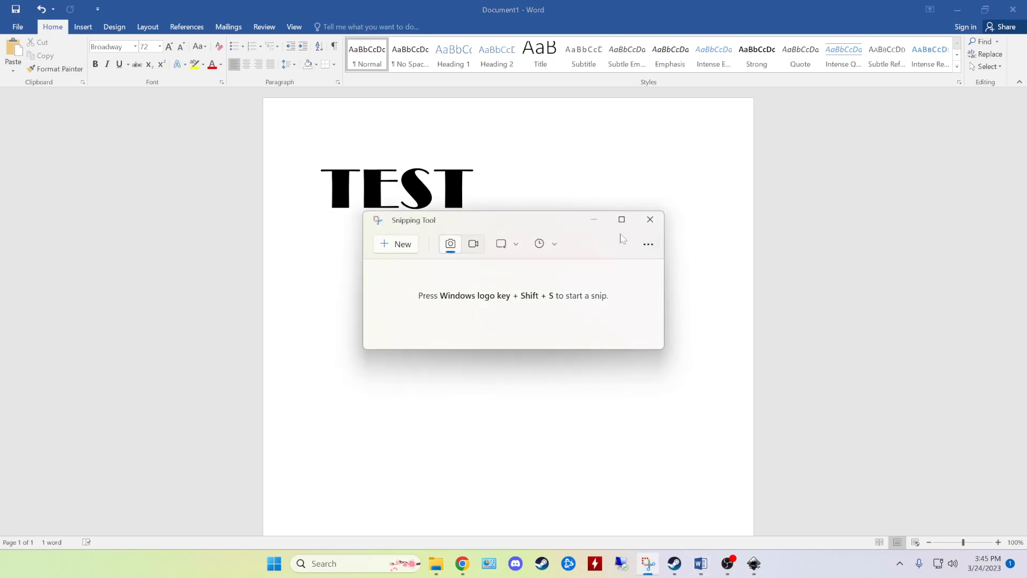
pyautogui.click(650, 219)
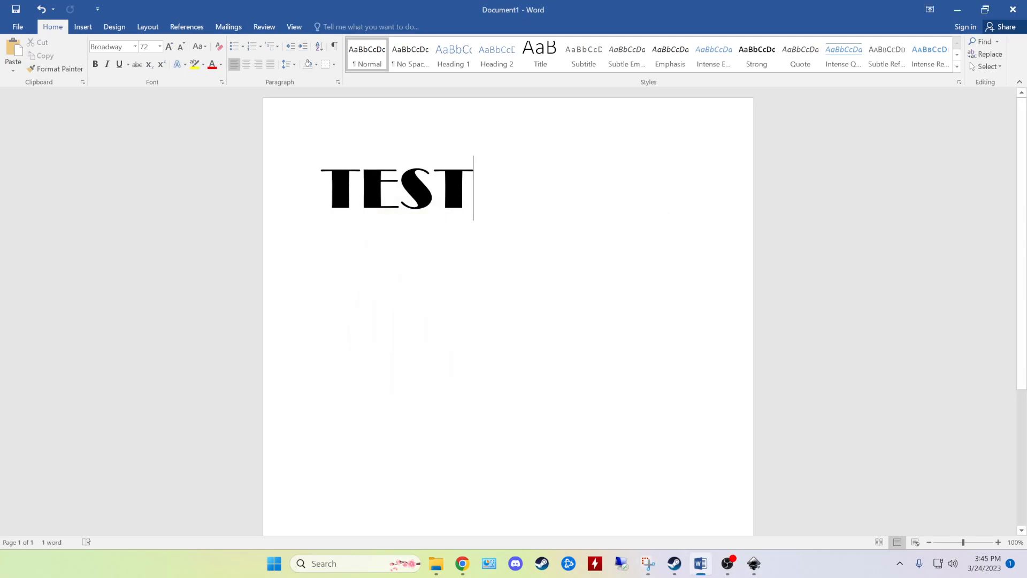
pyautogui.tripleClick(396, 188)
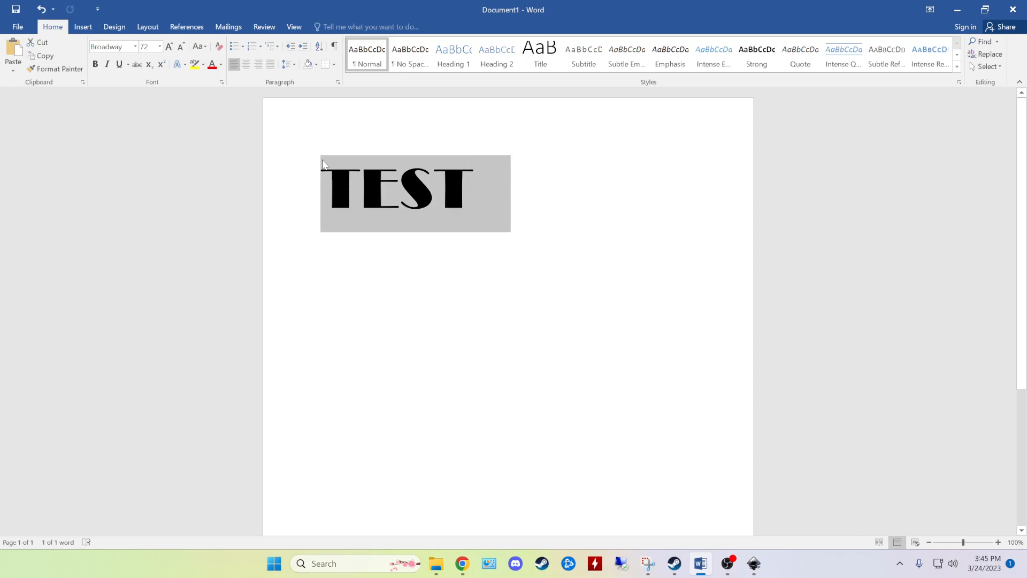
pyautogui.moveTo(498, 206)
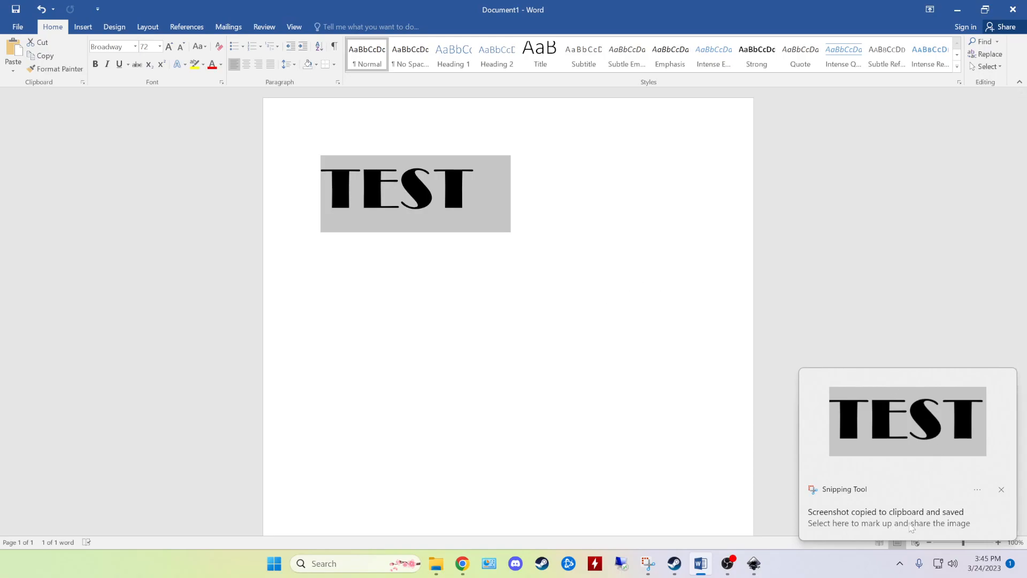
pyautogui.moveTo(909, 465)
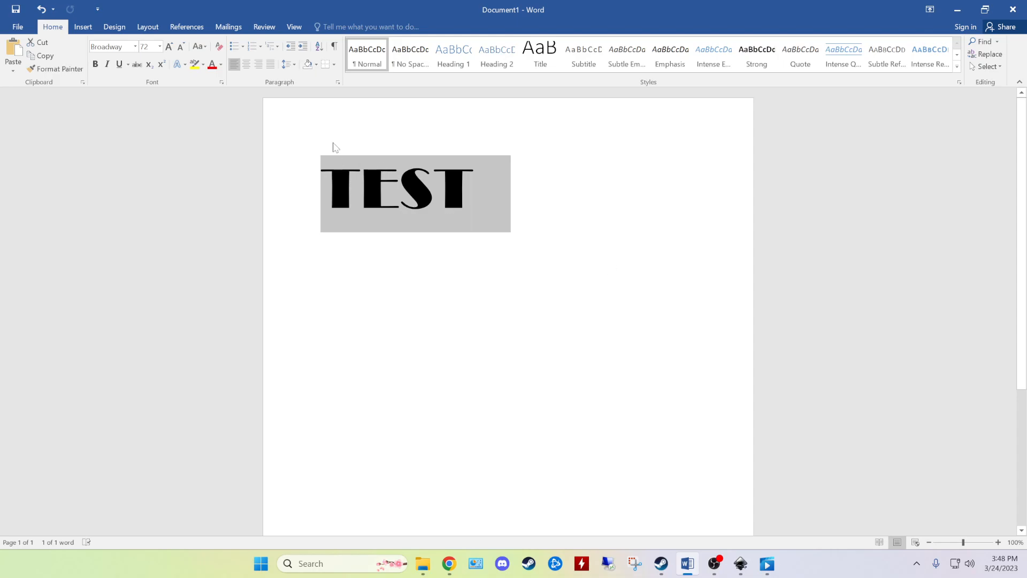
pyautogui.moveTo(509, 204)
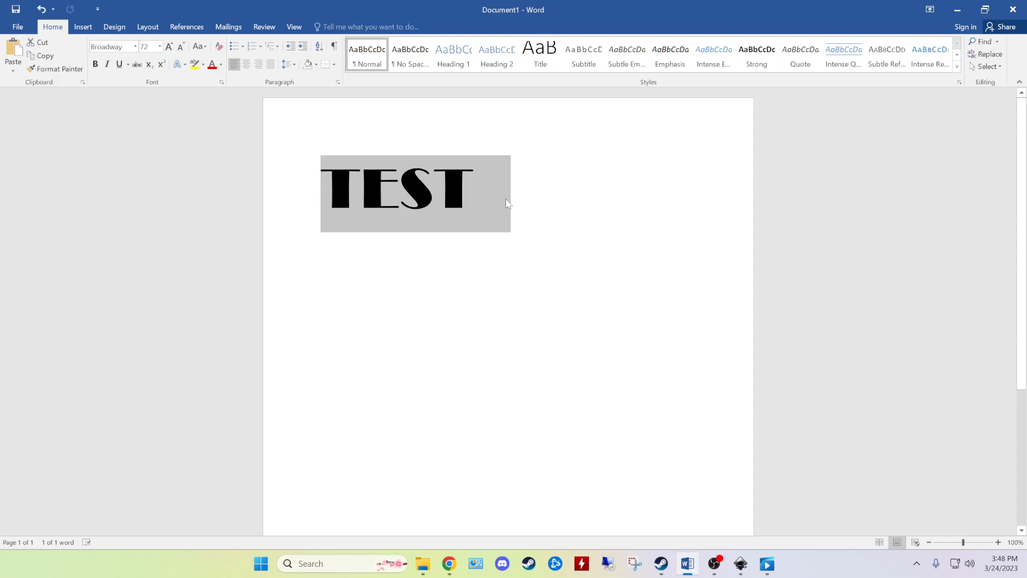
pyautogui.moveTo(502, 185)
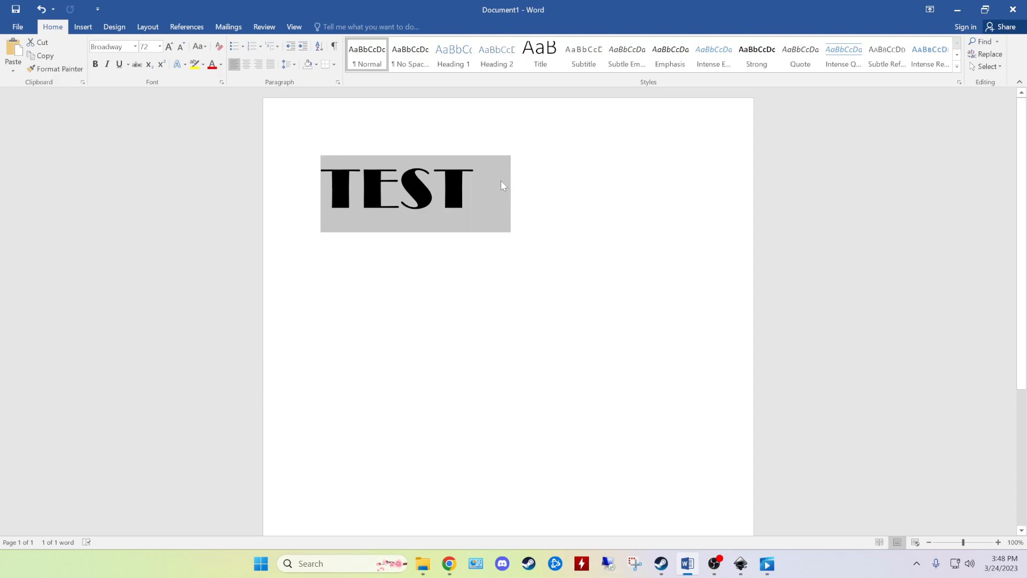
pyautogui.moveTo(317, 223)
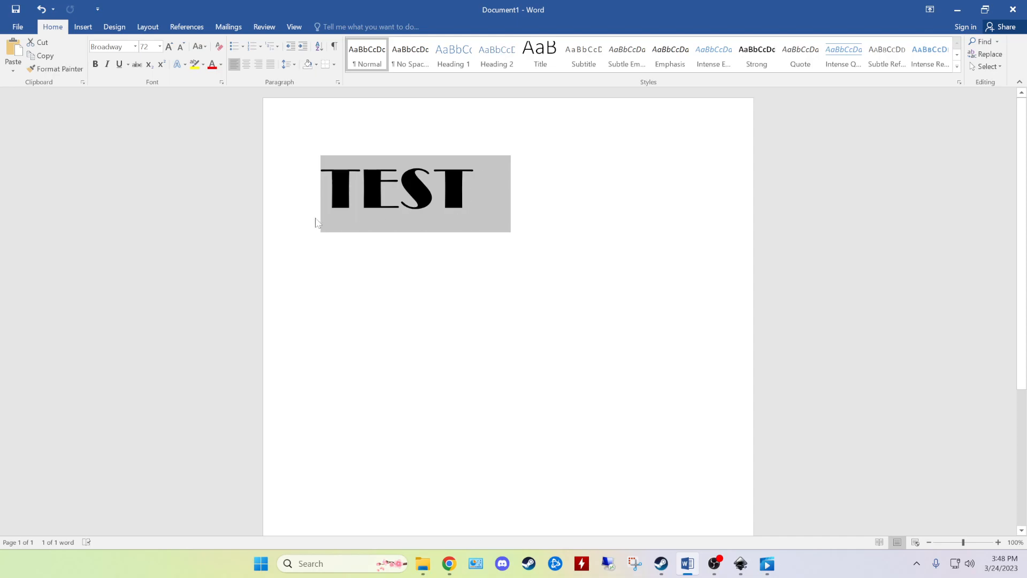
pyautogui.moveTo(512, 179)
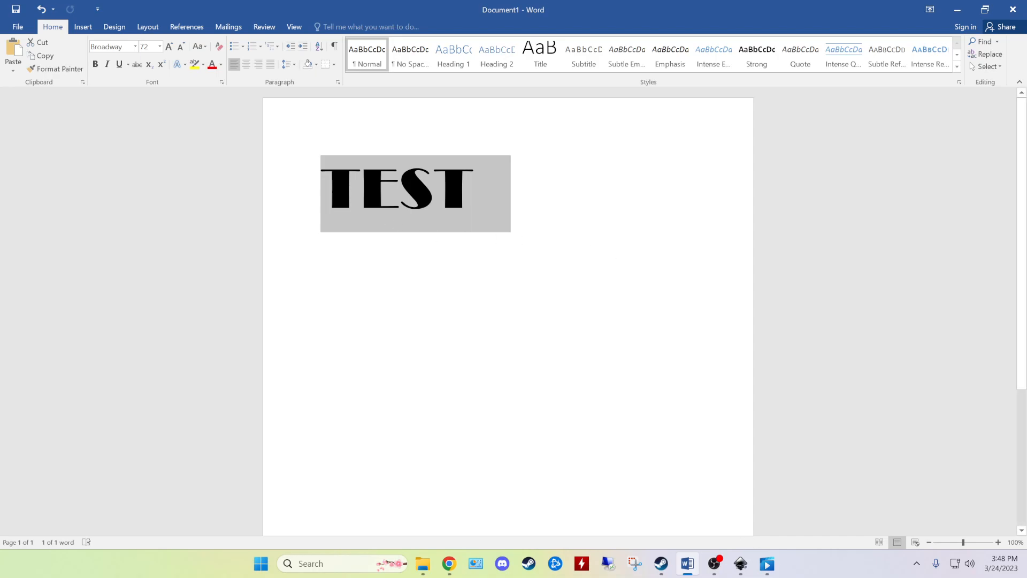
pyautogui.moveTo(741, 564)
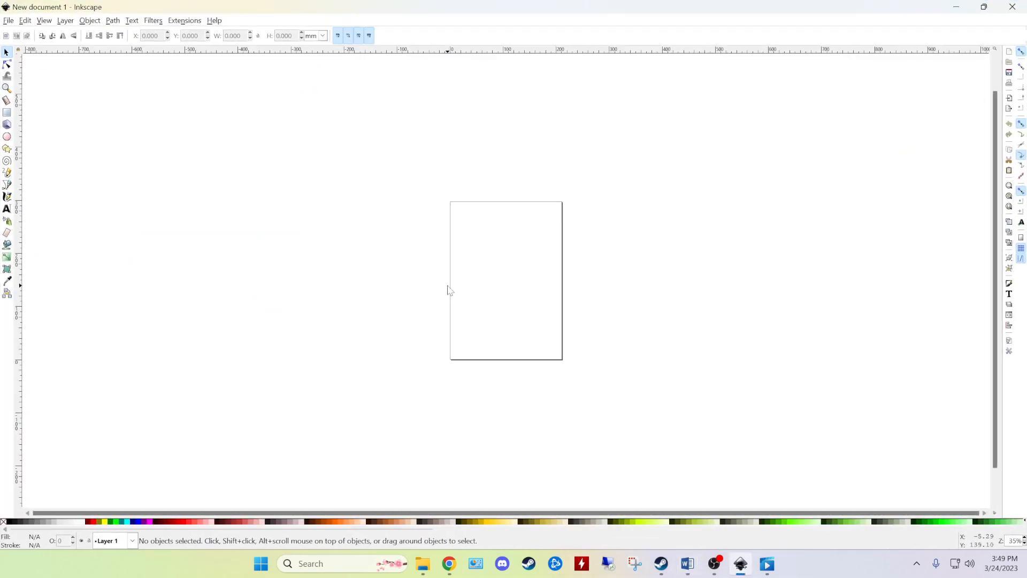
# - Open the newest TEST screenshot PNG from Pictures > Screenshots, embedded, with Inkscape maximized
pyautogui.click(8, 20)
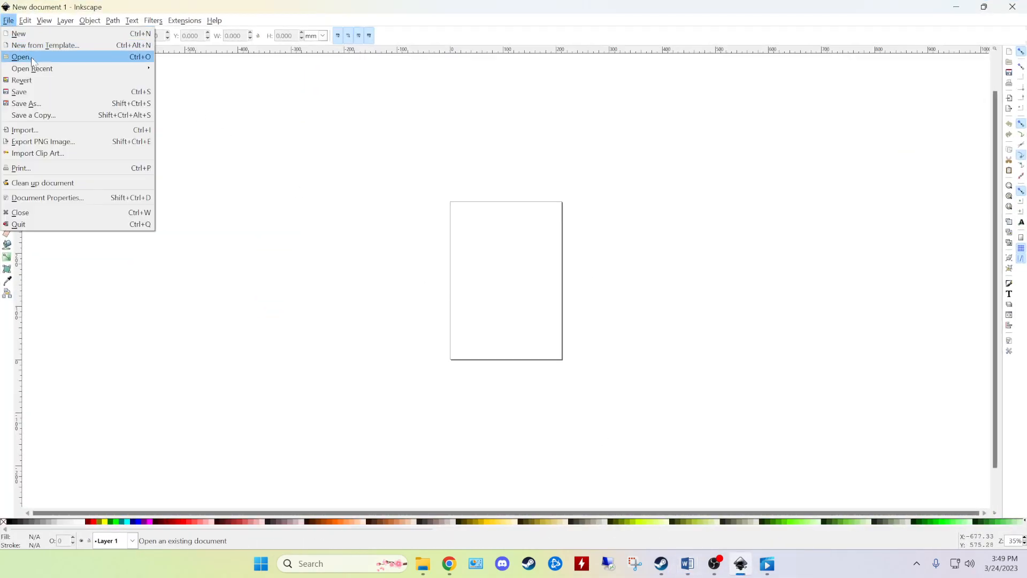
pyautogui.click(22, 56)
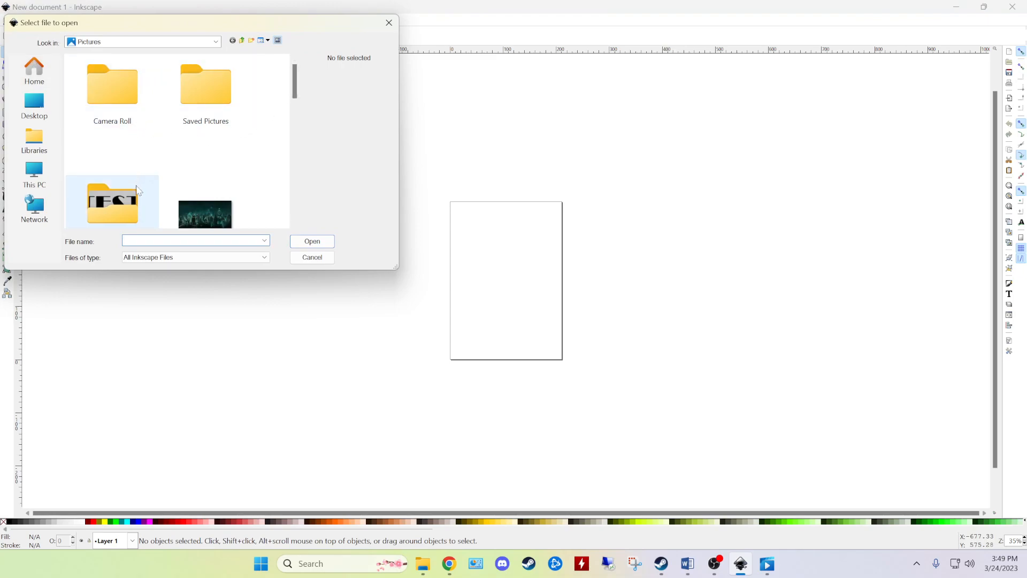
pyautogui.scroll(-3)
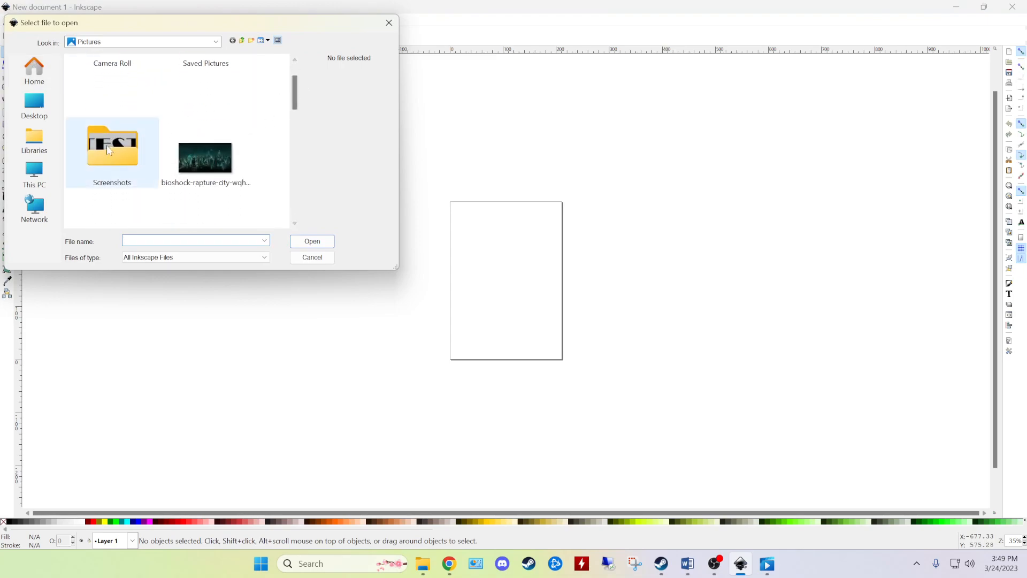
pyautogui.doubleClick(113, 145)
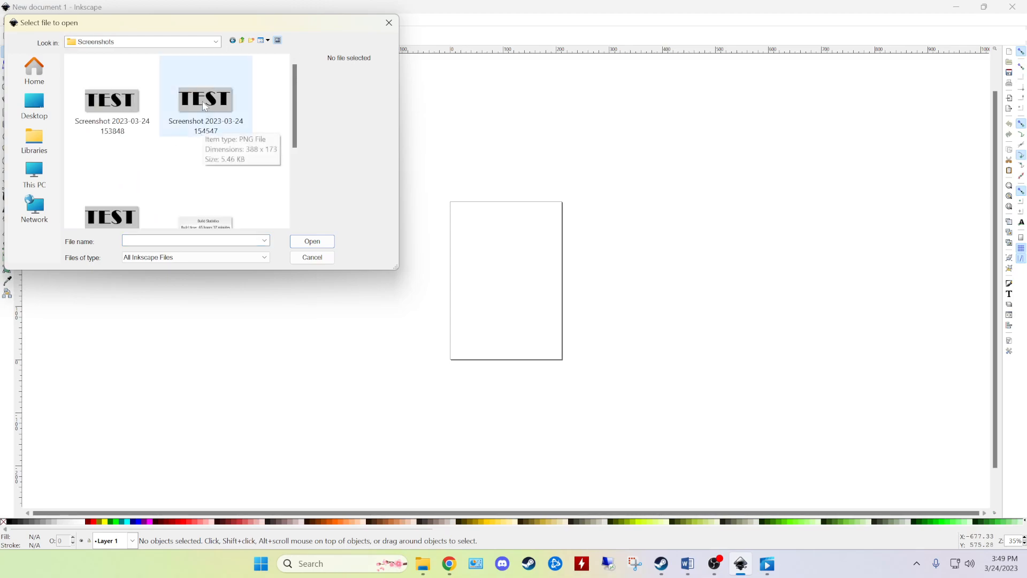
pyautogui.click(312, 257)
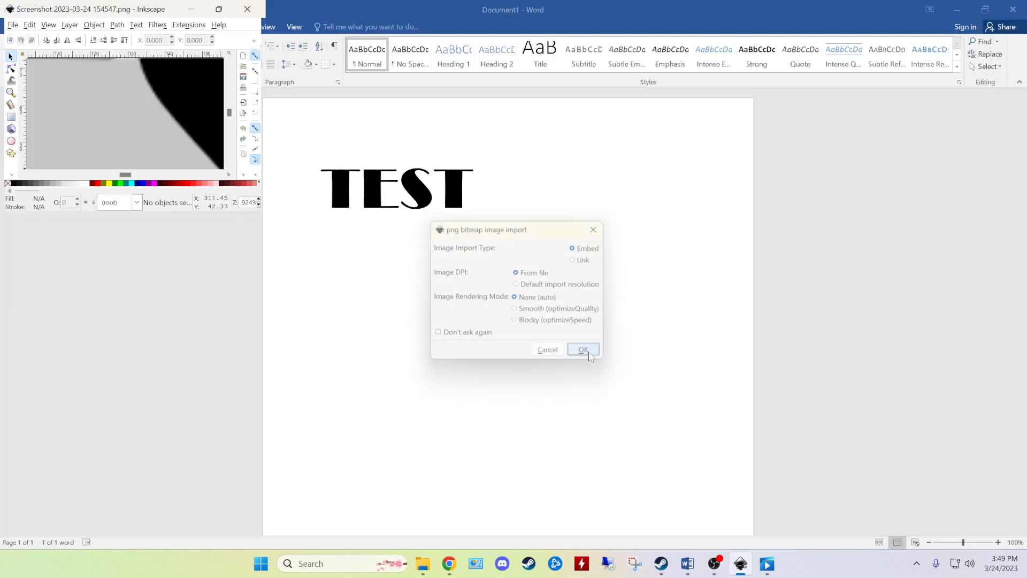
pyautogui.click(582, 348)
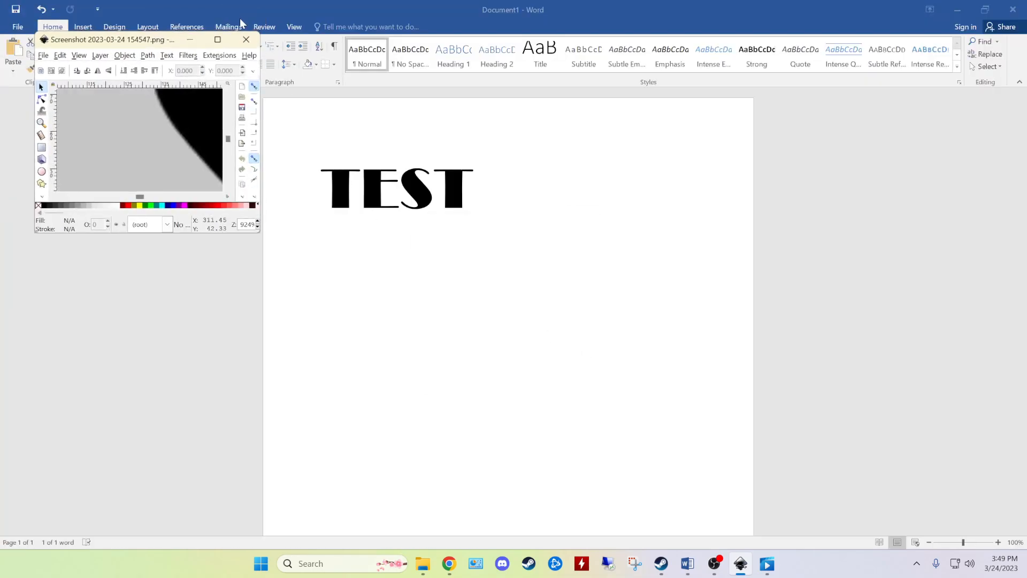
pyautogui.click(218, 40)
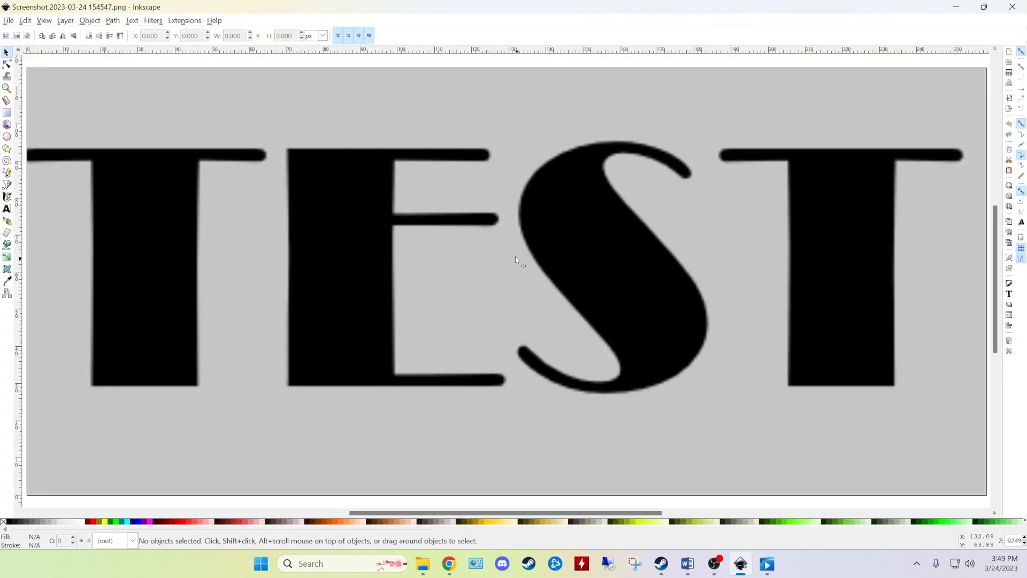
pyautogui.moveTo(609, 254)
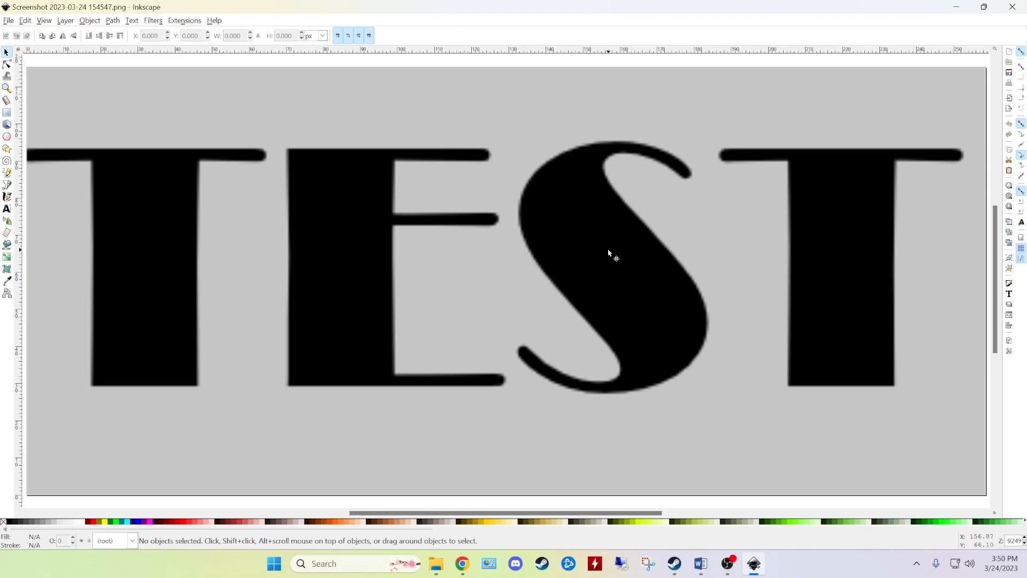
pyautogui.moveTo(571, 264)
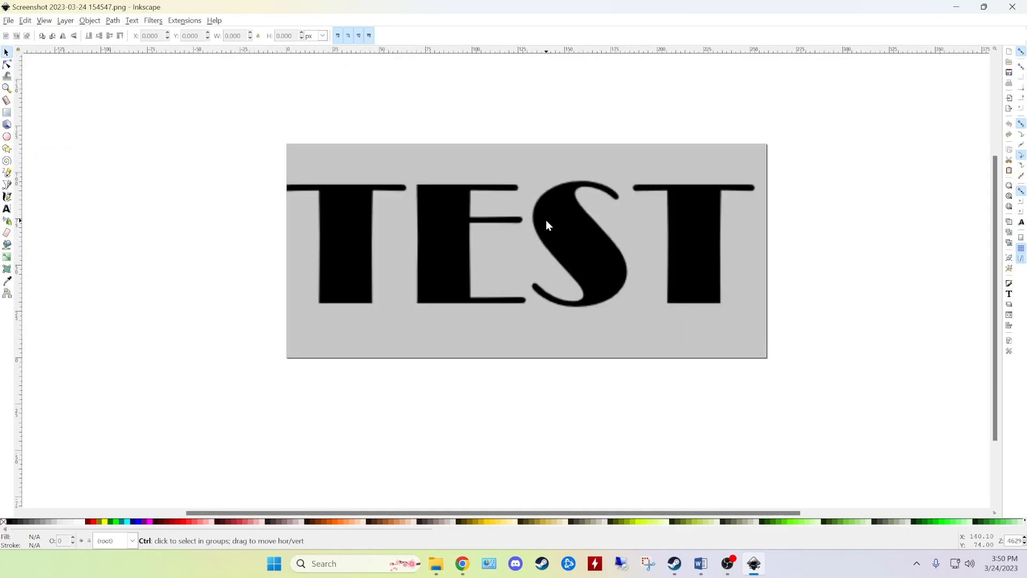
pyautogui.moveTo(568, 217)
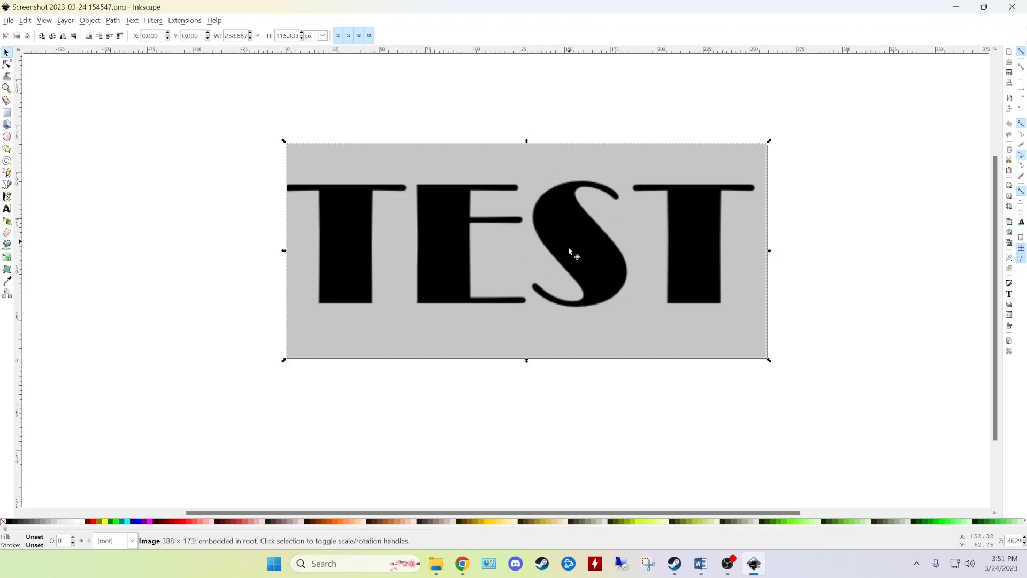
pyautogui.moveTo(539, 218)
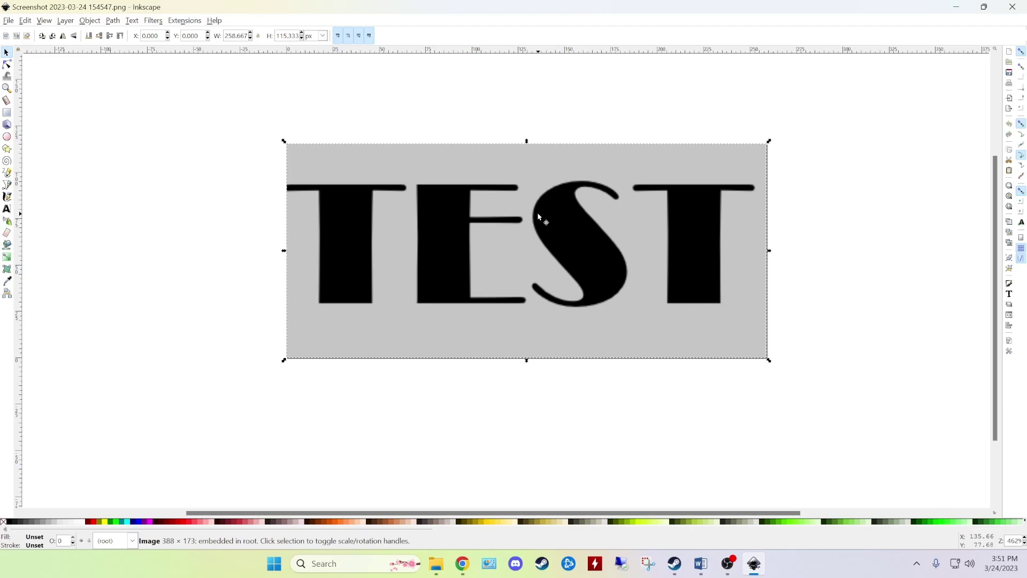
pyautogui.moveTo(525, 194)
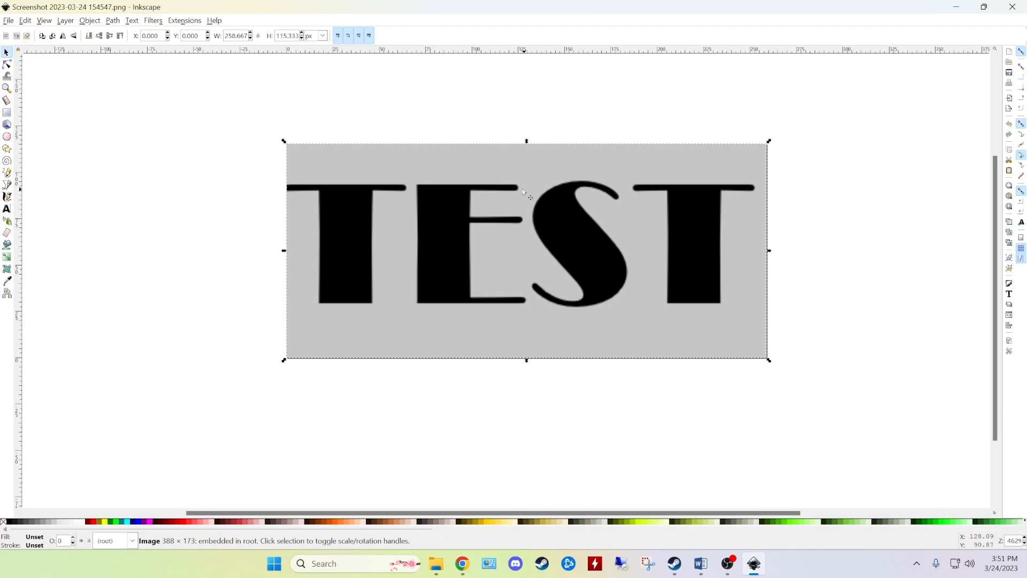
pyautogui.moveTo(492, 216)
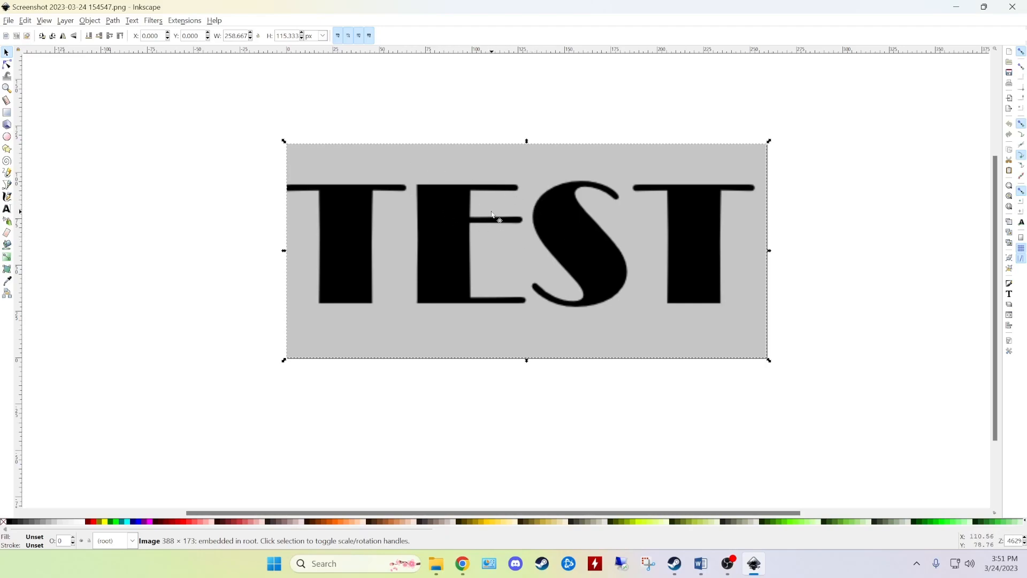
pyautogui.moveTo(111, 25)
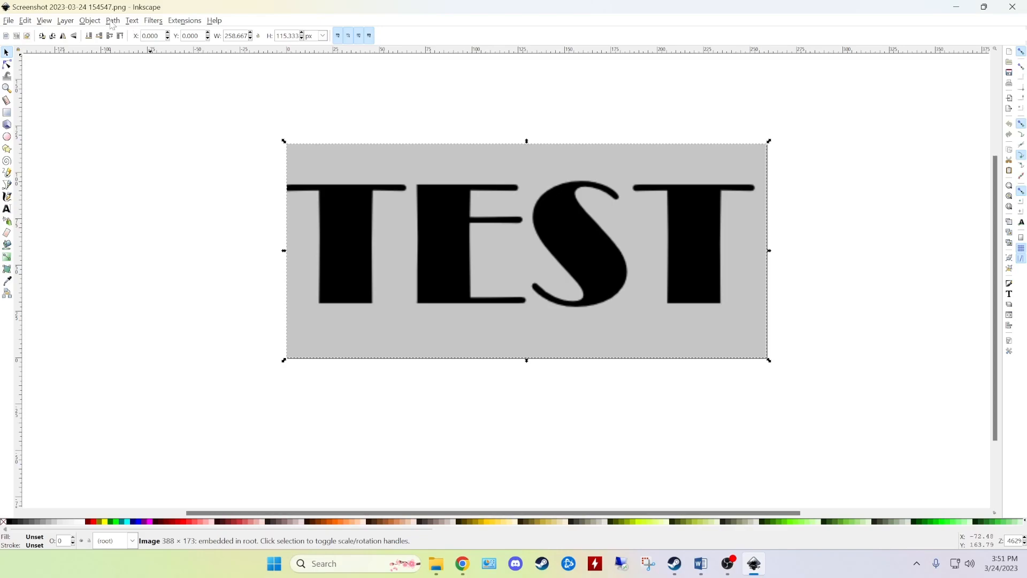
# - Bring up the Trace Bitmap settings from the Path menu for the TEST image
pyautogui.click(112, 21)
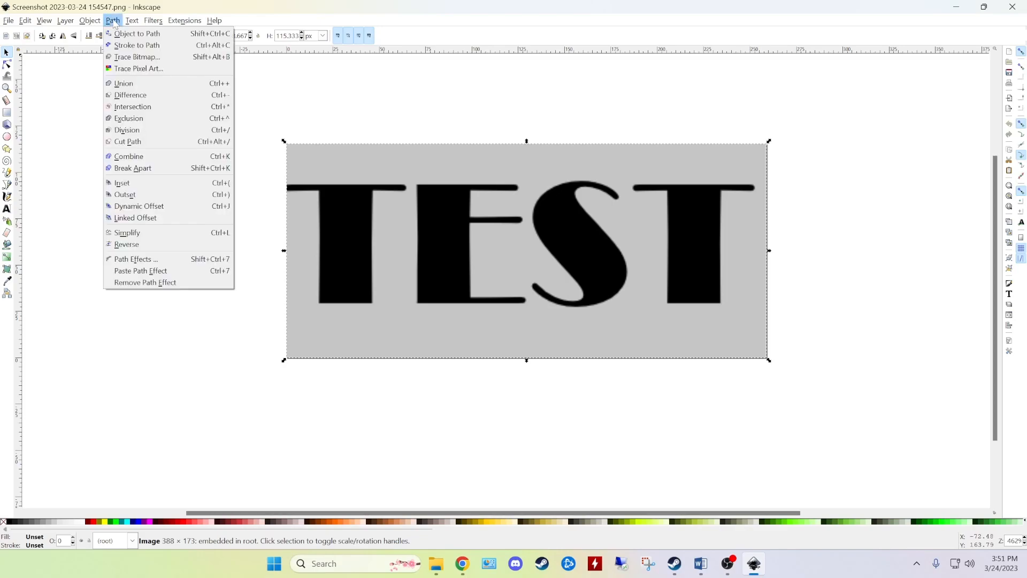
pyautogui.click(138, 57)
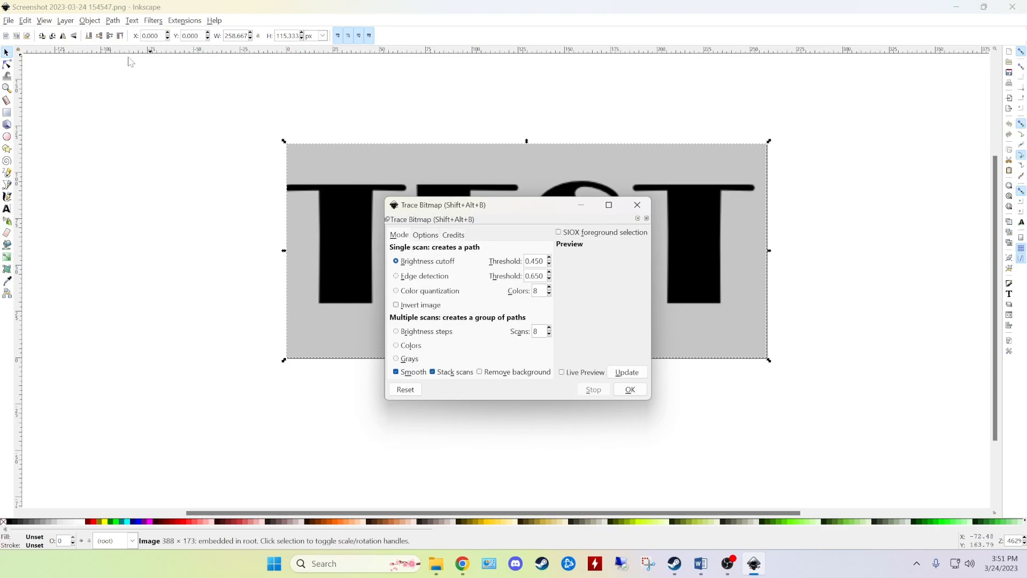
pyautogui.moveTo(512, 214)
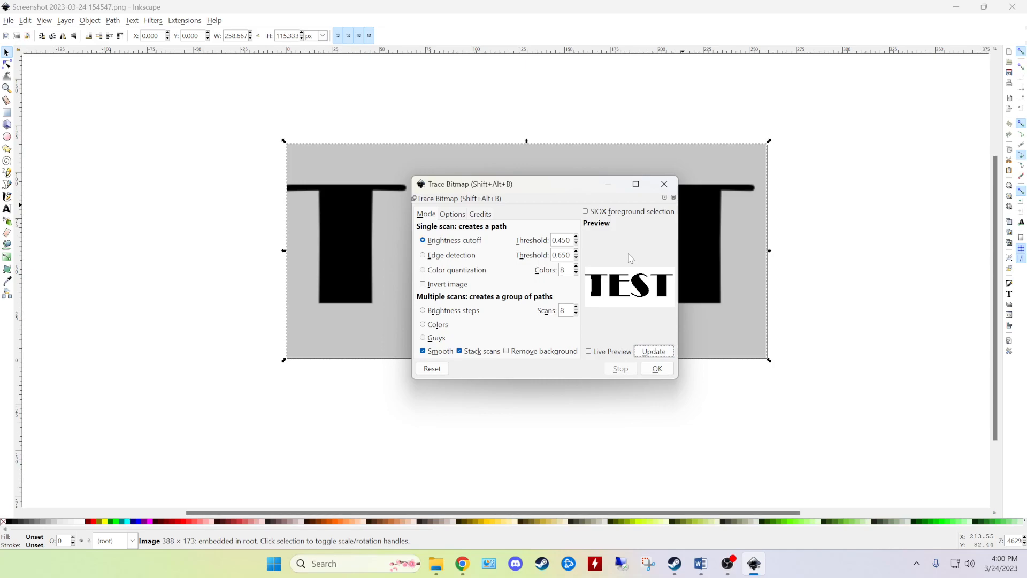
pyautogui.moveTo(614, 241)
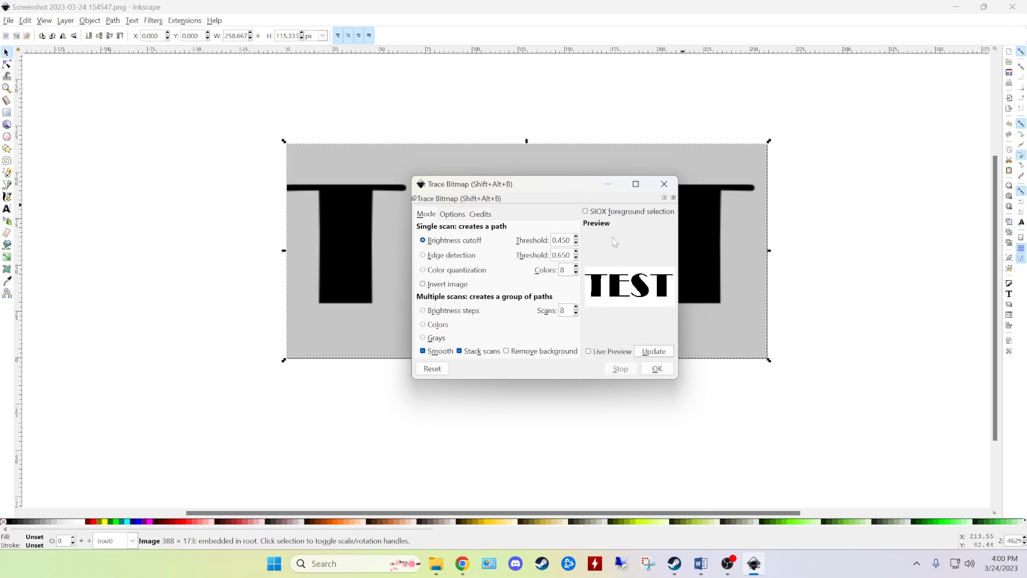
pyautogui.moveTo(590, 229)
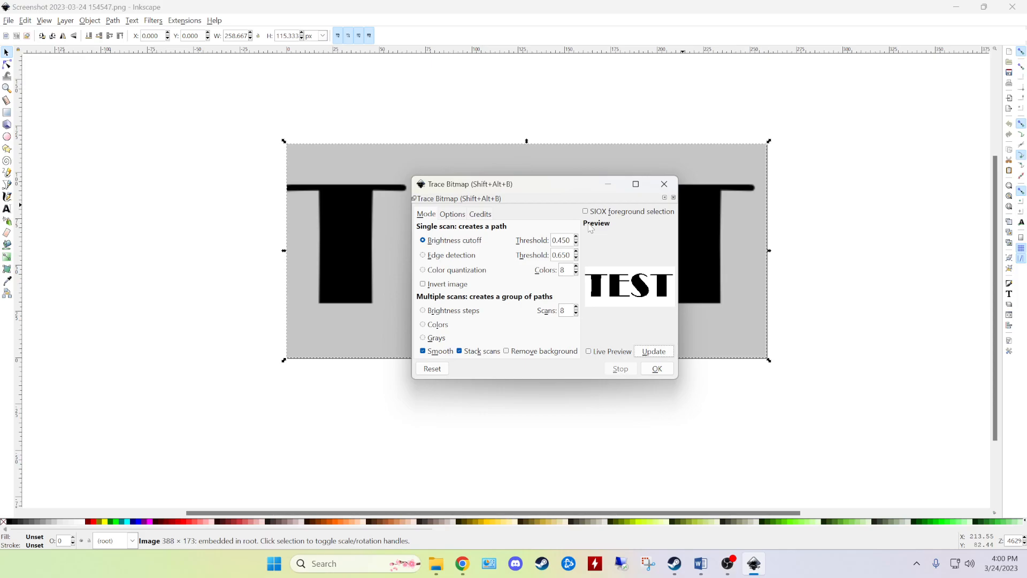
pyautogui.moveTo(937, 61)
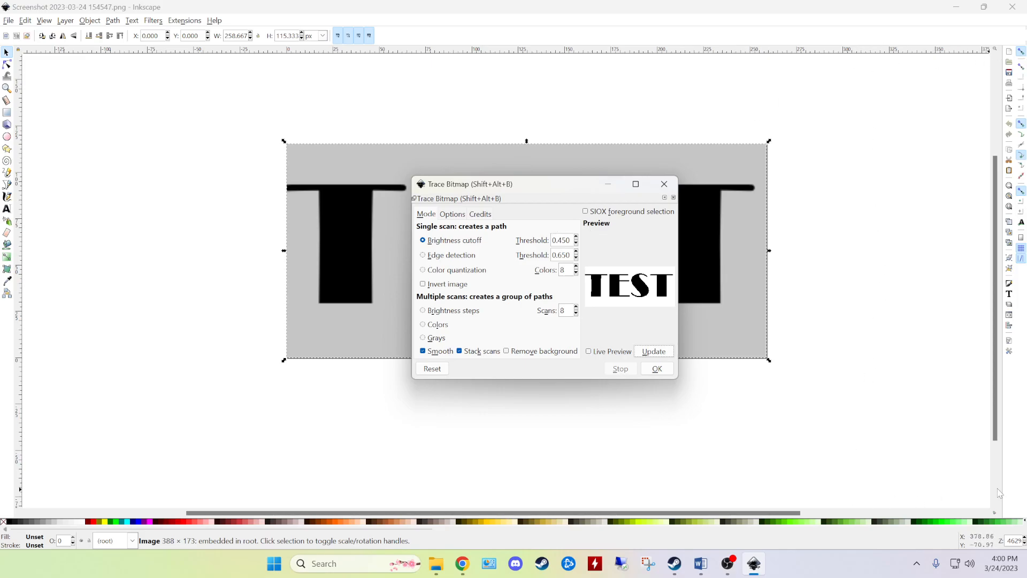
pyautogui.moveTo(454, 227)
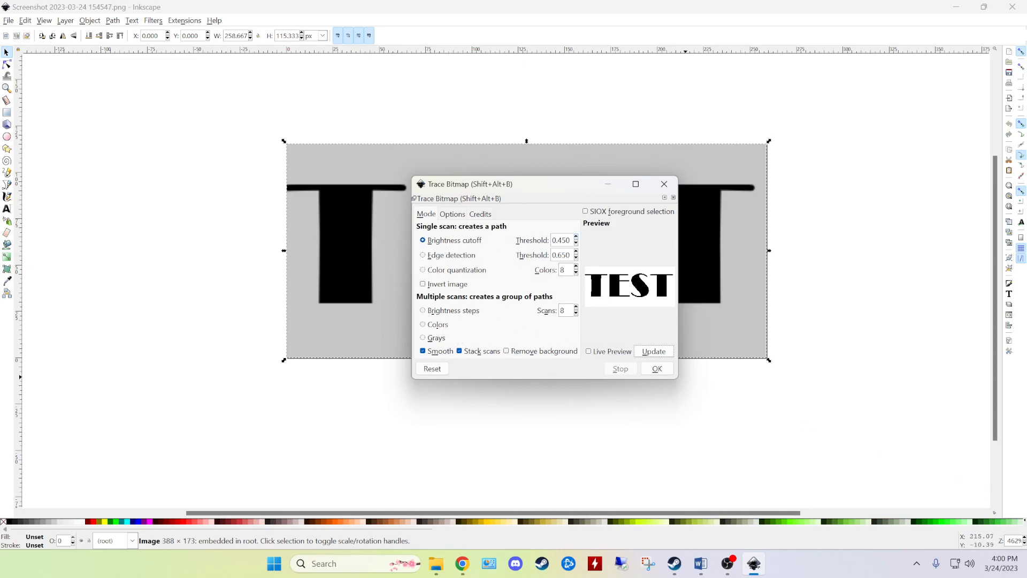
pyautogui.moveTo(638, 337)
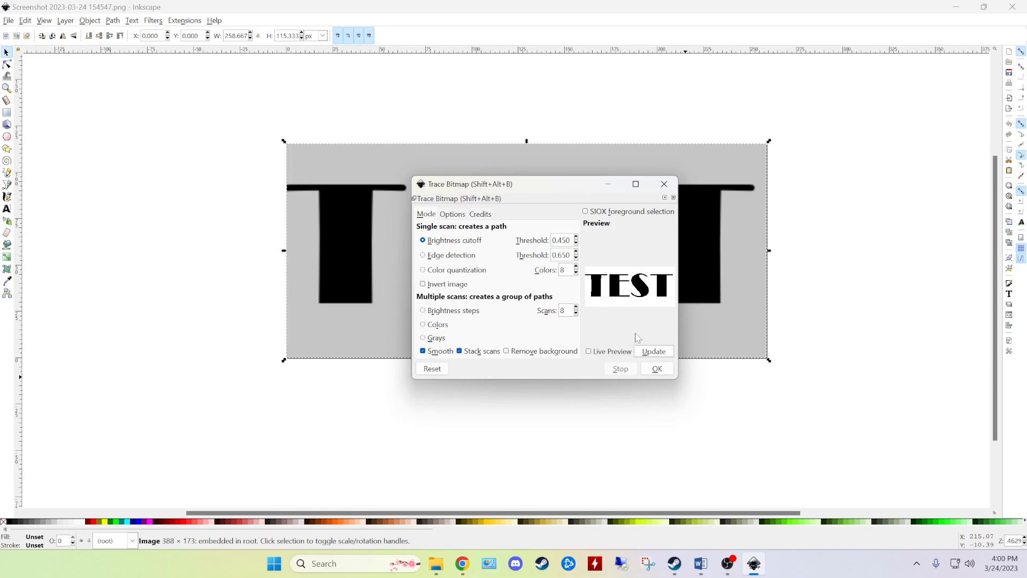
pyautogui.moveTo(478, 247)
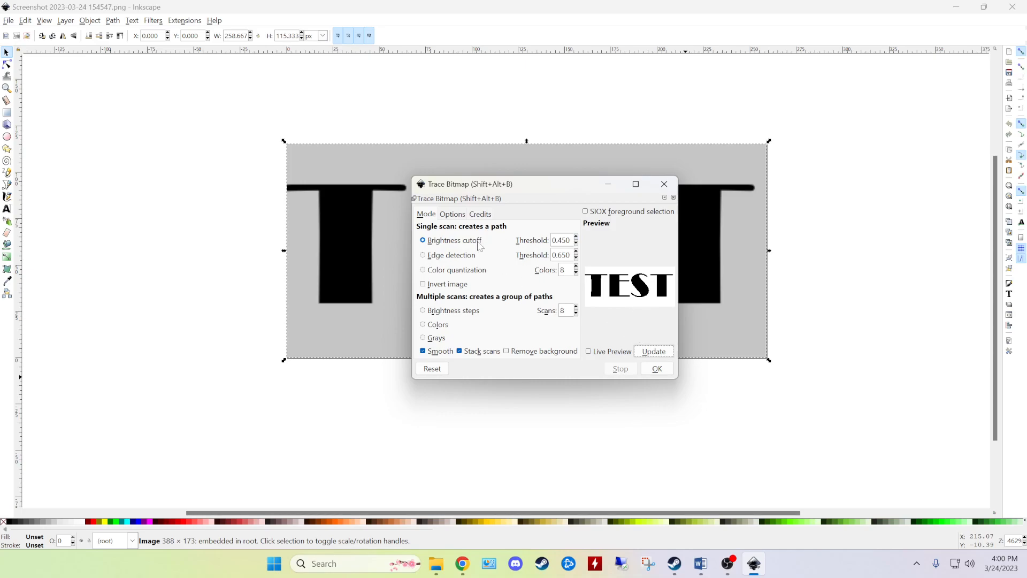
pyautogui.moveTo(531, 364)
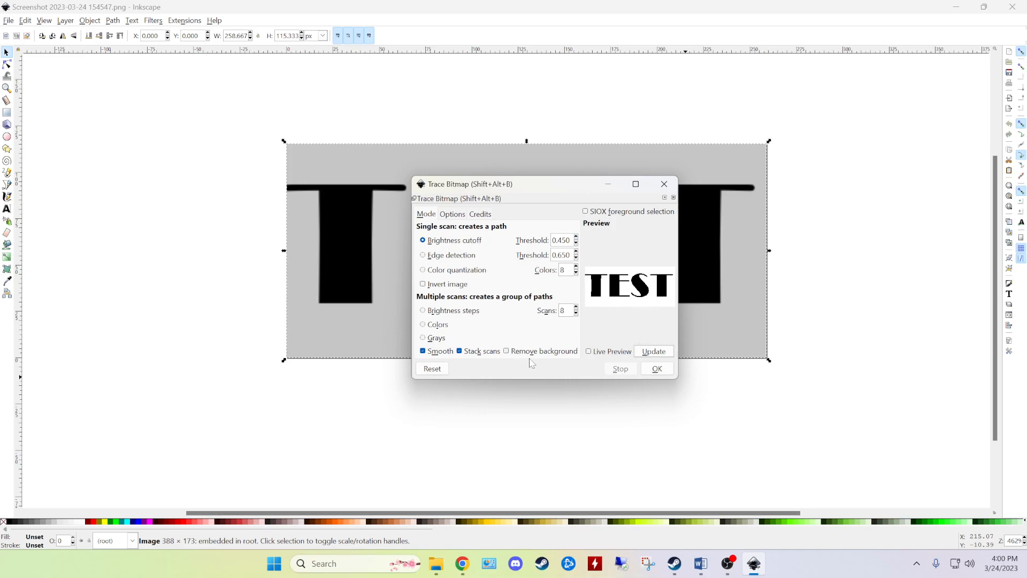
pyautogui.moveTo(527, 246)
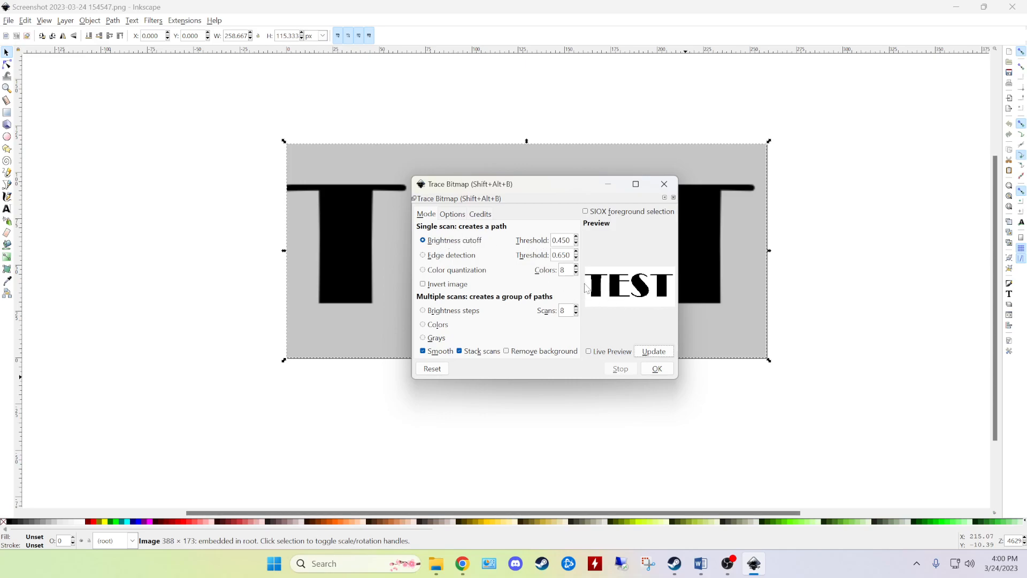
pyautogui.moveTo(587, 287)
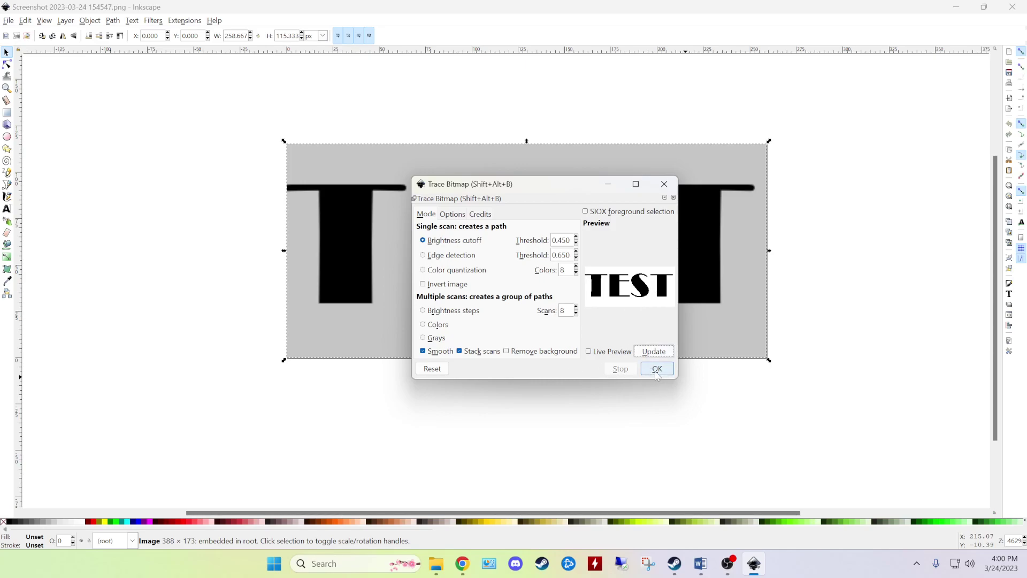
# - Apply the trace to create the TEST vector path and remove the original grey image
pyautogui.click(656, 368)
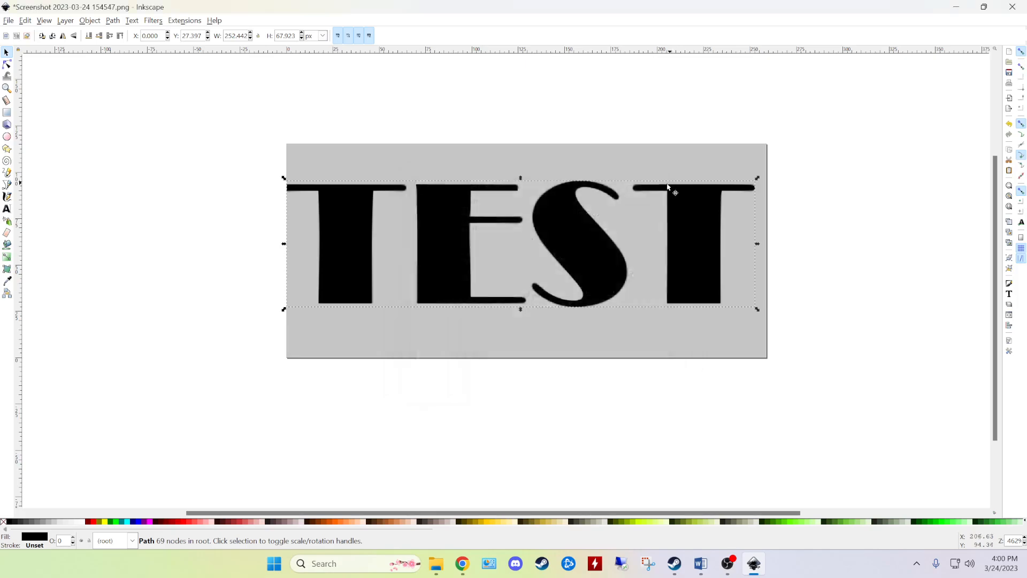
pyautogui.moveTo(557, 333)
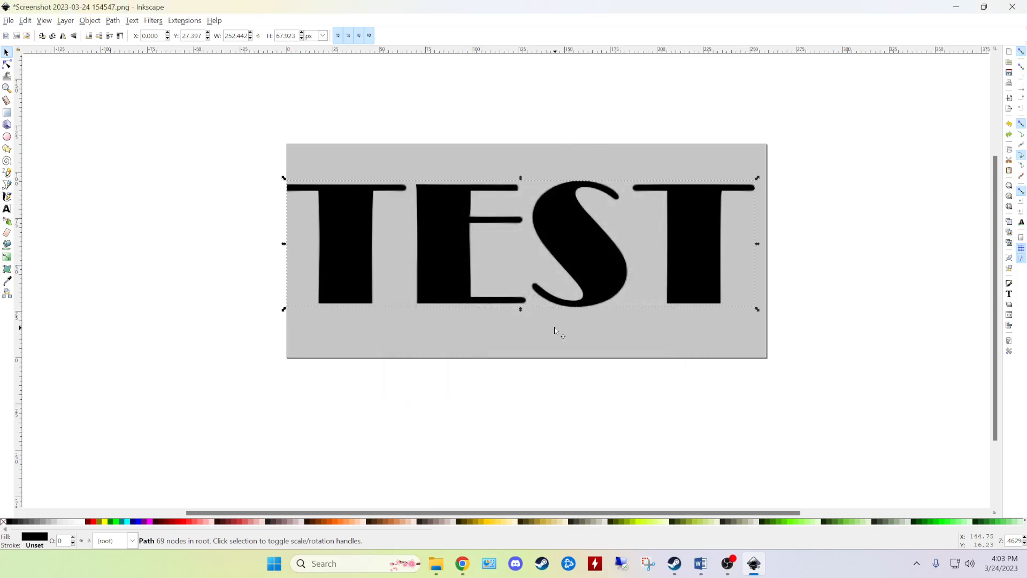
pyautogui.moveTo(572, 232)
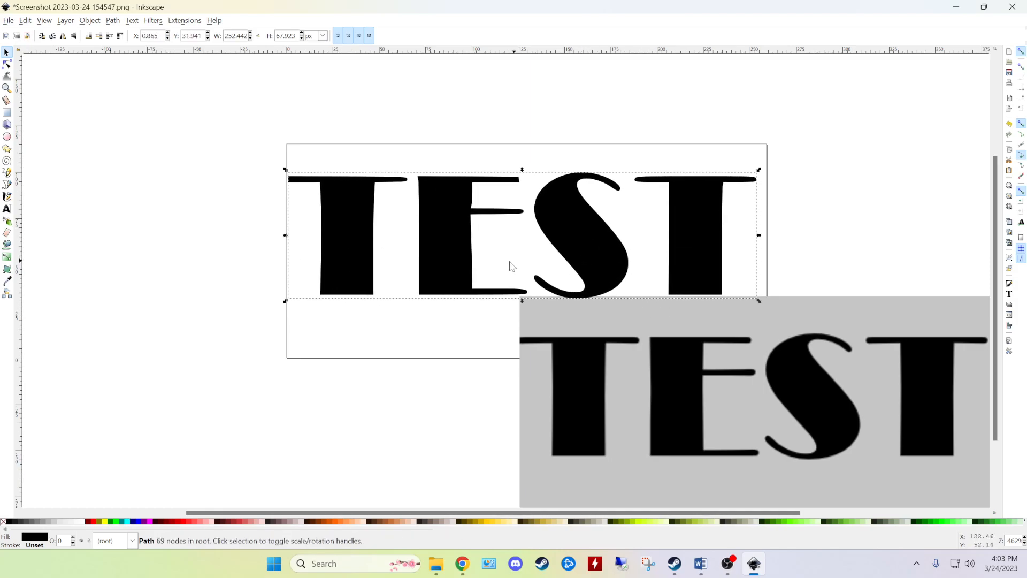
pyautogui.moveTo(411, 195)
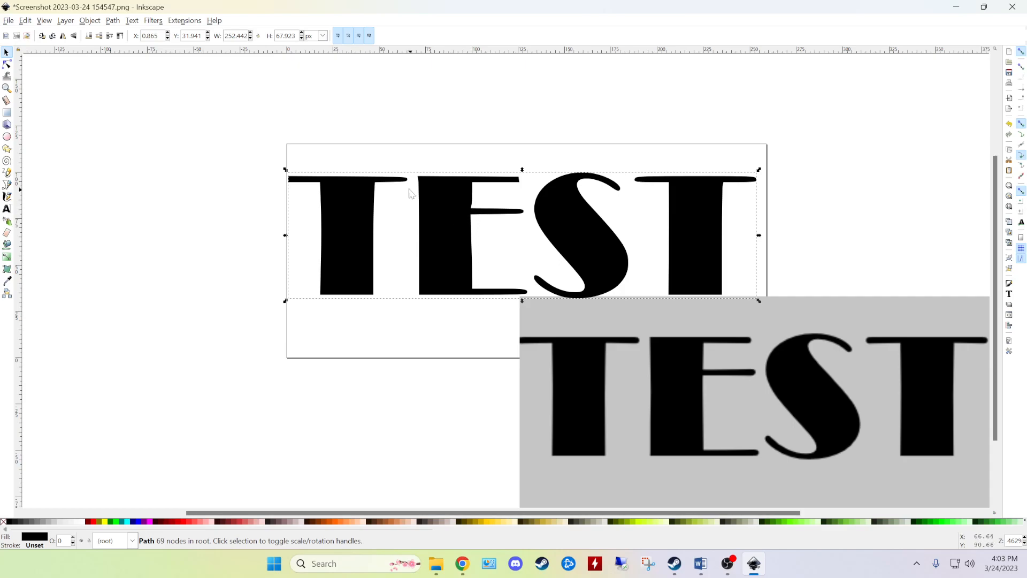
pyautogui.moveTo(389, 191)
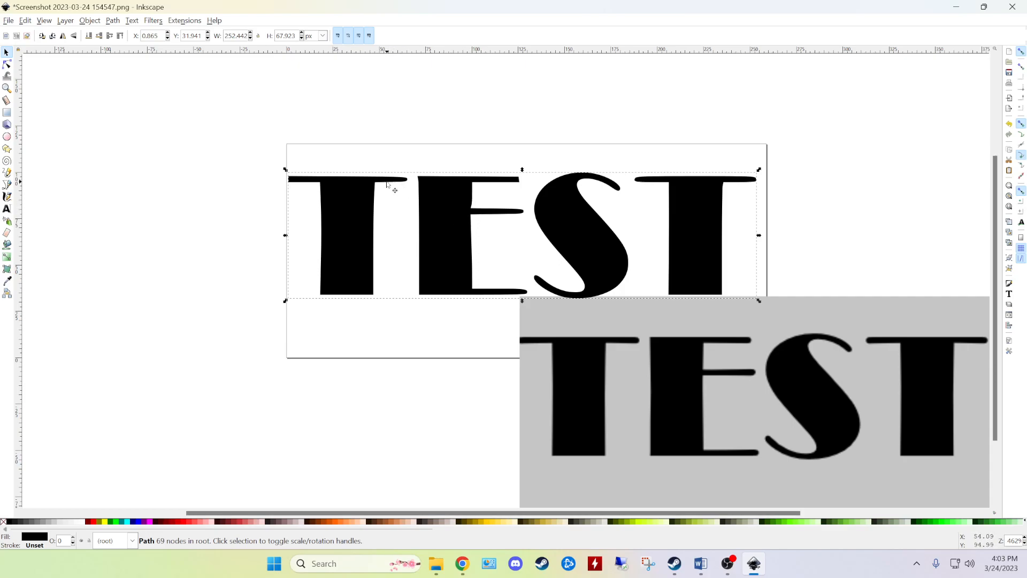
pyautogui.moveTo(405, 185)
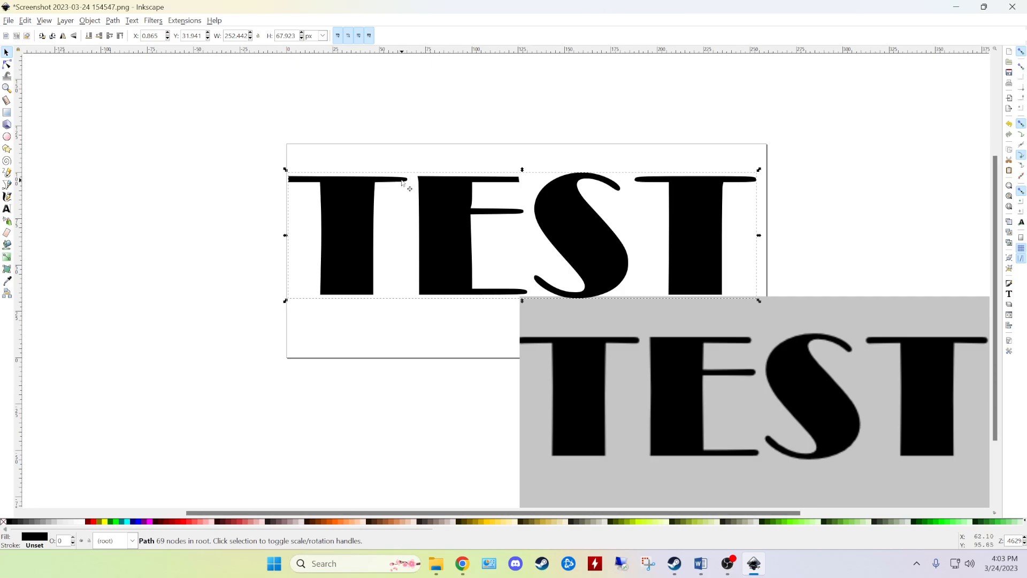
pyautogui.moveTo(396, 196)
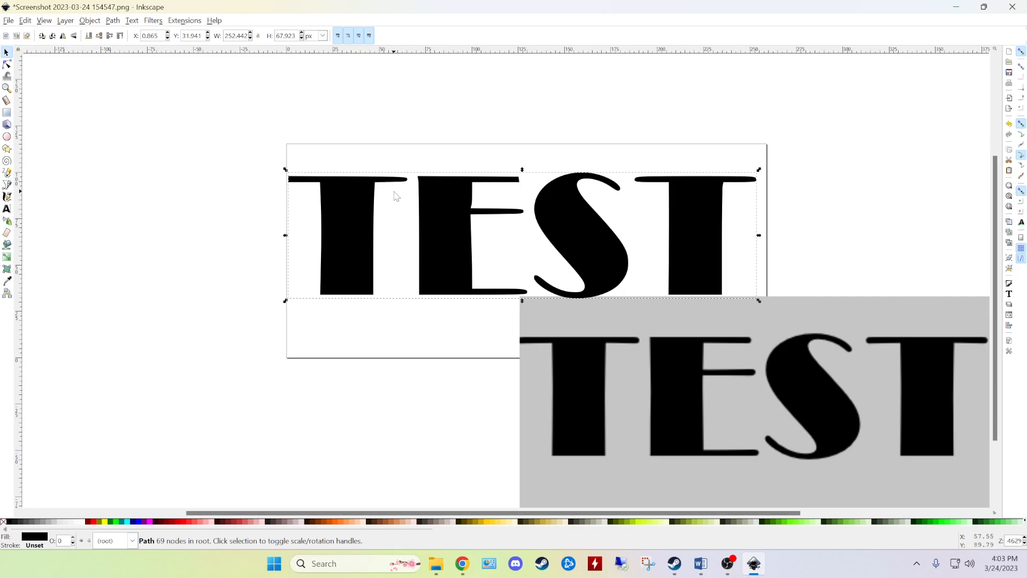
pyautogui.moveTo(666, 357)
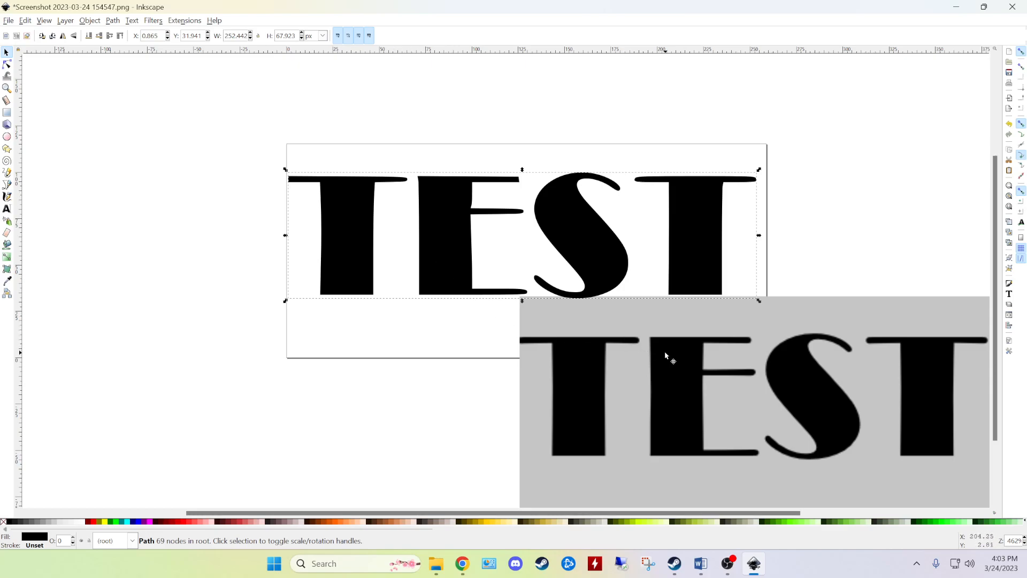
pyautogui.moveTo(388, 198)
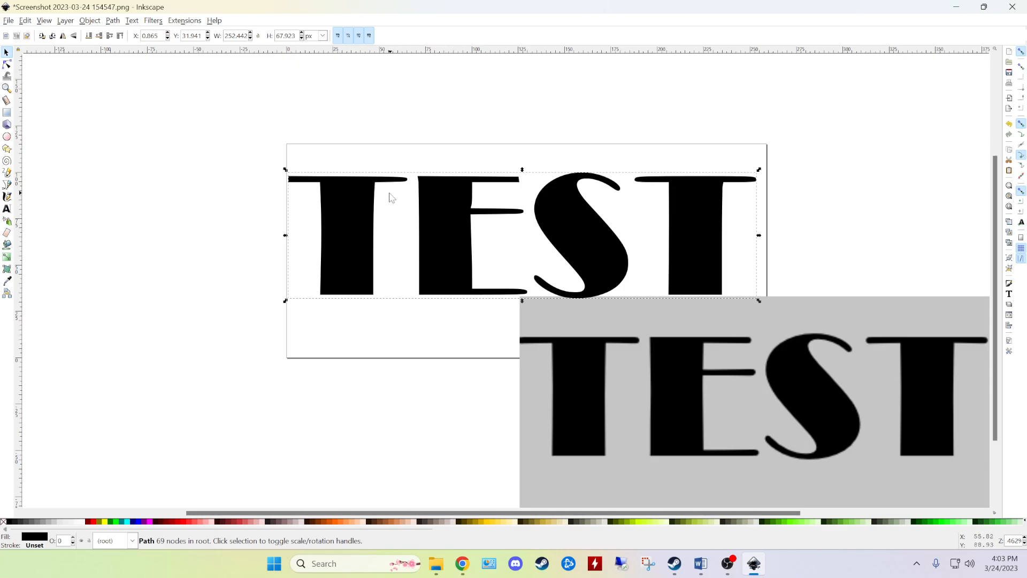
pyautogui.moveTo(560, 200)
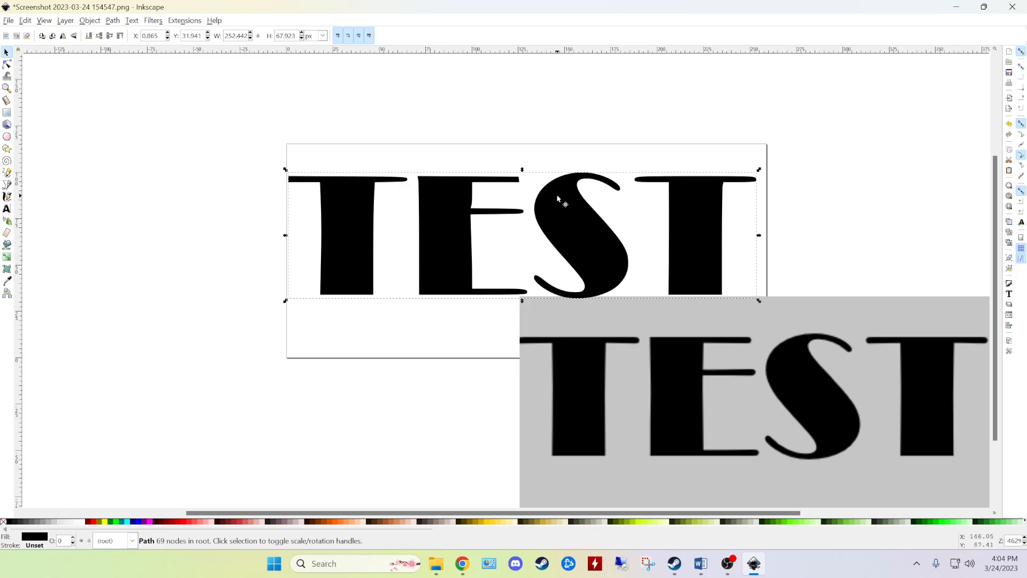
pyautogui.moveTo(475, 203)
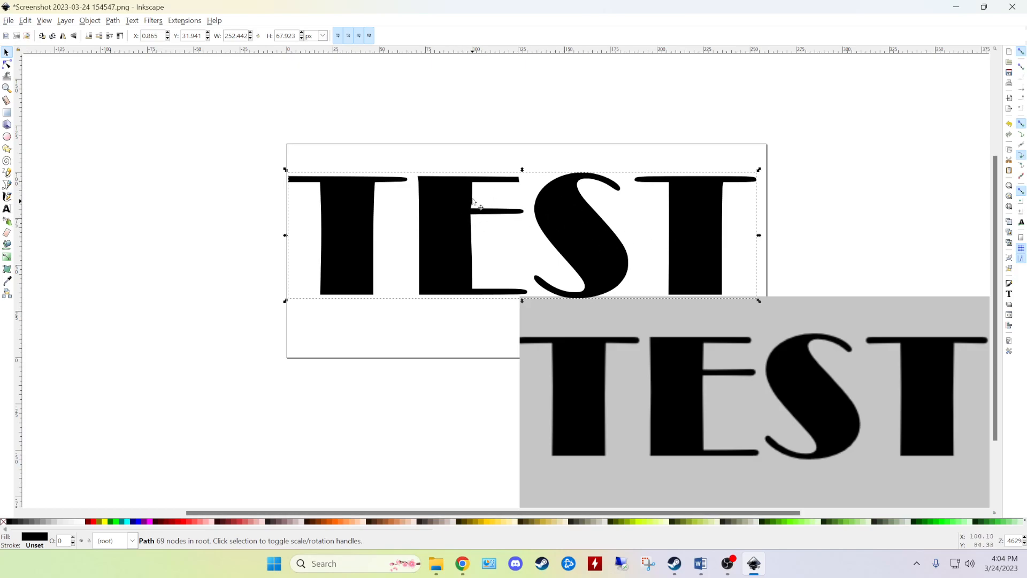
pyautogui.moveTo(462, 210)
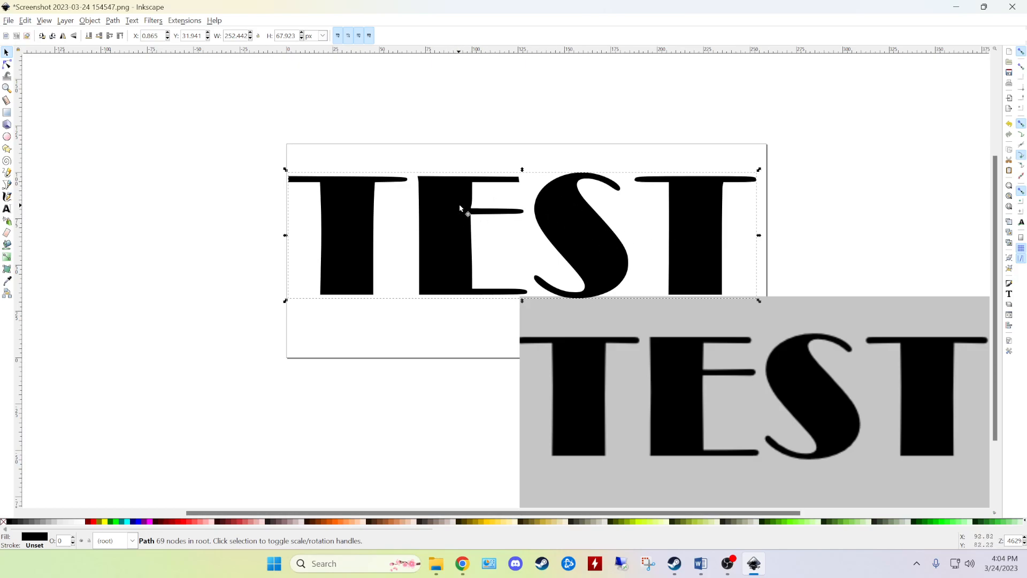
pyautogui.moveTo(479, 244)
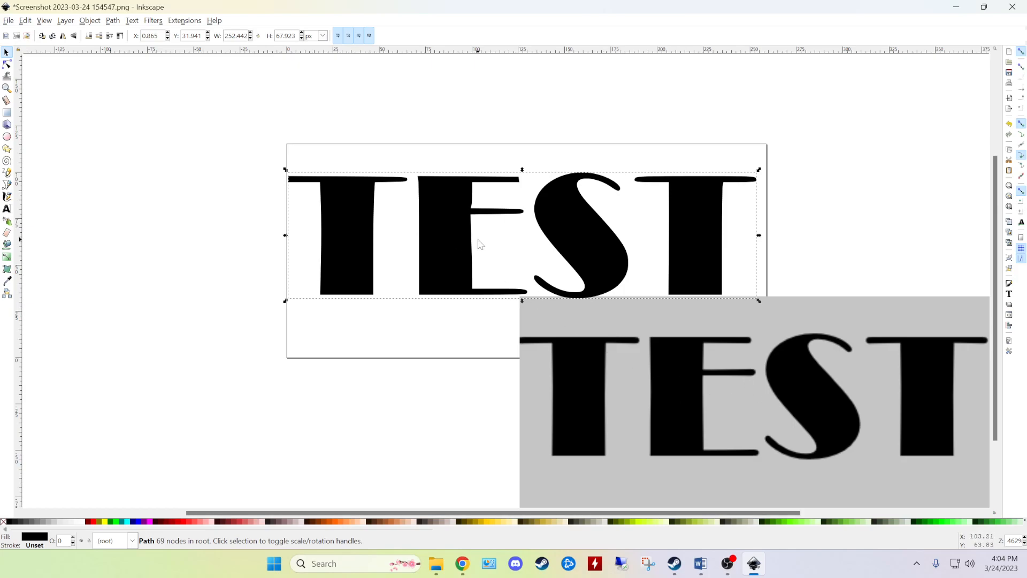
pyautogui.click(805, 377)
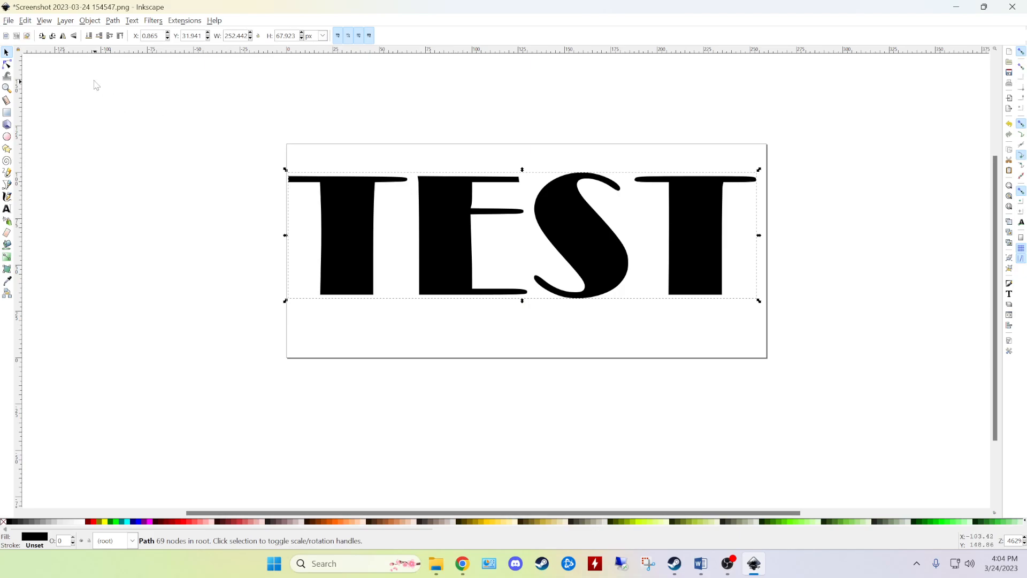
pyautogui.click(9, 20)
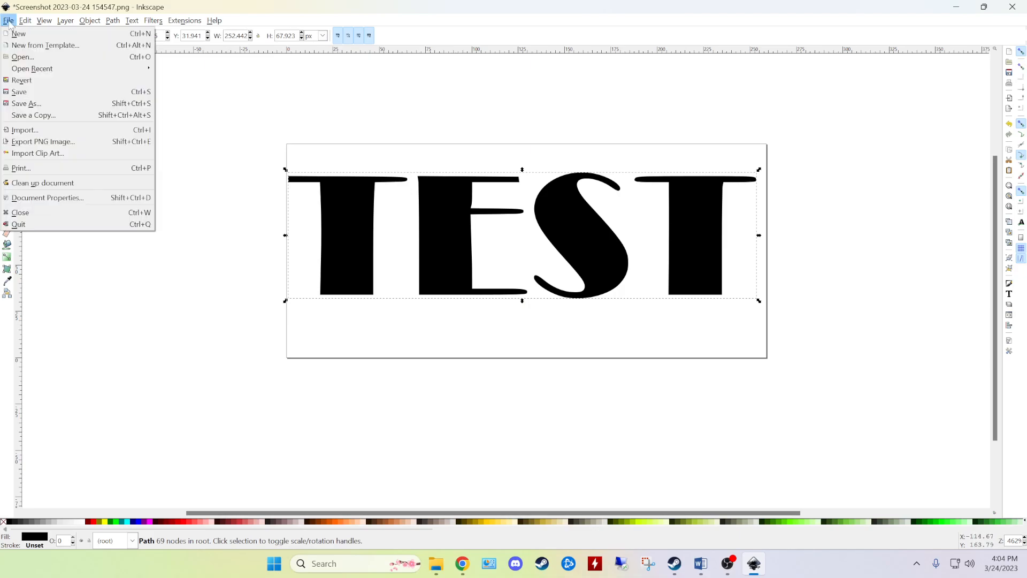
pyautogui.moveTo(46, 45)
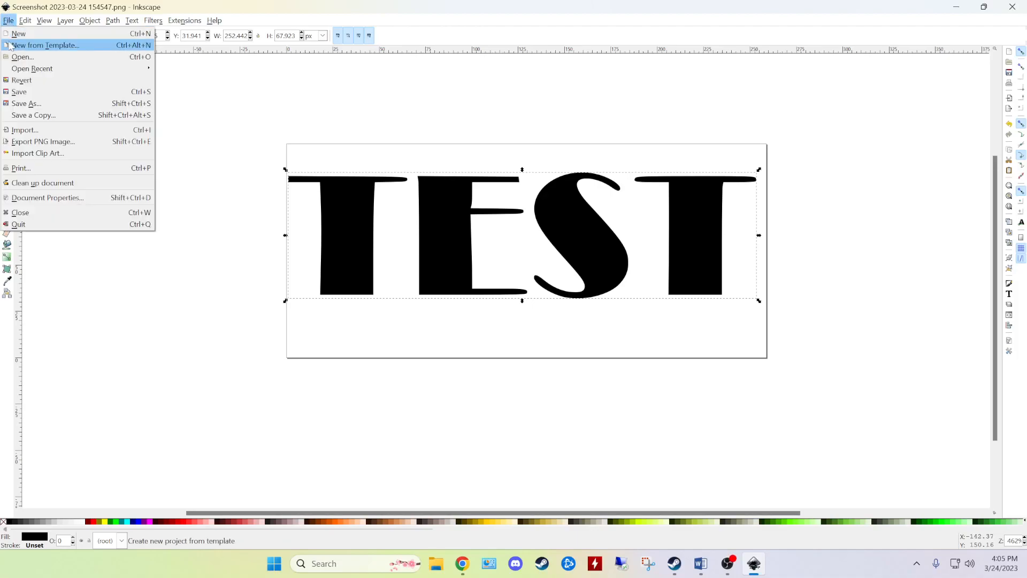
# - Save the traced TEST lettering as tesst.svg in the Screenshots folder
pyautogui.click(26, 103)
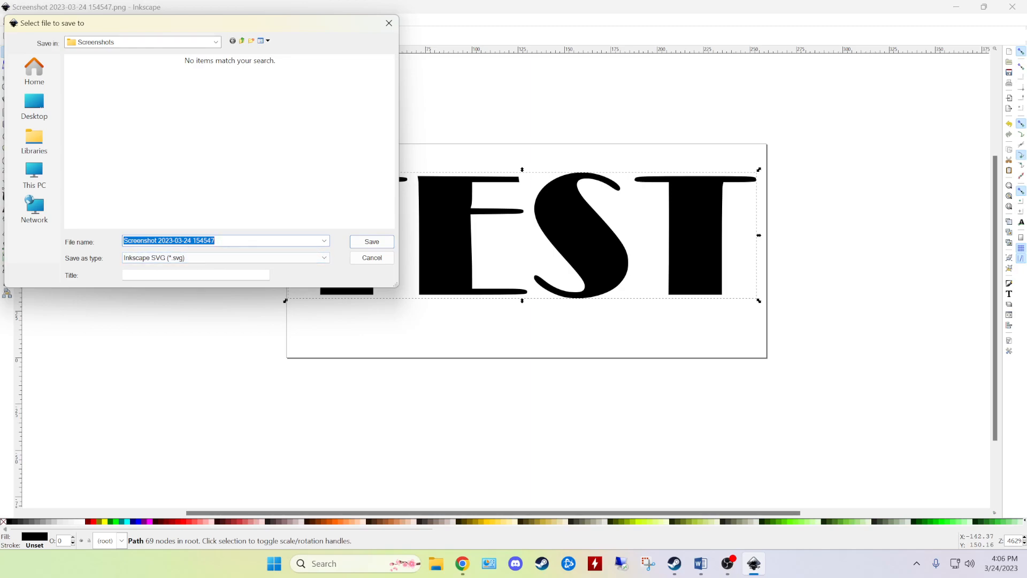
pyautogui.write('tess')
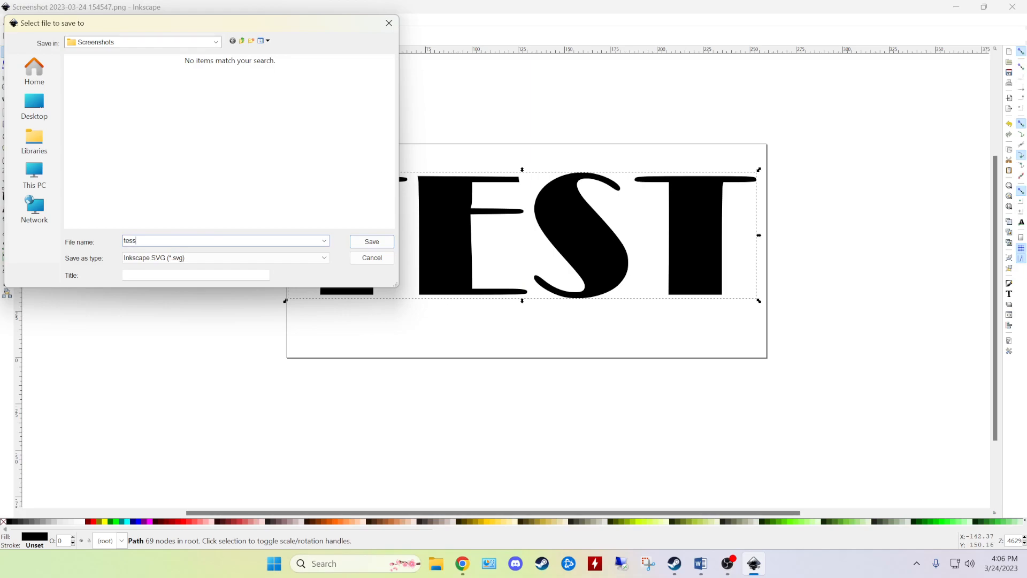
pyautogui.write('t')
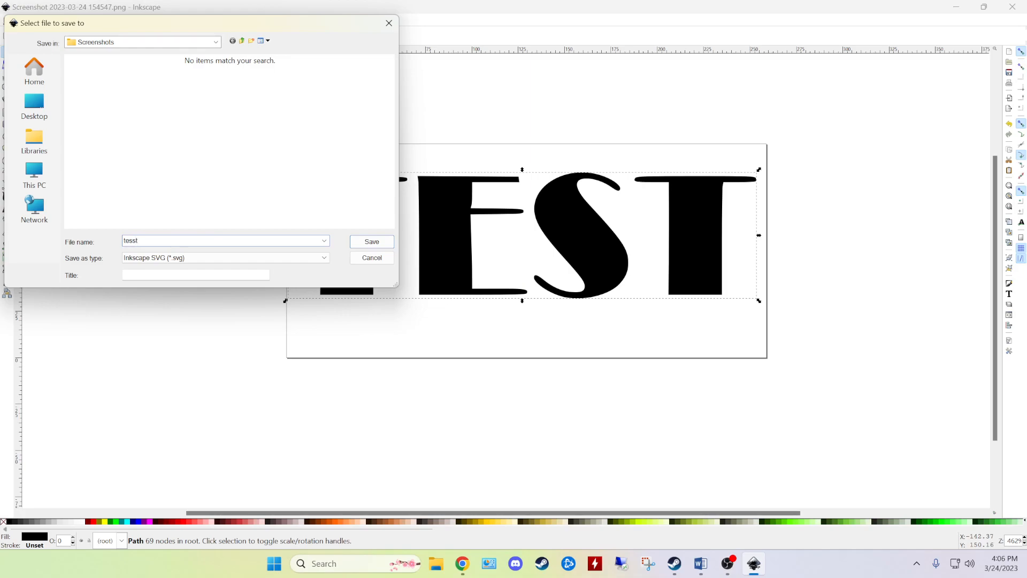
pyautogui.click(371, 240)
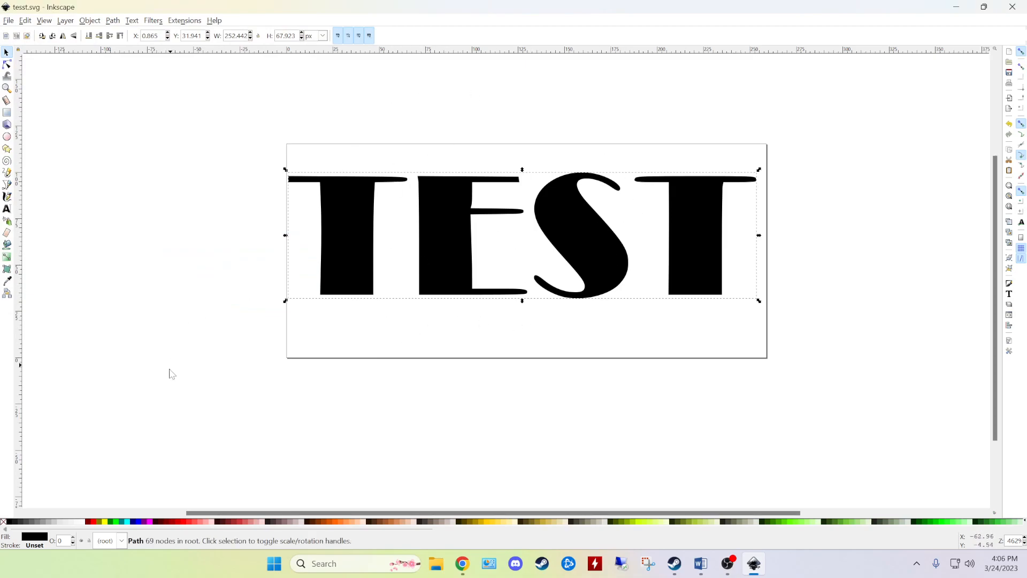
# - Import tesst.svg from Pictures > Screenshots so TEST sits as a solid shape on the workplane
pyautogui.click(462, 564)
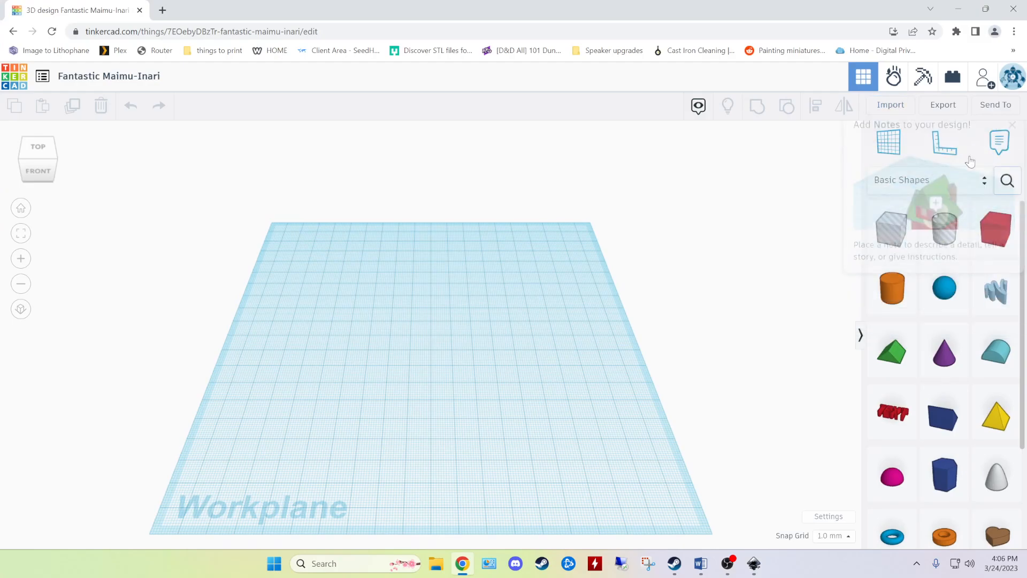
pyautogui.click(514, 304)
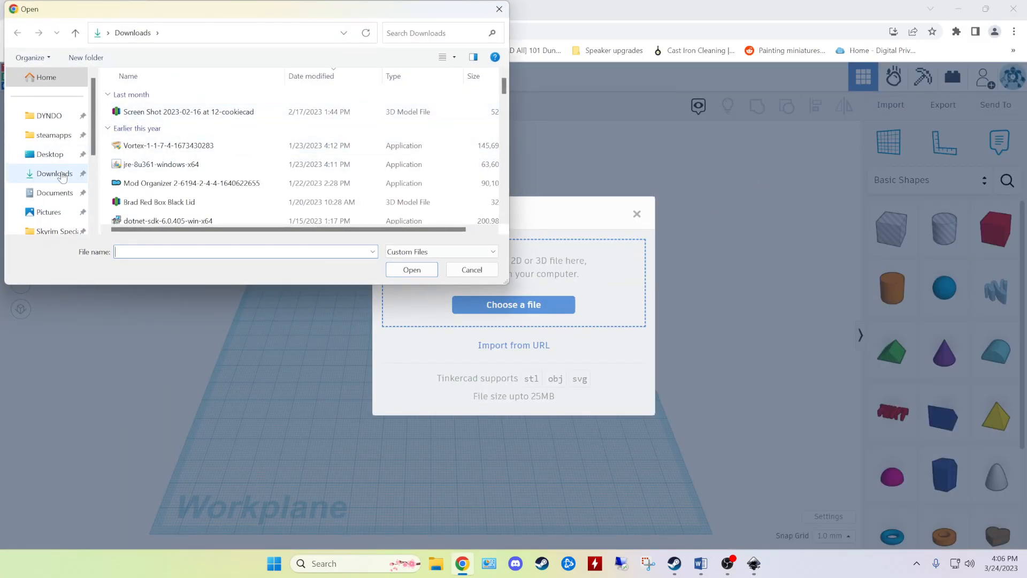
pyautogui.scroll(-3)
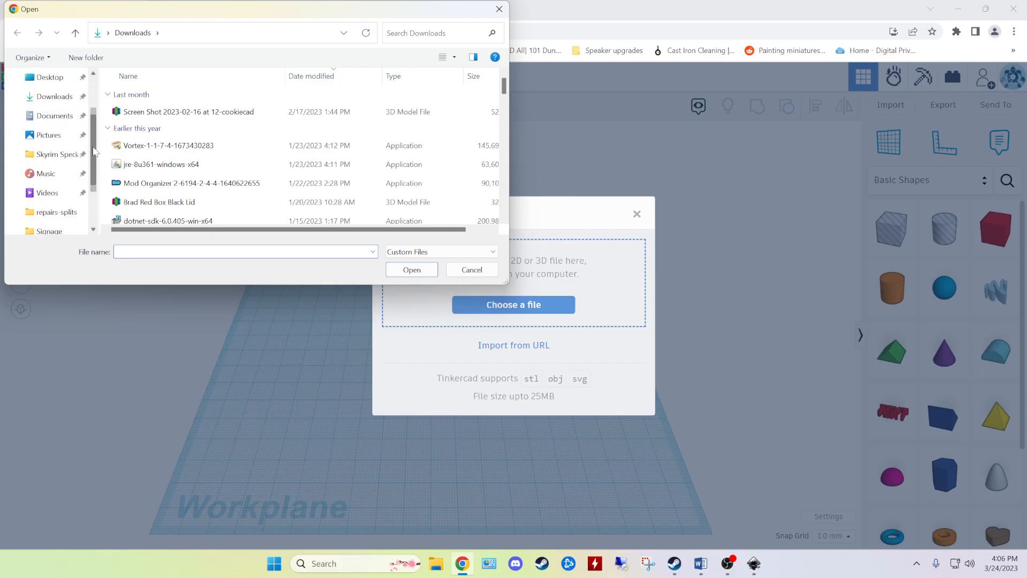
pyautogui.click(48, 135)
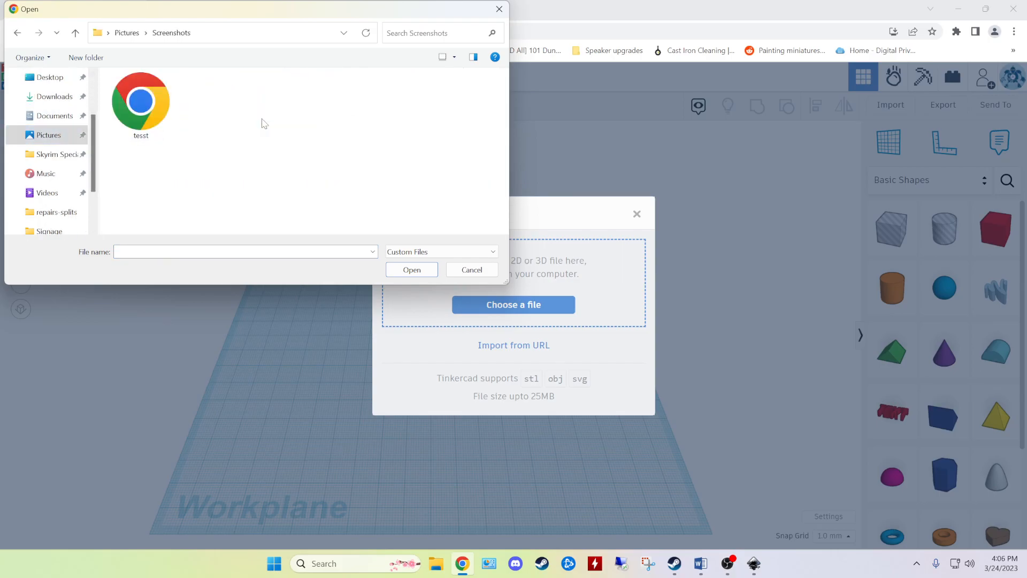
pyautogui.click(140, 101)
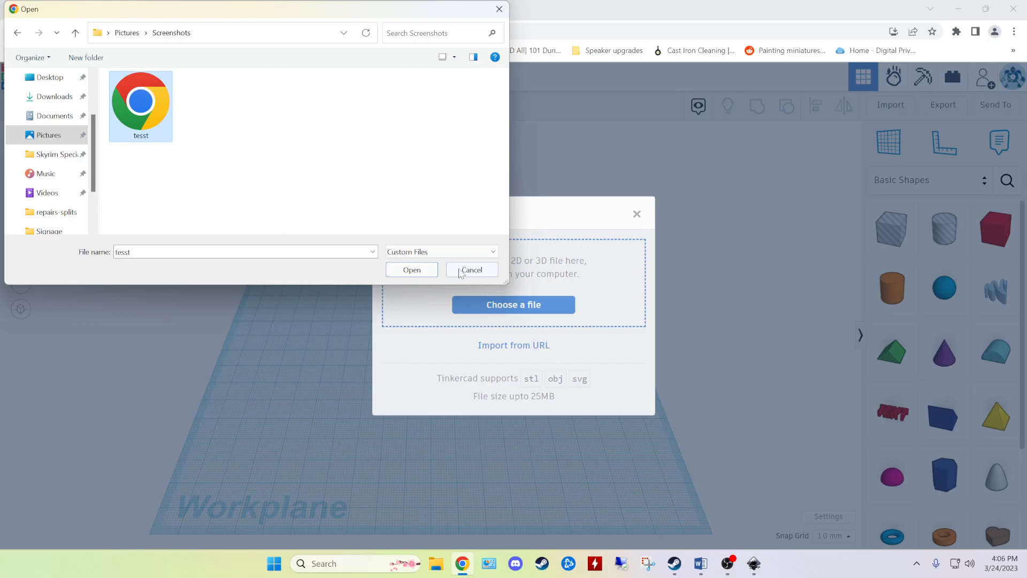
pyautogui.click(411, 270)
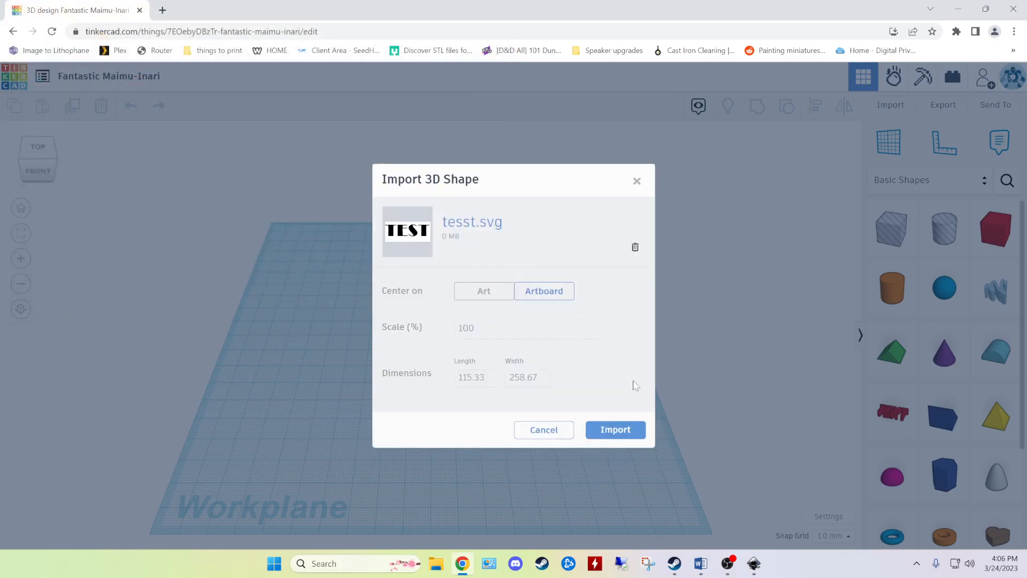
pyautogui.click(615, 429)
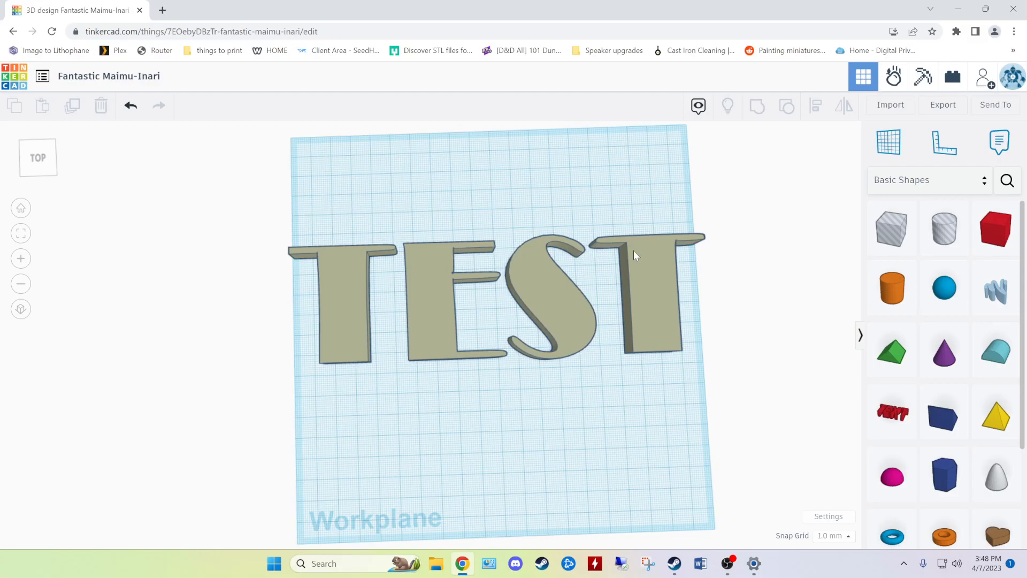
pyautogui.moveTo(568, 268)
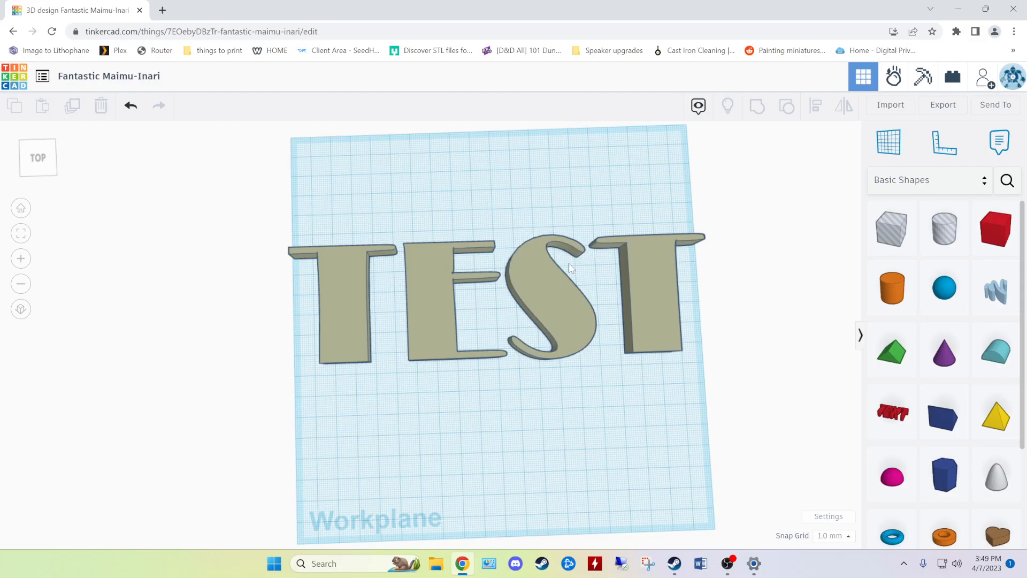
pyautogui.moveTo(565, 291)
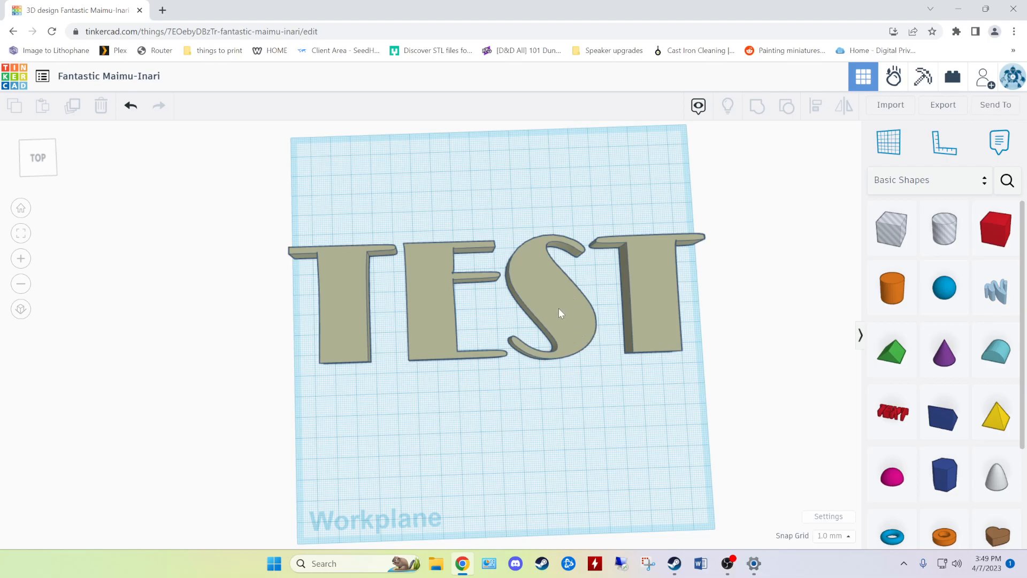
pyautogui.moveTo(549, 293)
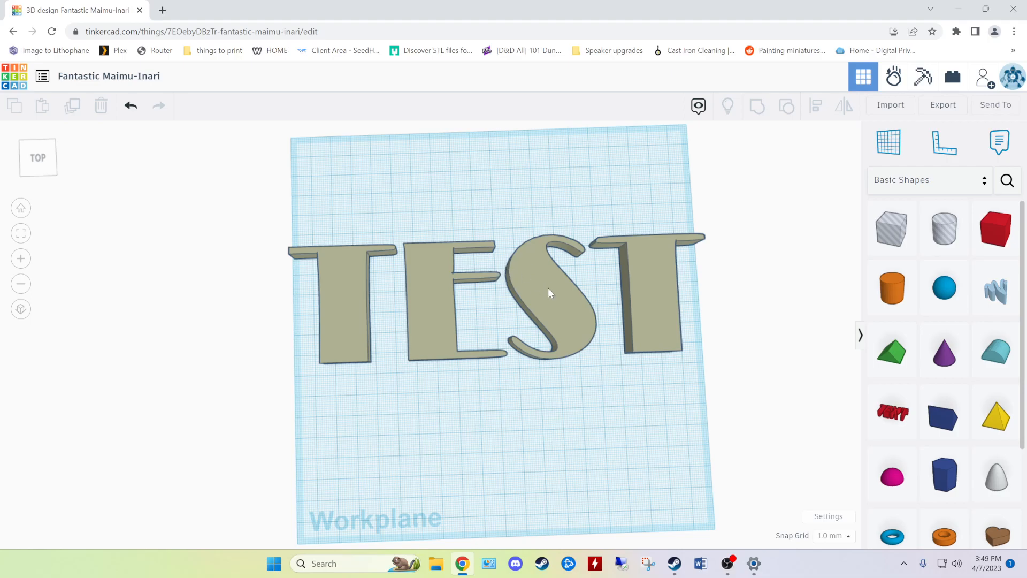
pyautogui.moveTo(651, 272)
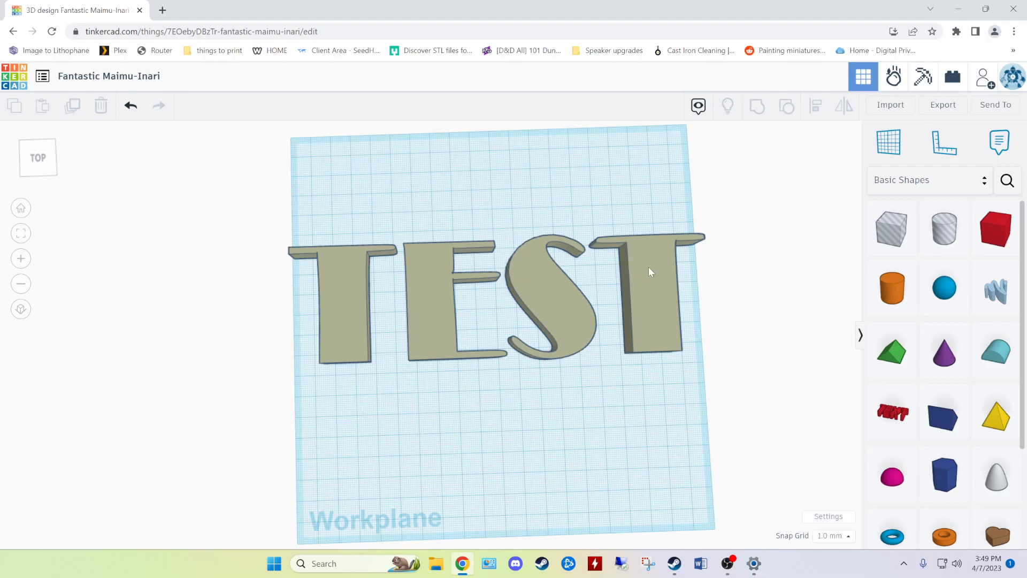
pyautogui.moveTo(760, 241)
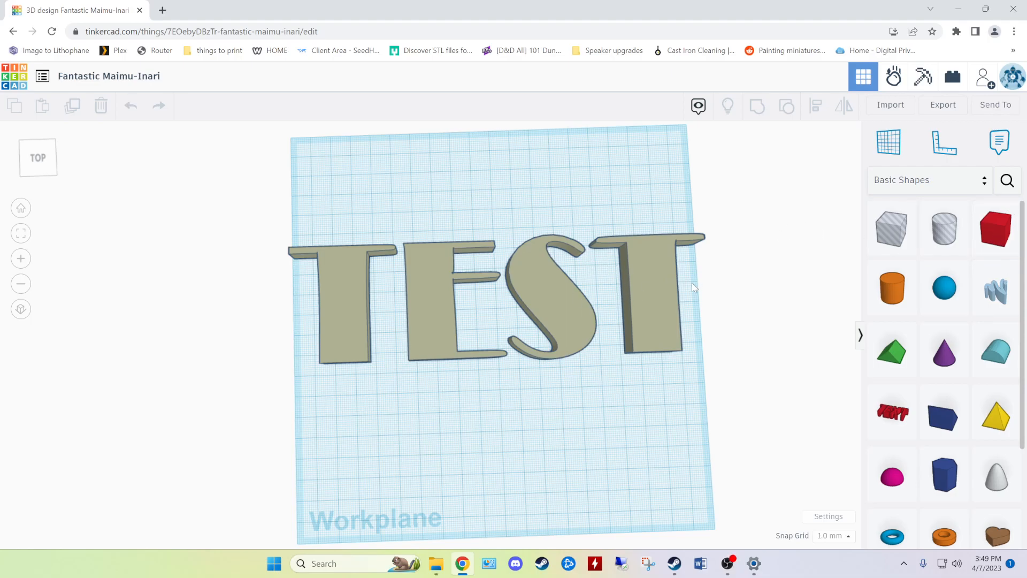
pyautogui.moveTo(701, 289)
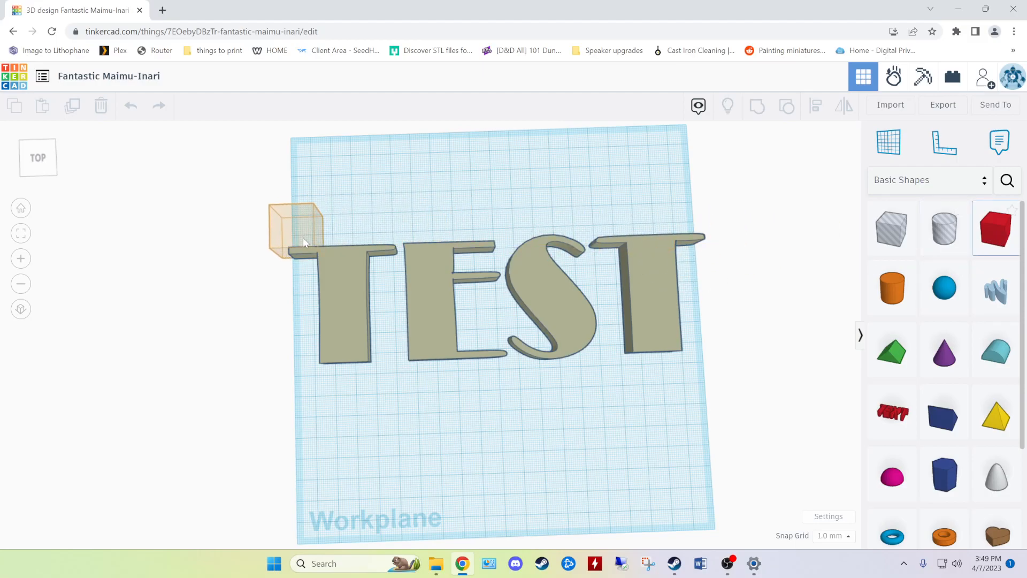
# - Place a new box shape on the workplane beside the TEST letters
pyautogui.click(295, 229)
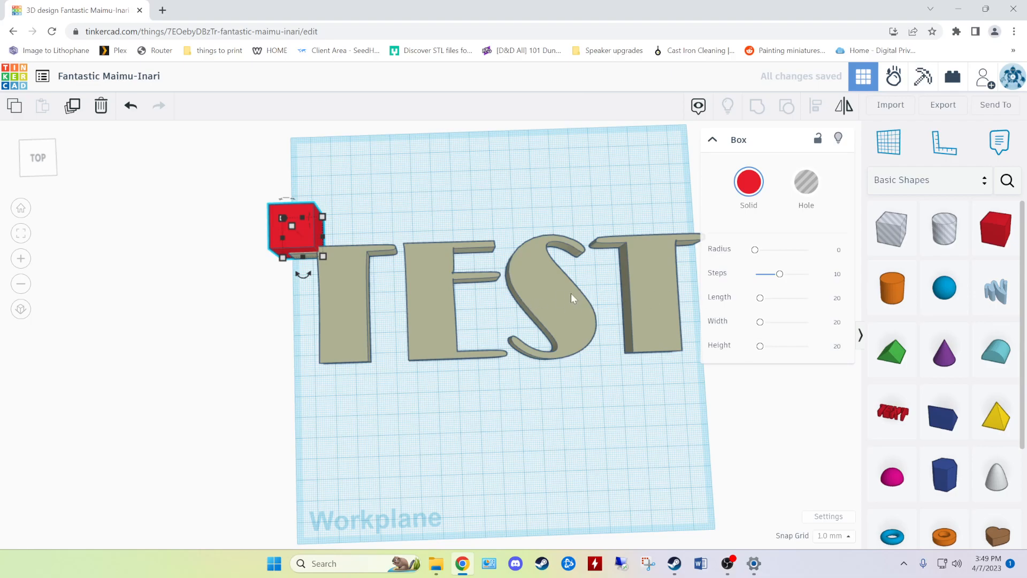
pyautogui.moveTo(325, 261)
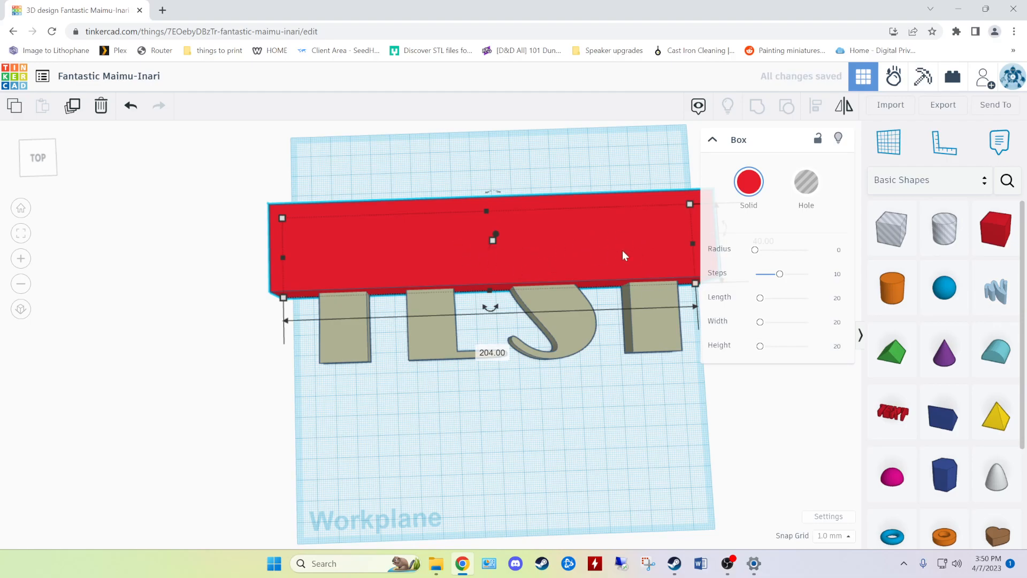
pyautogui.moveTo(644, 252)
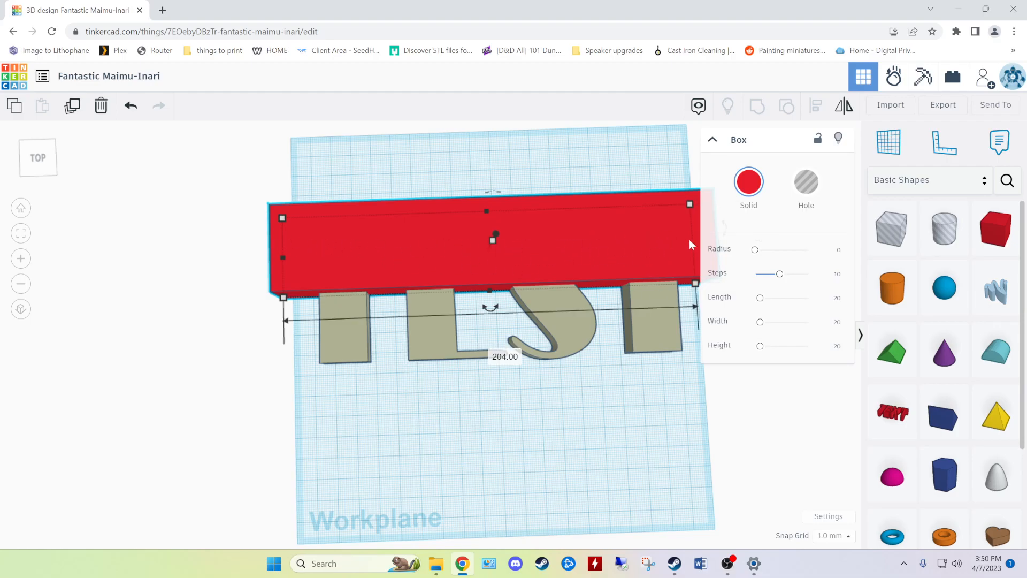
pyautogui.moveTo(500, 281)
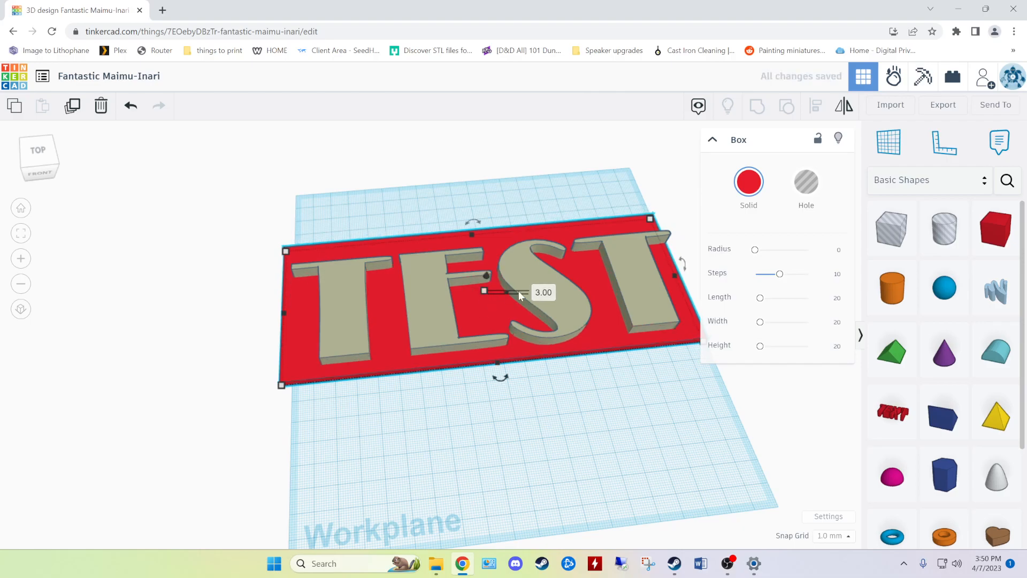
pyautogui.moveTo(617, 263)
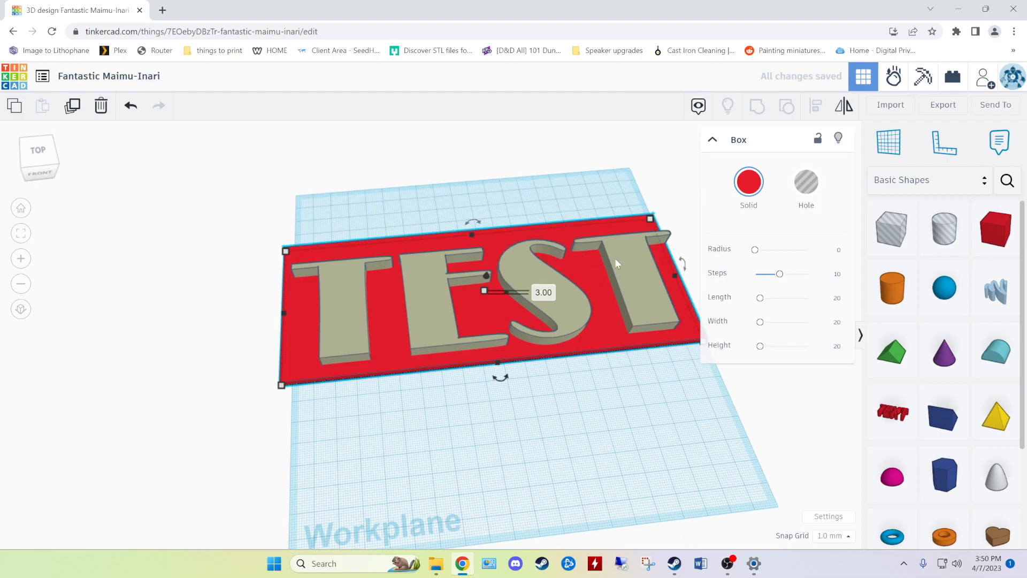
pyautogui.moveTo(476, 296)
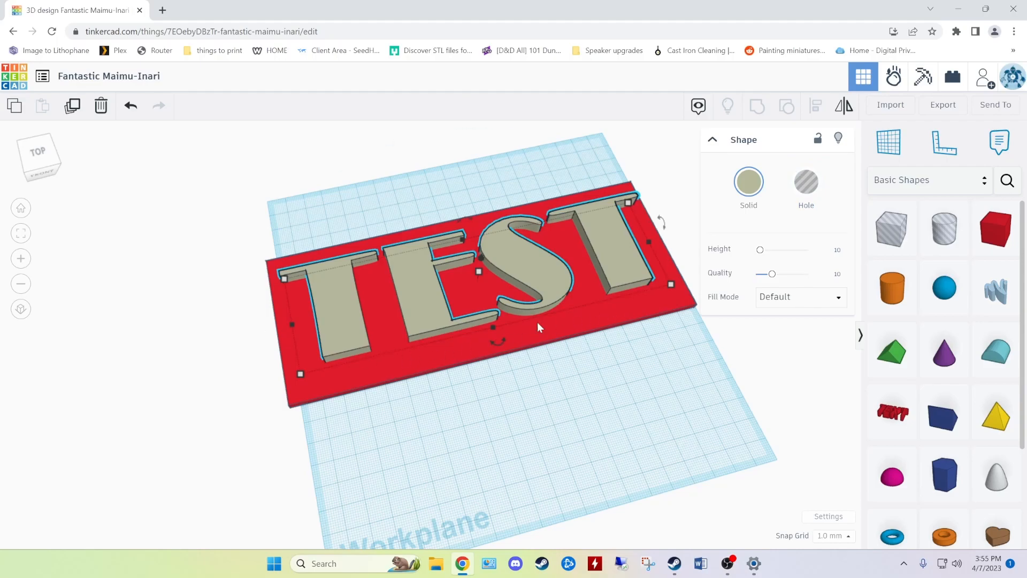
pyautogui.moveTo(578, 331)
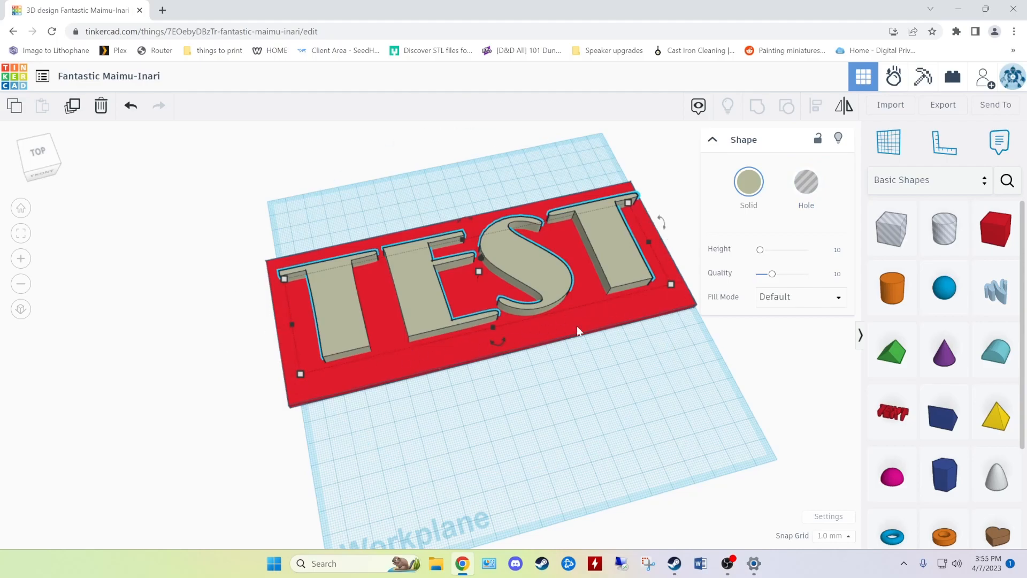
pyautogui.moveTo(565, 326)
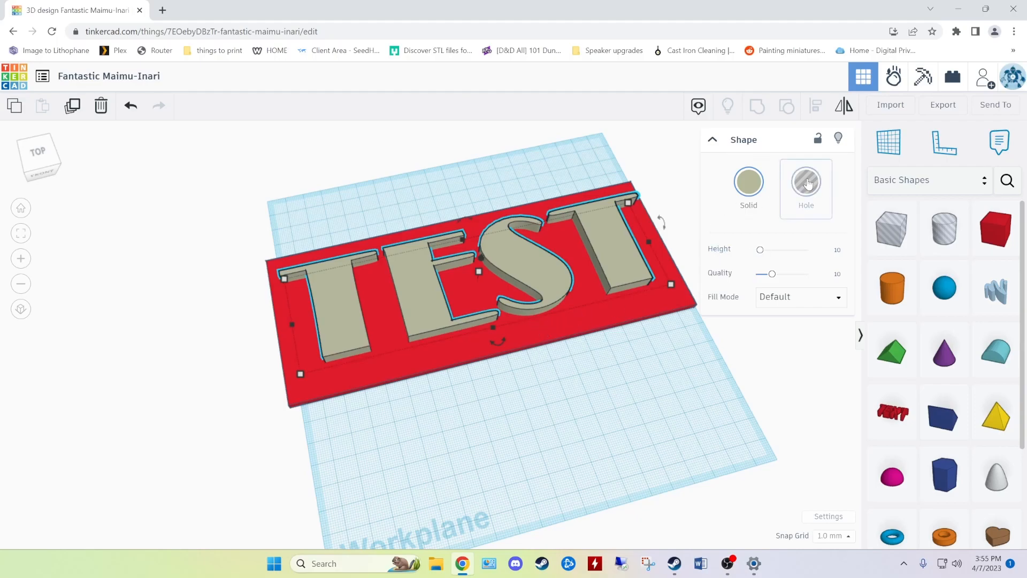
# - Switch the TEST letters from solid to a hole in the Shape panel
pyautogui.click(806, 182)
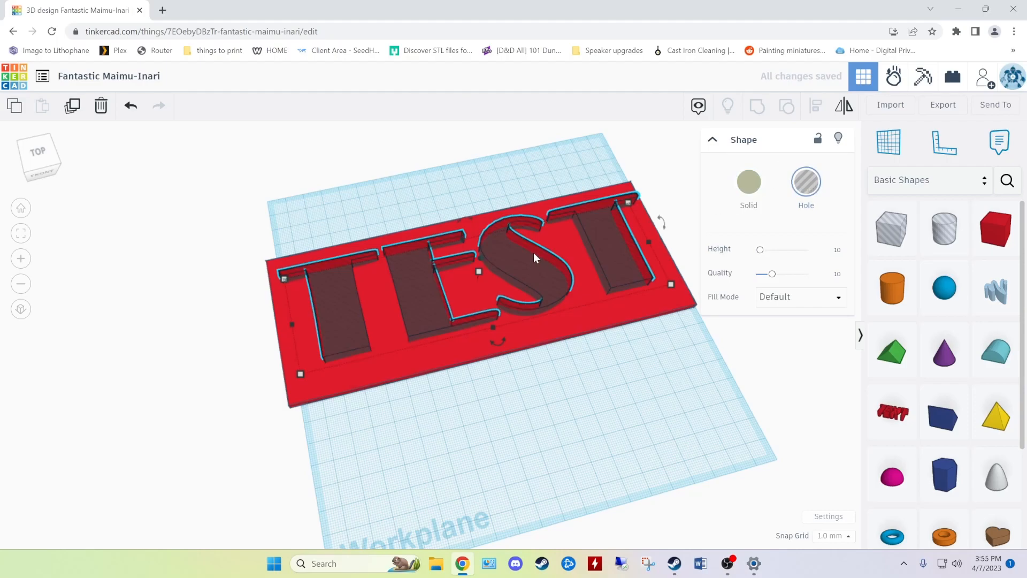
pyautogui.moveTo(543, 258)
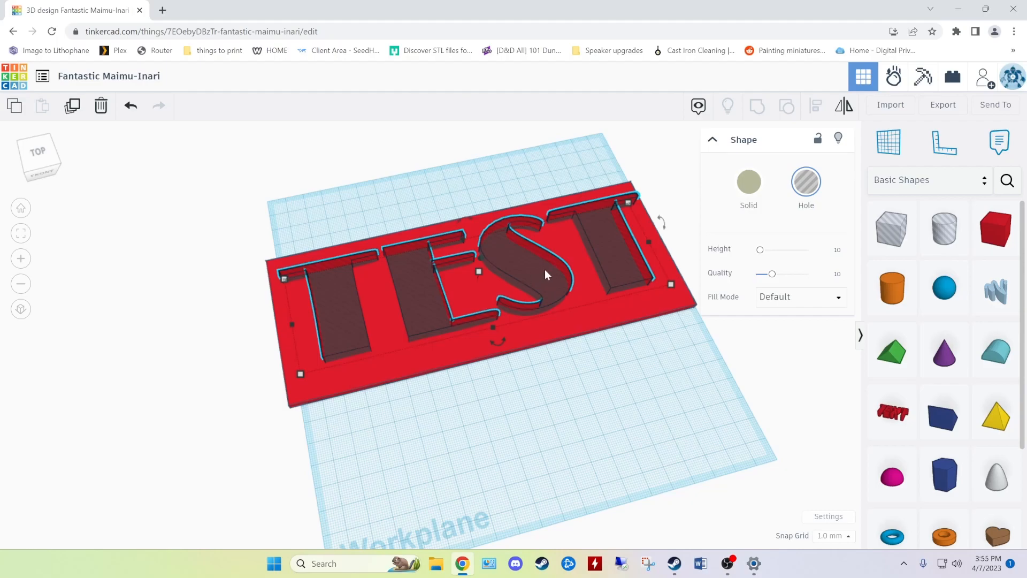
pyautogui.moveTo(454, 266)
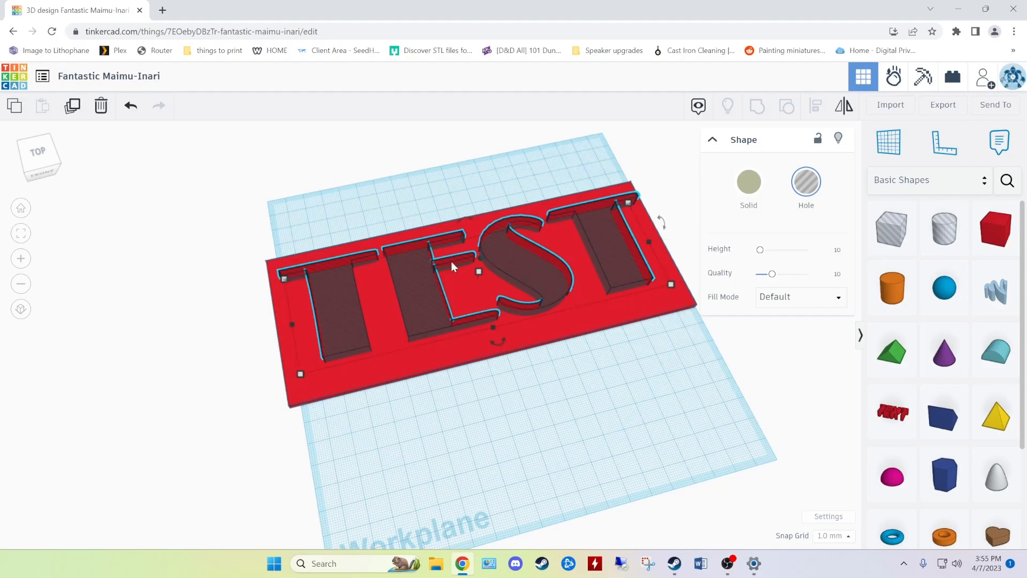
pyautogui.moveTo(399, 346)
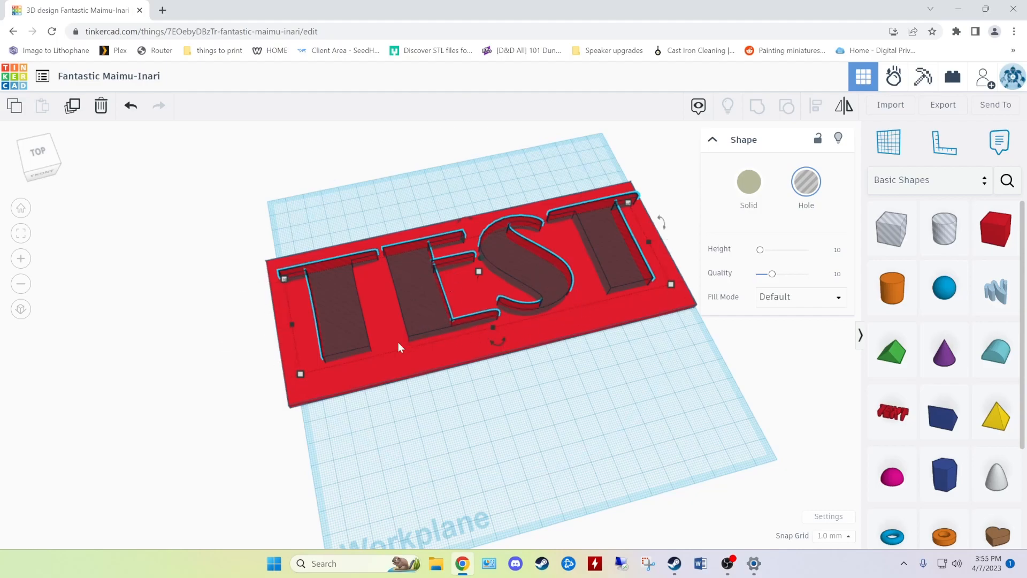
pyautogui.moveTo(468, 293)
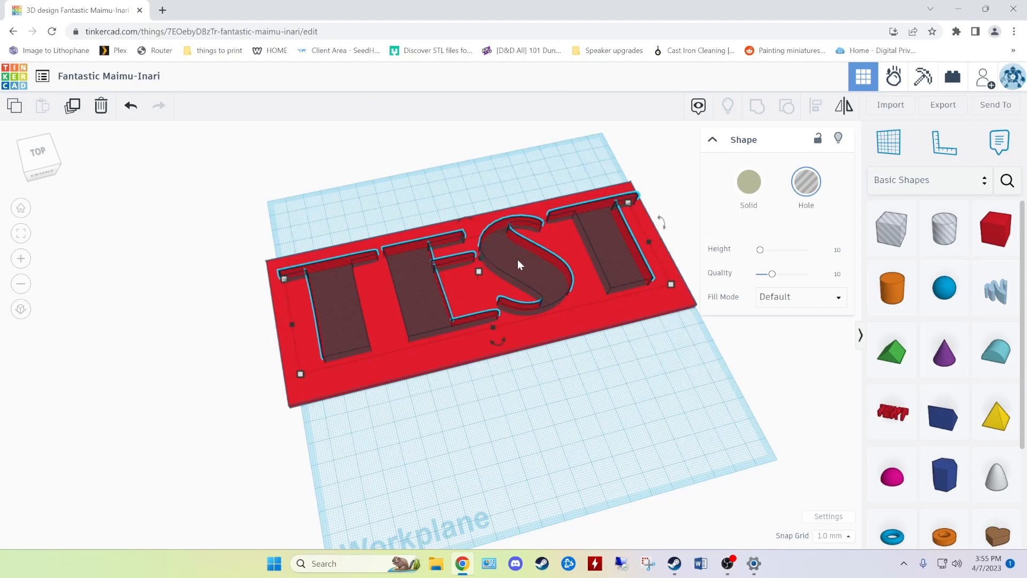
pyautogui.moveTo(514, 259)
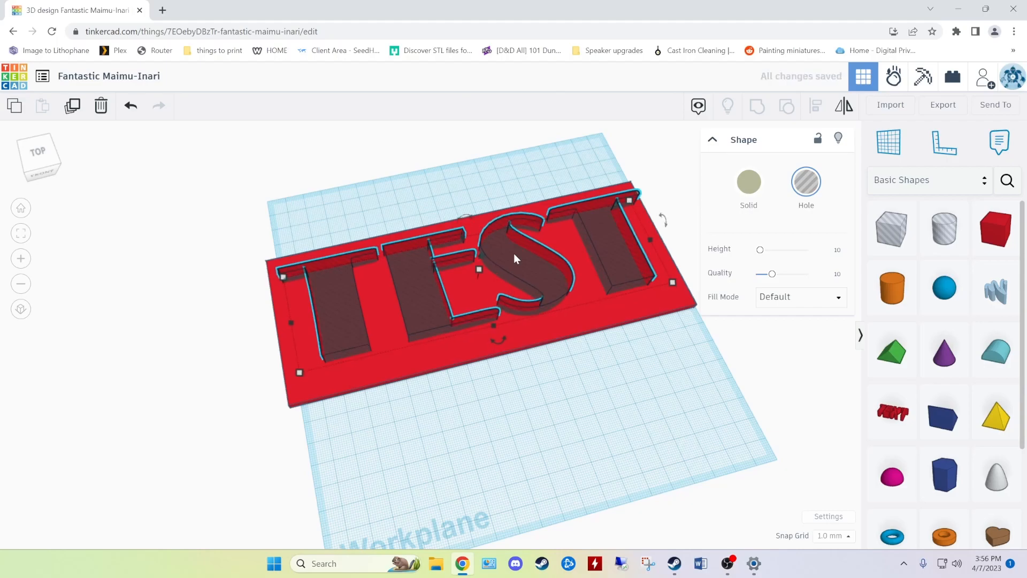
pyautogui.moveTo(573, 354)
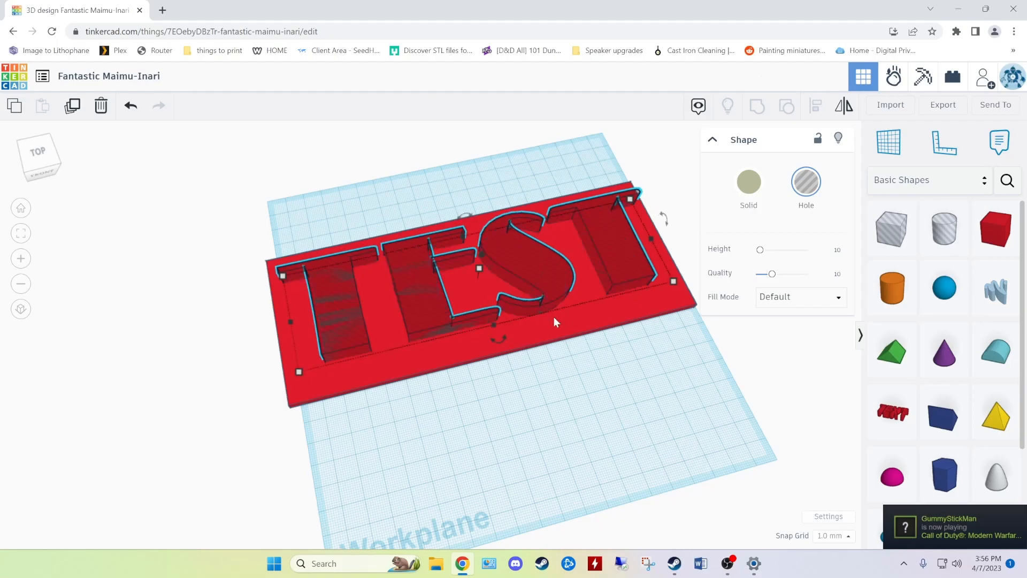
pyautogui.moveTo(543, 280)
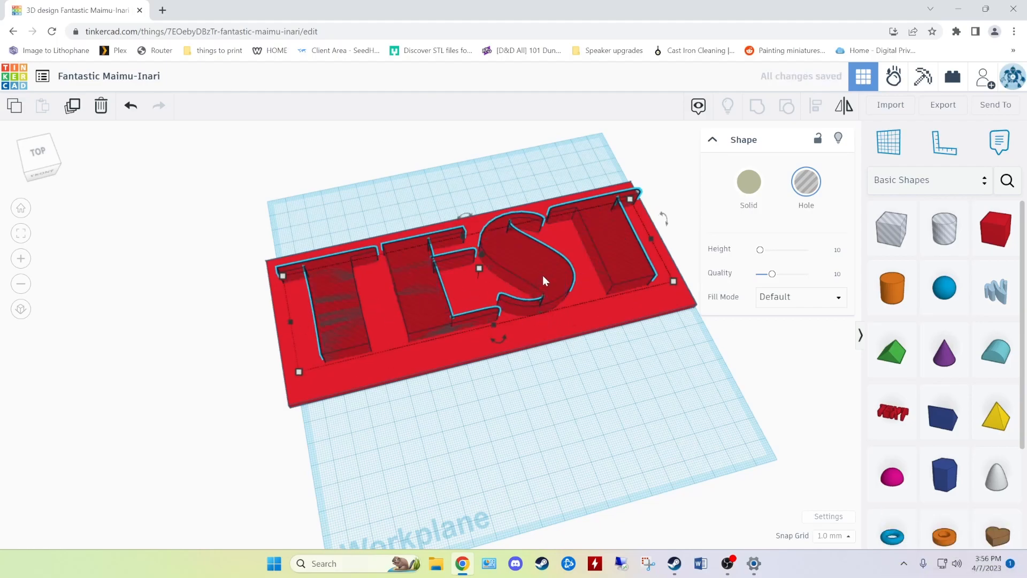
pyautogui.moveTo(582, 263)
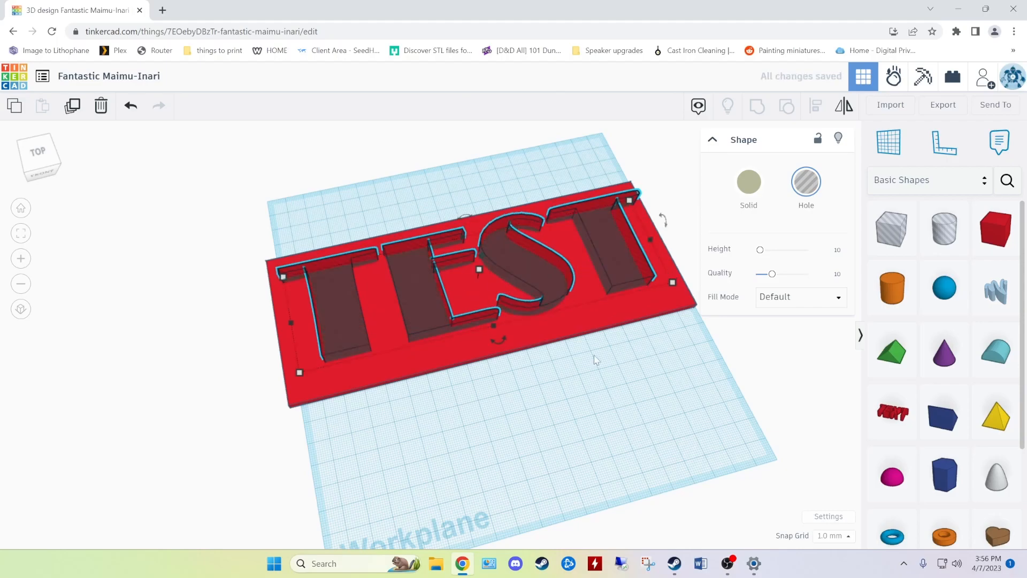
pyautogui.moveTo(624, 293)
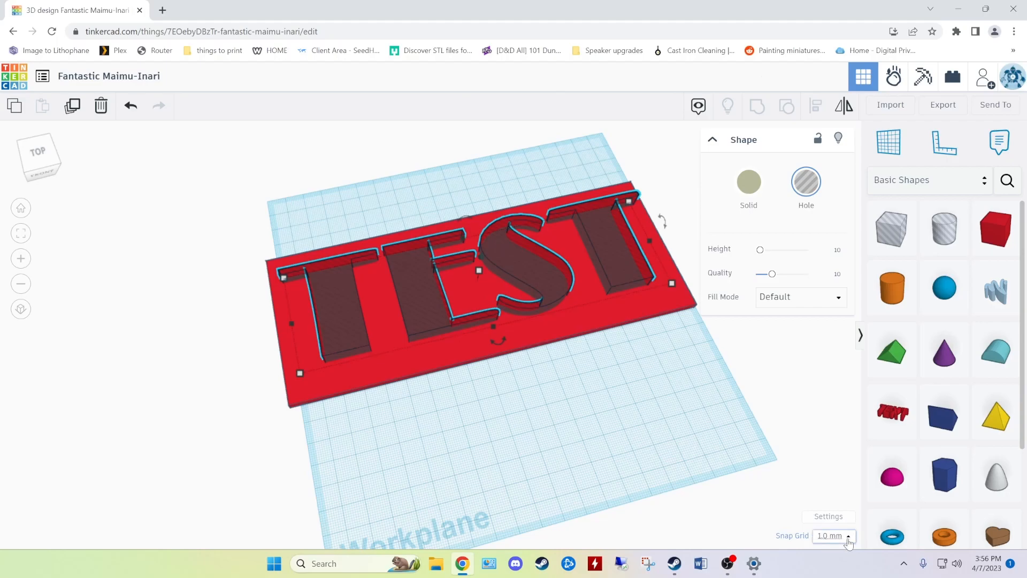
pyautogui.moveTo(633, 386)
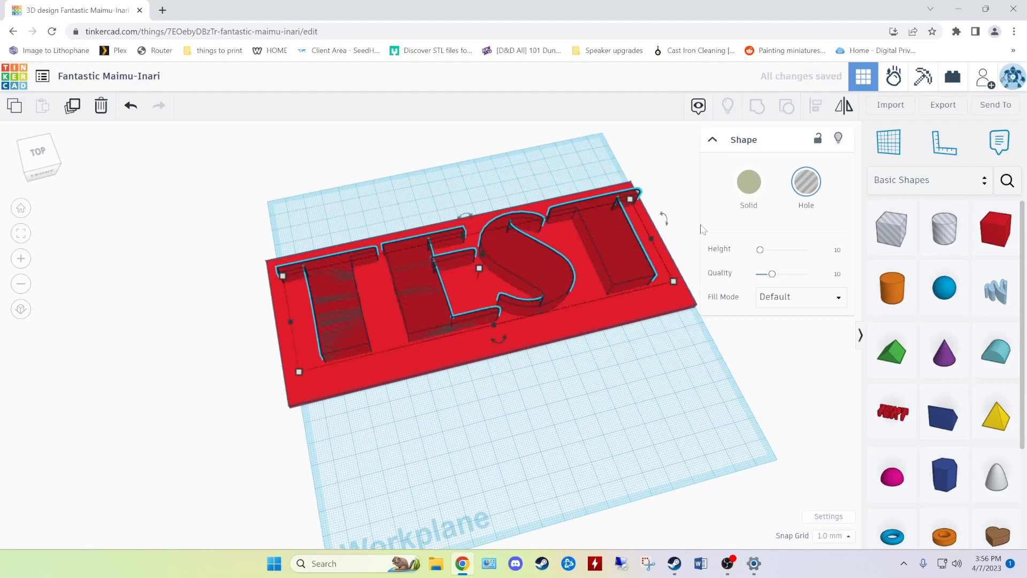
pyautogui.moveTo(593, 396)
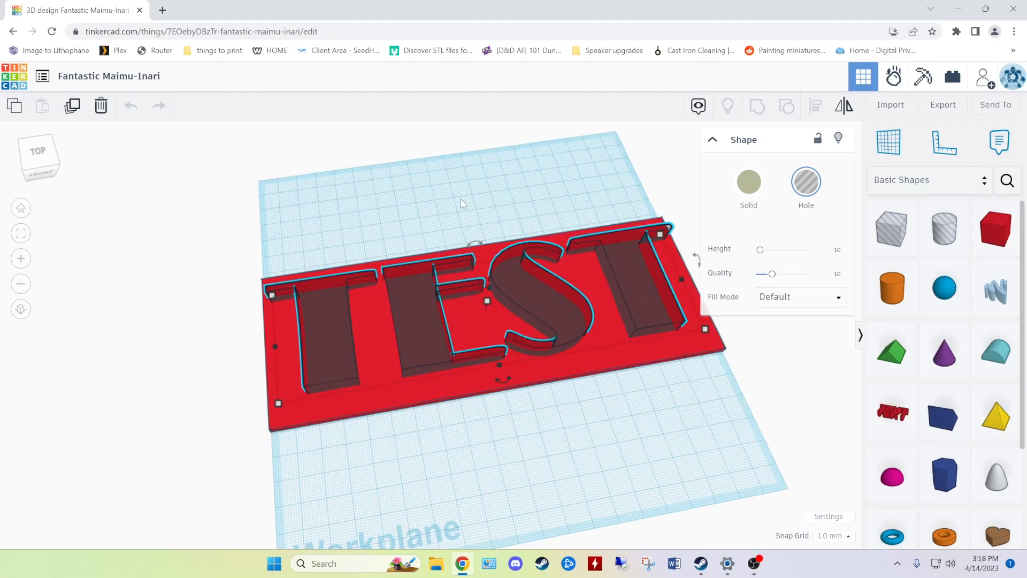
pyautogui.moveTo(203, 226)
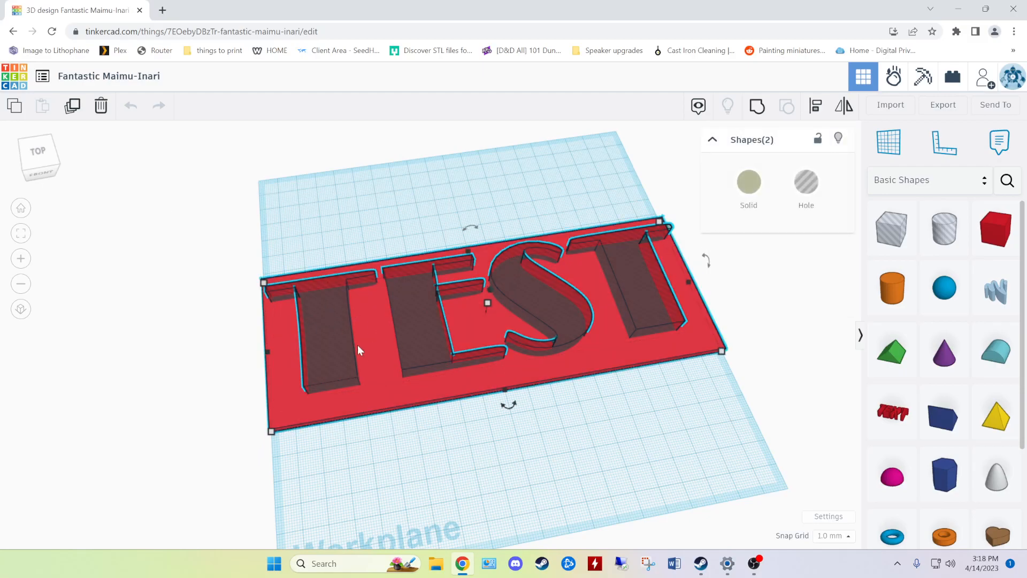
pyautogui.moveTo(616, 211)
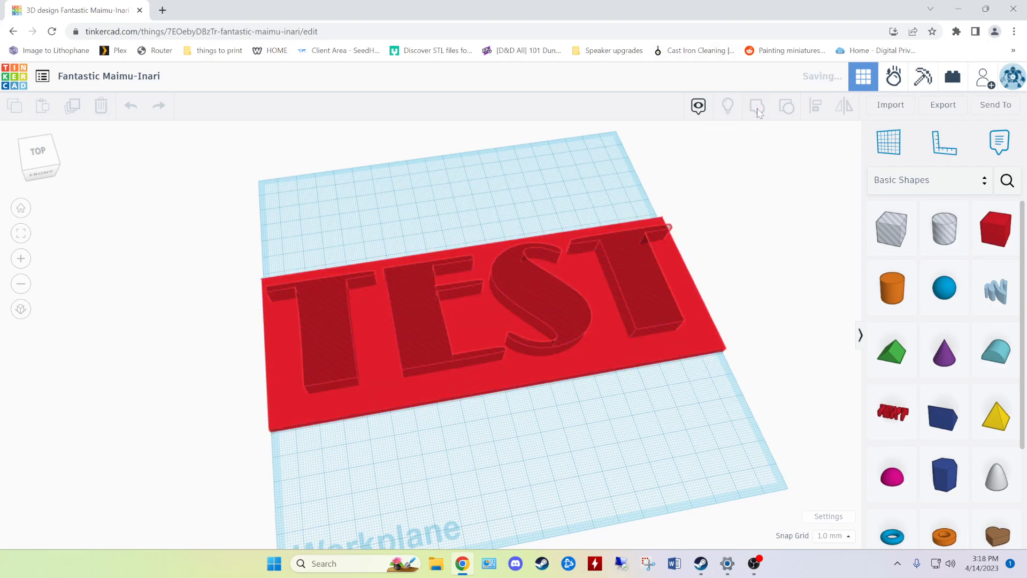
pyautogui.click(459, 296)
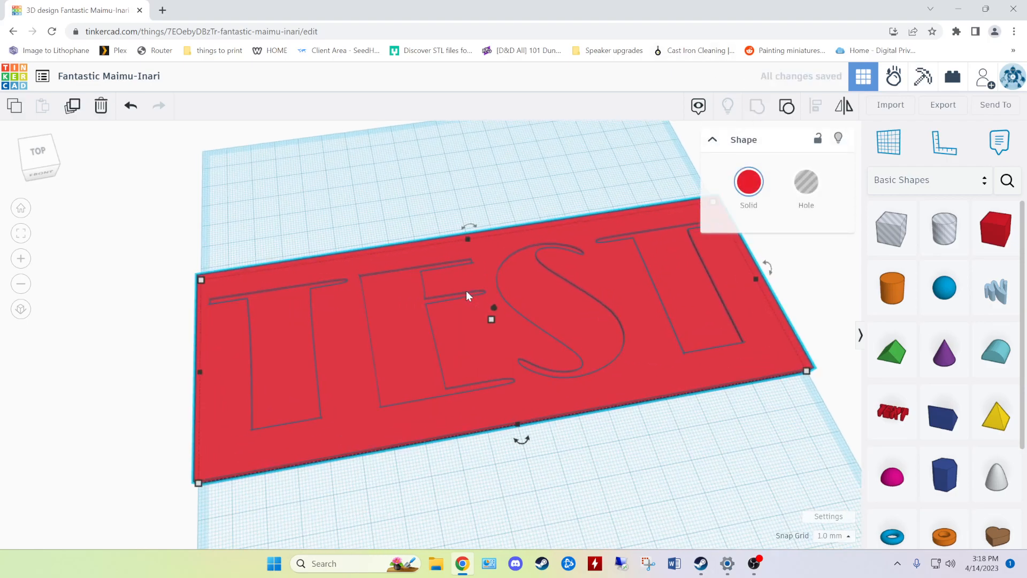
pyautogui.scroll(3)
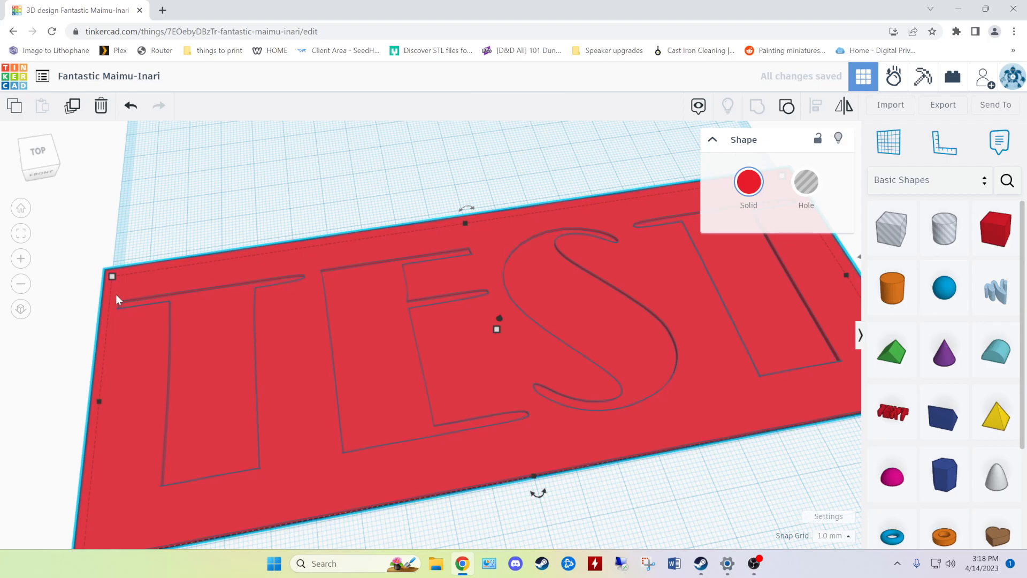
pyautogui.moveTo(552, 258)
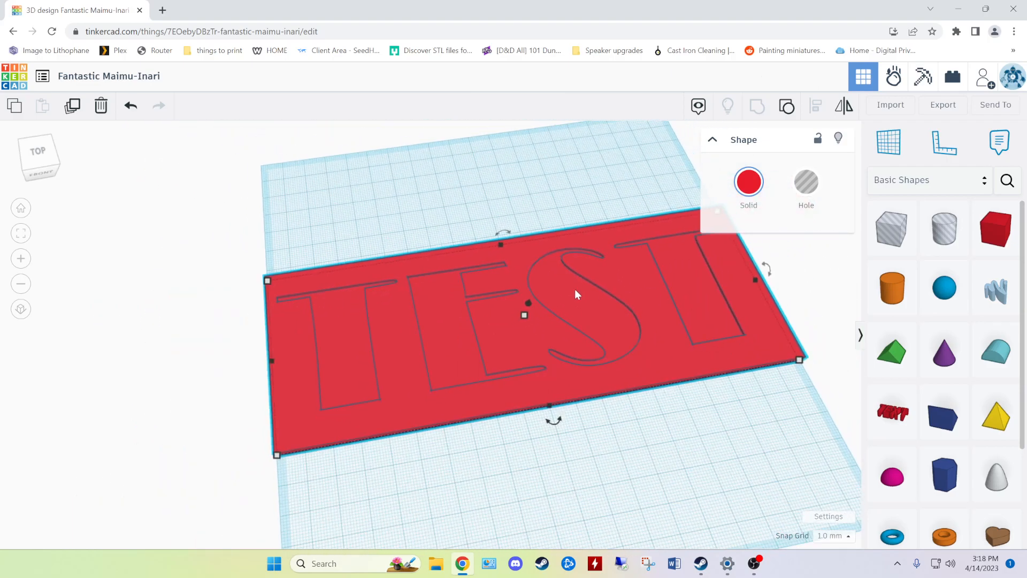
pyautogui.moveTo(486, 209)
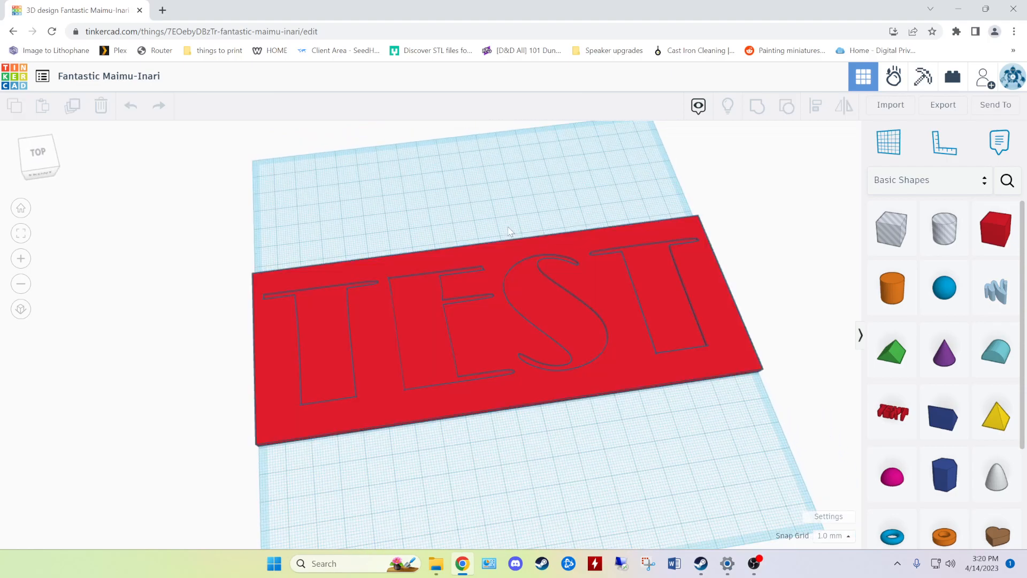
pyautogui.moveTo(528, 213)
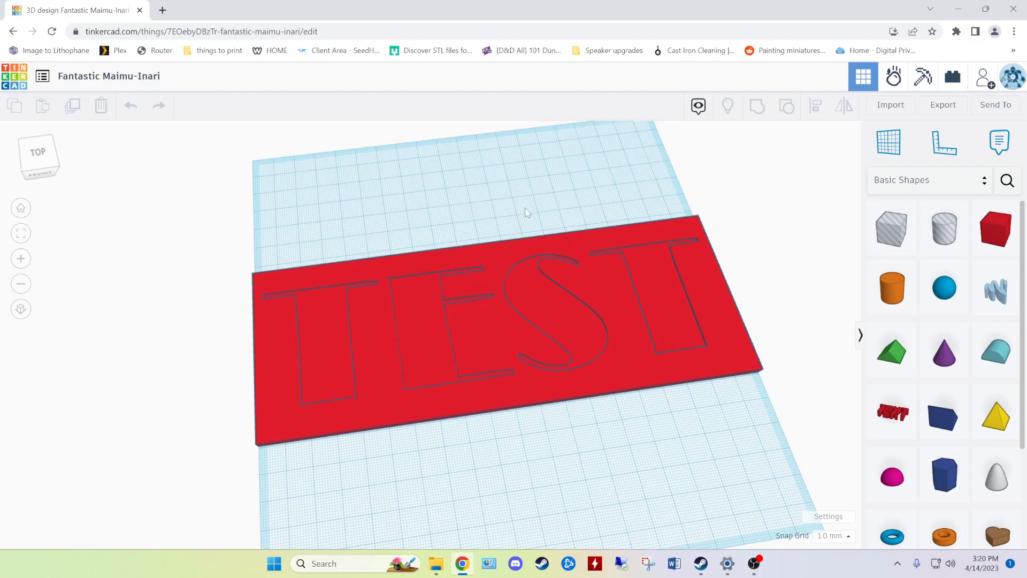
# - Ungroup the red plaque from the TEST lettering and clear the selection
pyautogui.click(459, 315)
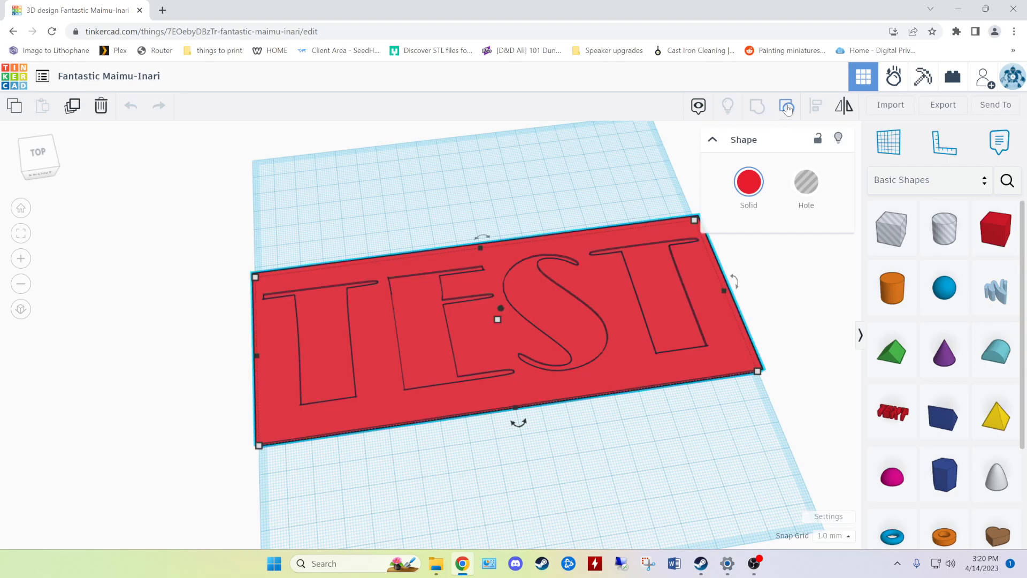
pyautogui.click(787, 106)
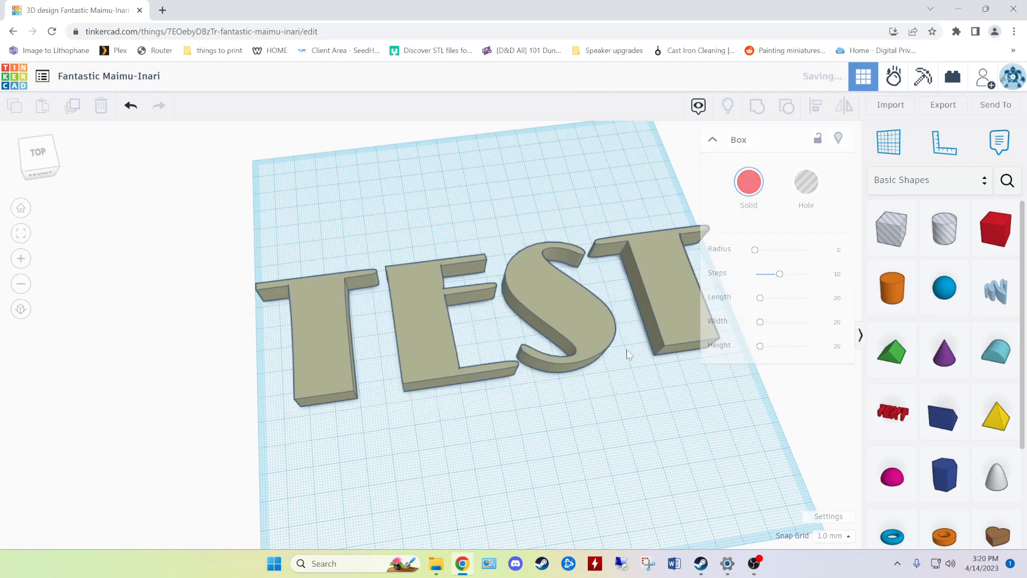
pyautogui.click(479, 235)
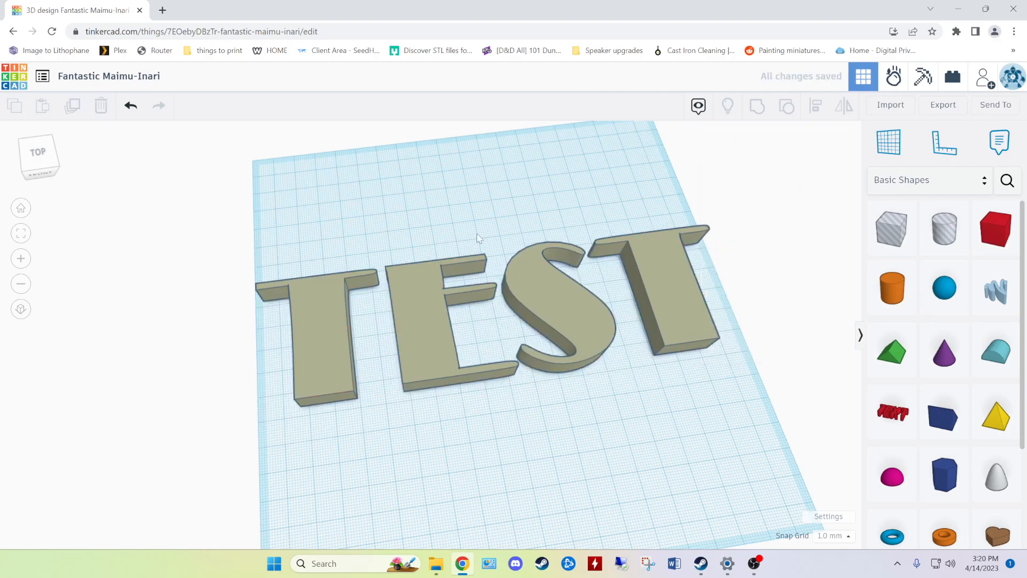
pyautogui.moveTo(435, 275)
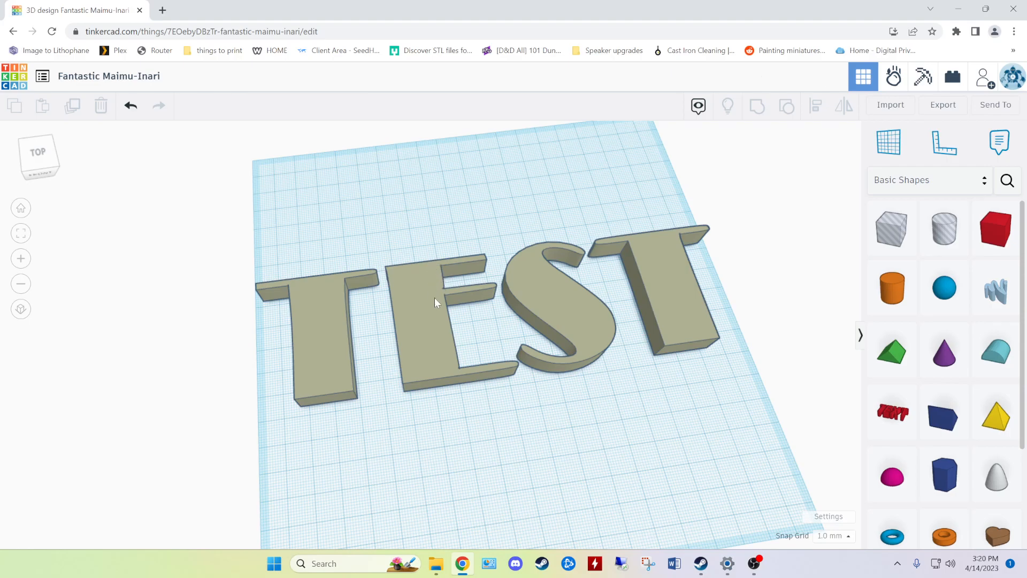
# - Duplicate the TEST lettering and cover the other letters with hole boxes to isolate the T
pyautogui.click(433, 303)
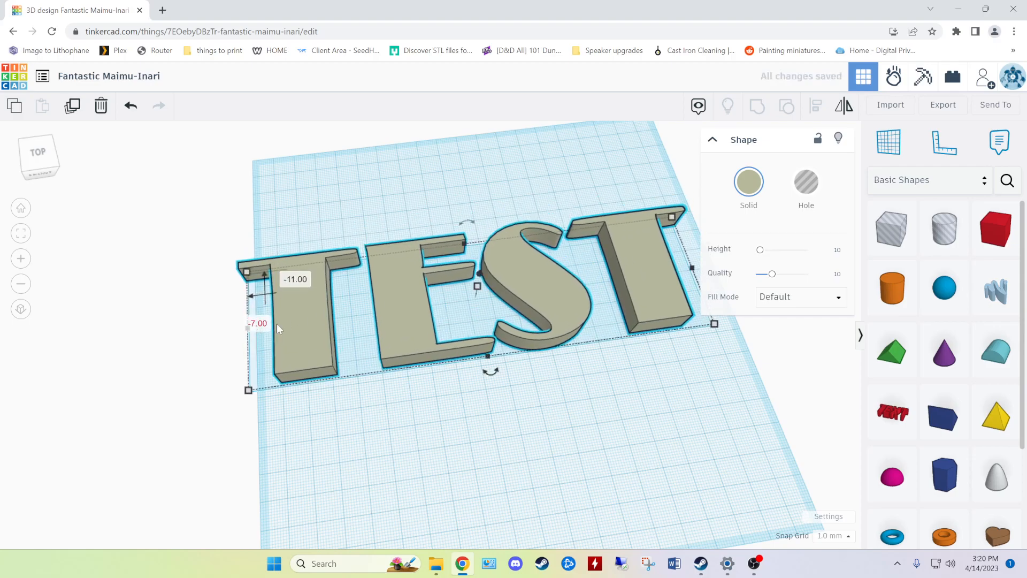
pyautogui.moveTo(661, 265)
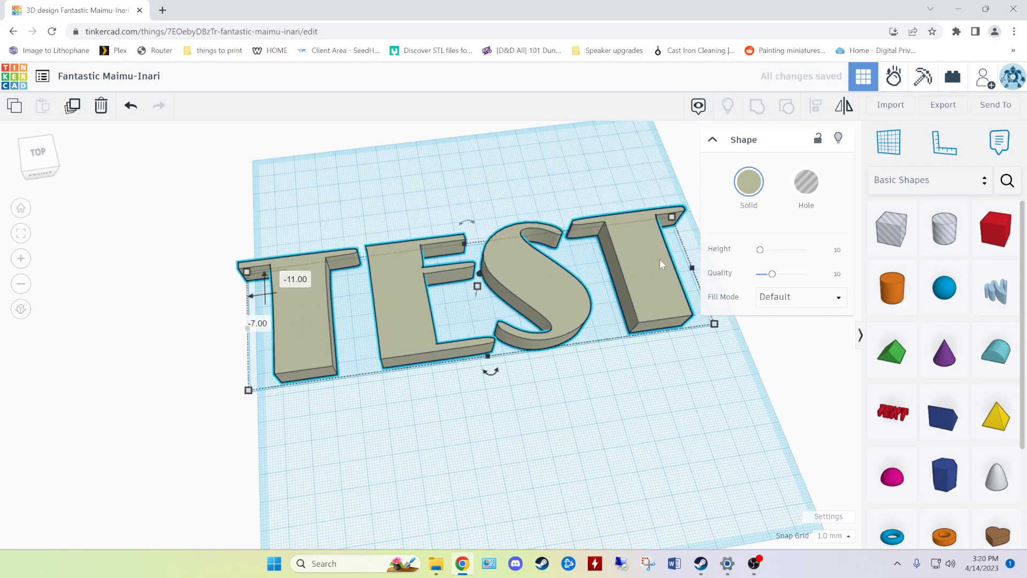
pyautogui.moveTo(451, 315)
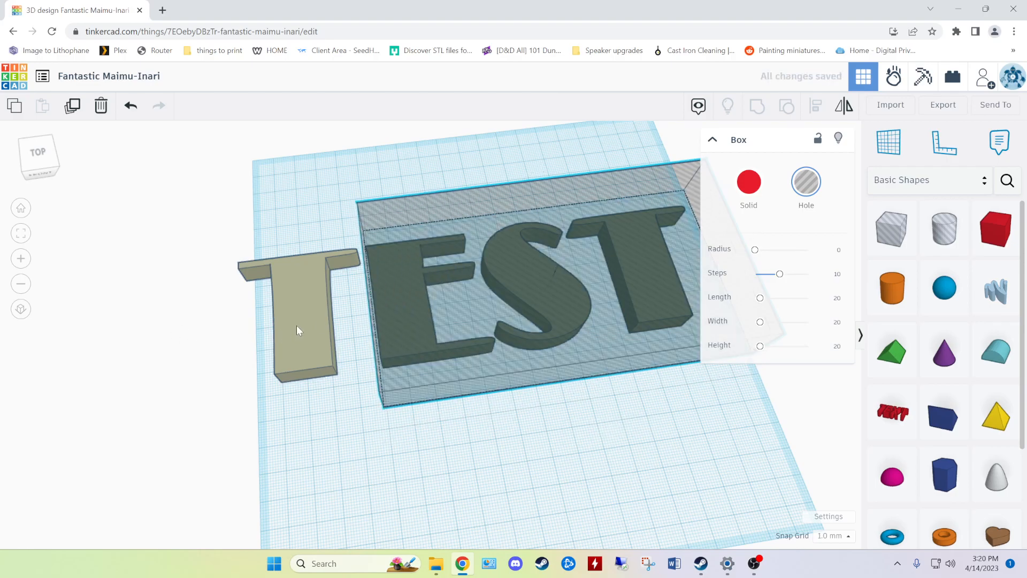
pyautogui.click(302, 315)
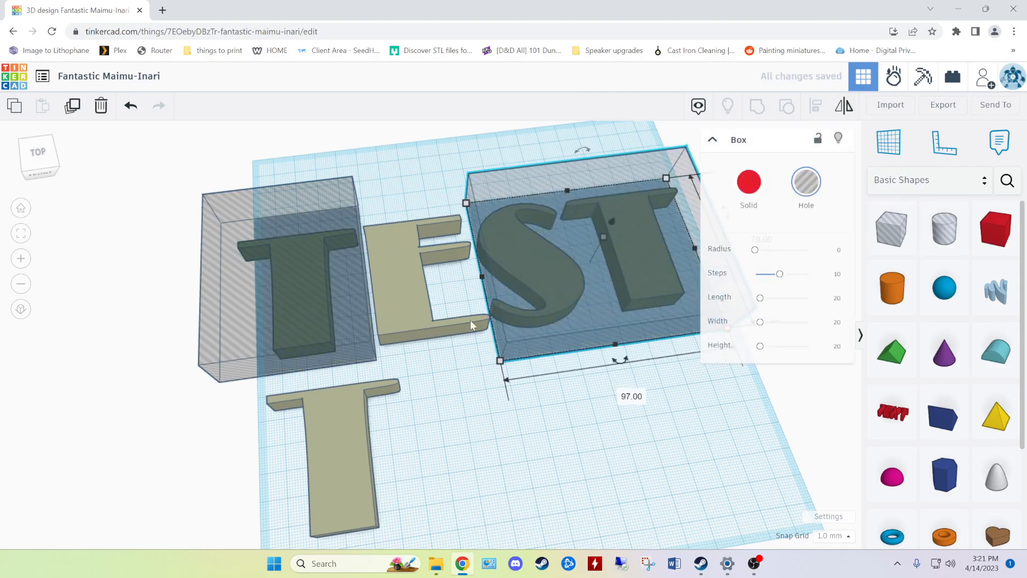
pyautogui.click(565, 399)
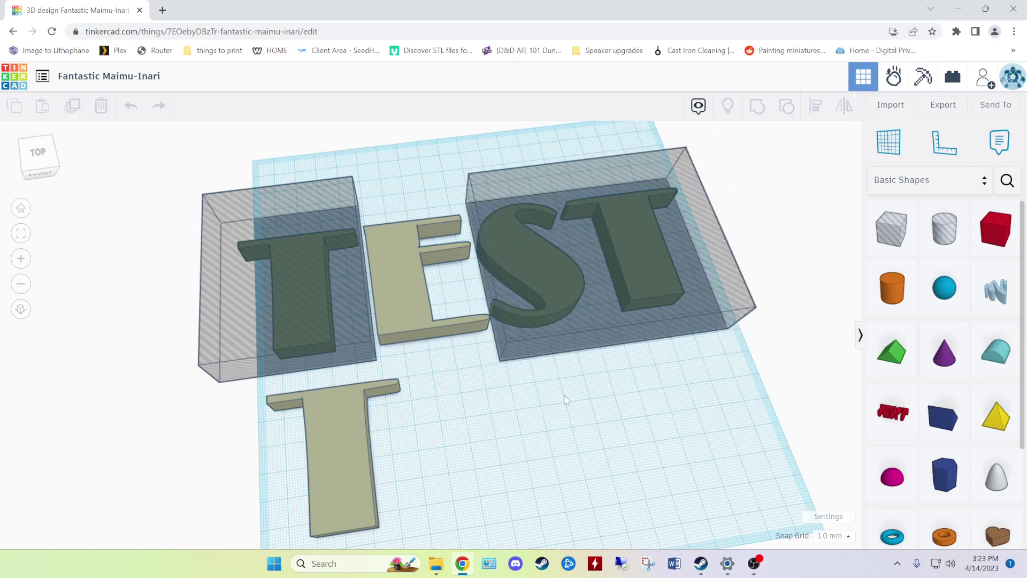
pyautogui.moveTo(562, 398)
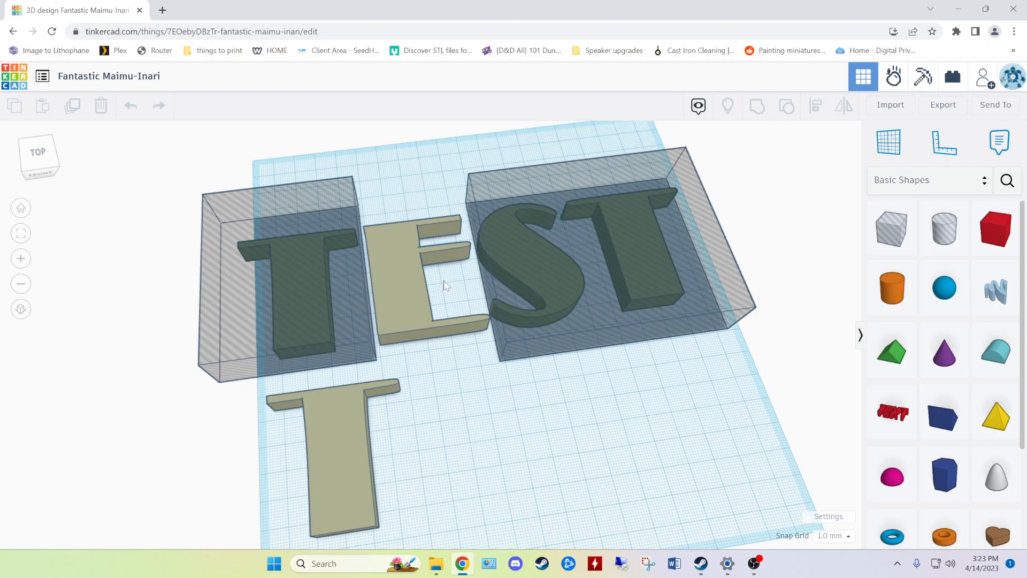
pyautogui.moveTo(459, 255)
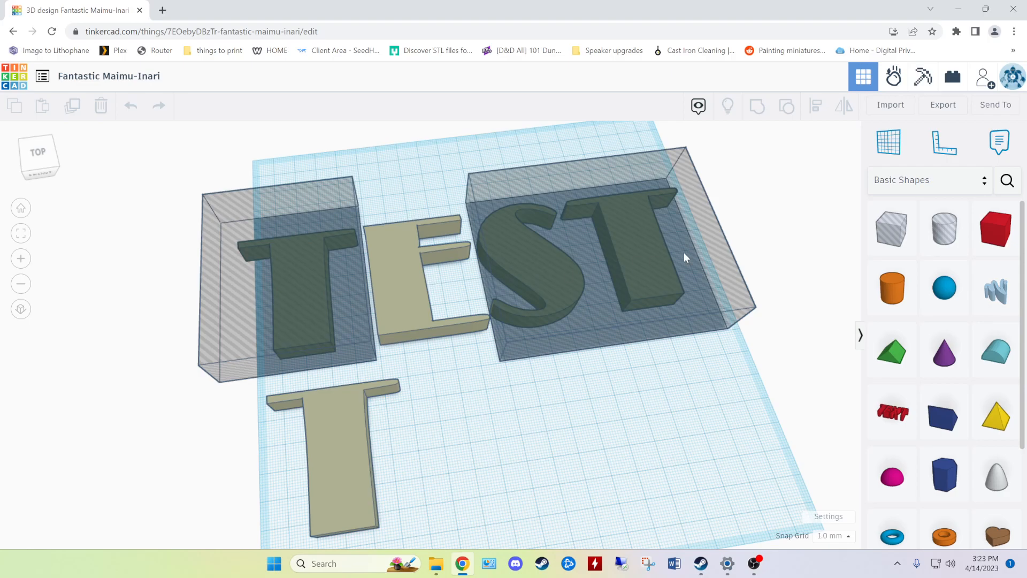
pyautogui.moveTo(664, 354)
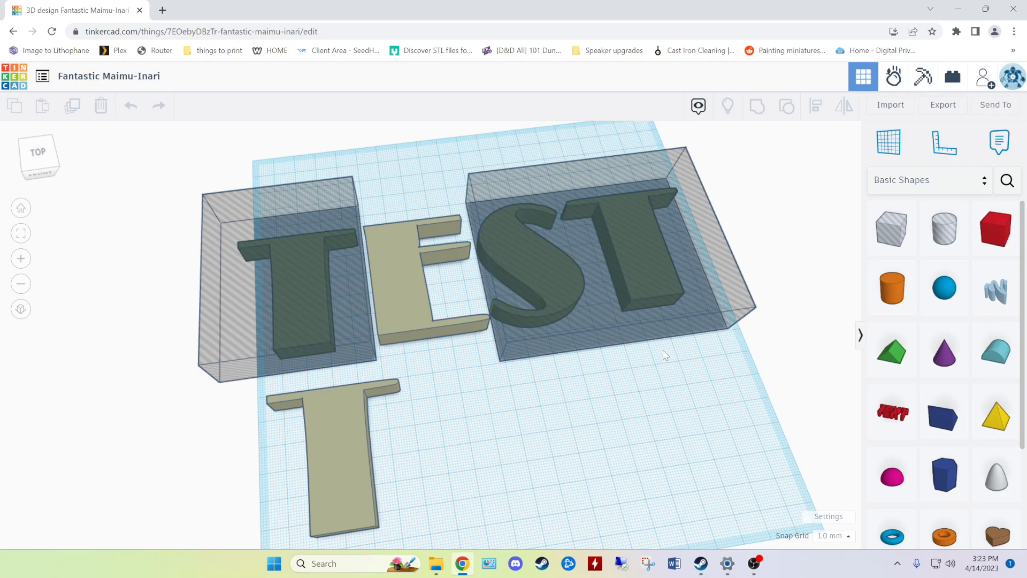
# - Place the standalone T below TEST and delete the leftover hole box over the first T
pyautogui.click(590, 295)
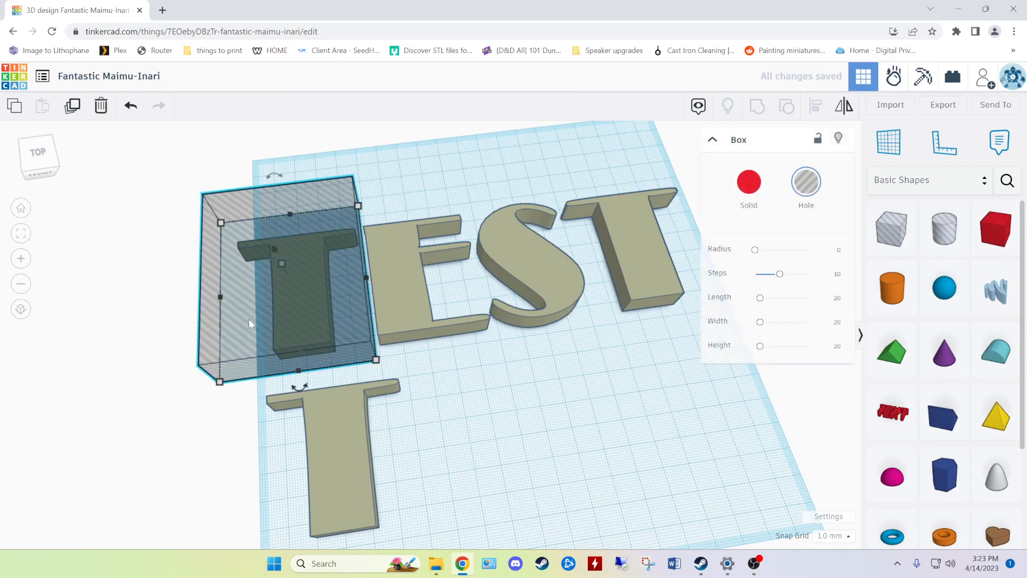
pyautogui.click(602, 341)
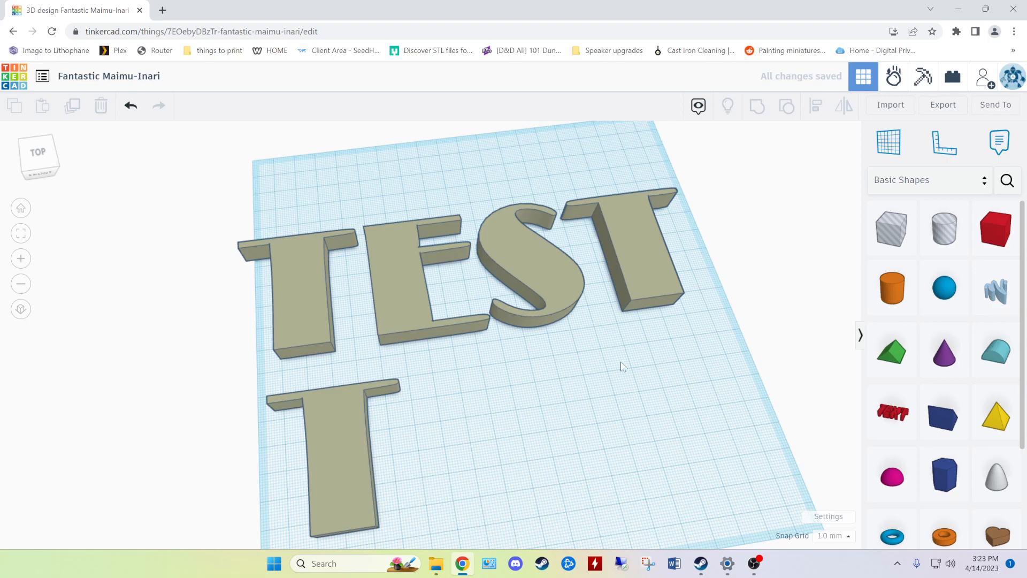
pyautogui.moveTo(618, 369)
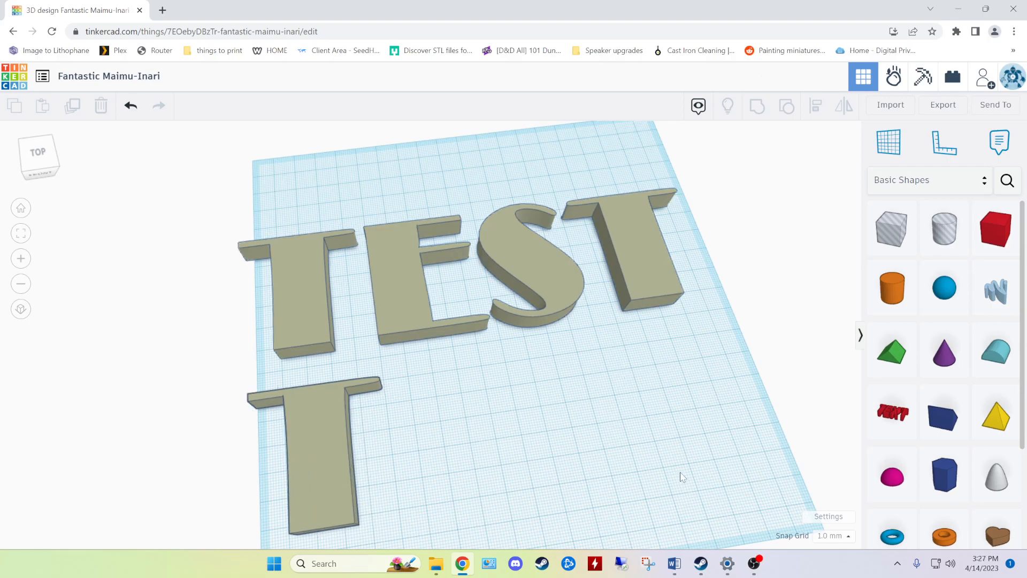
# - In Word, try single large letters T, E and then S at 100-point size
pyautogui.click(673, 564)
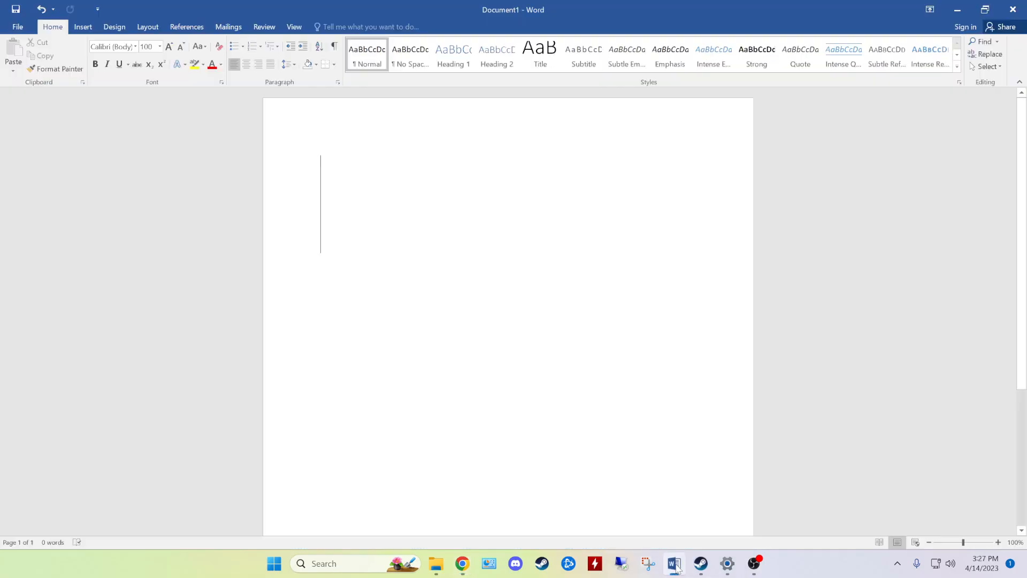
pyautogui.moveTo(558, 294)
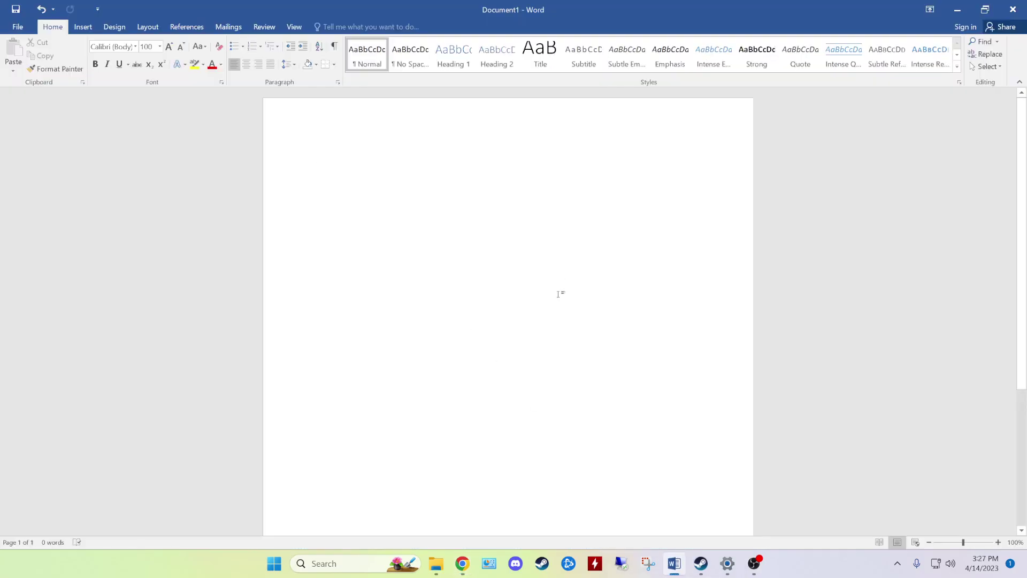
pyautogui.moveTo(559, 294)
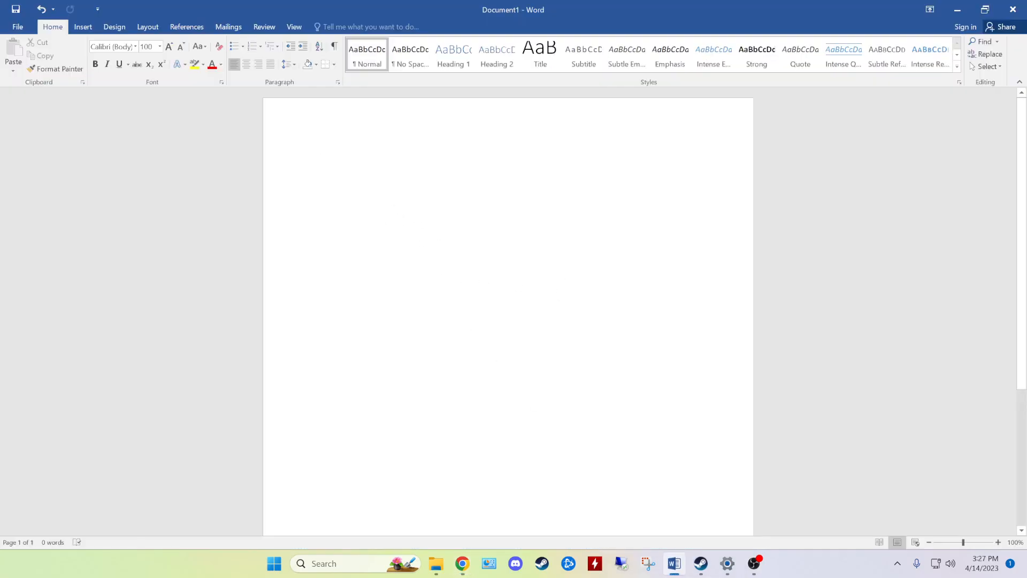
pyautogui.moveTo(150, 46)
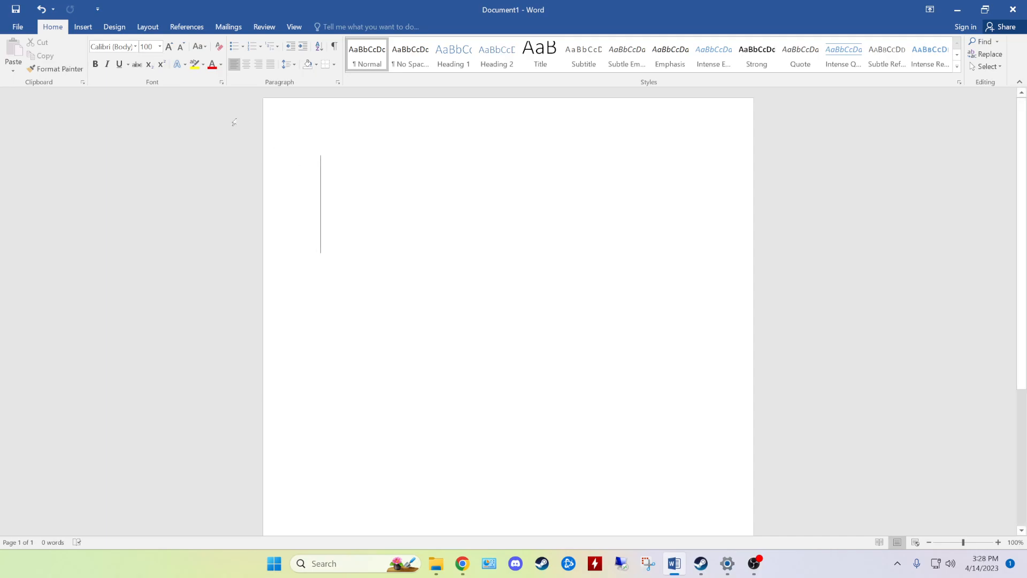
pyautogui.moveTo(150, 46)
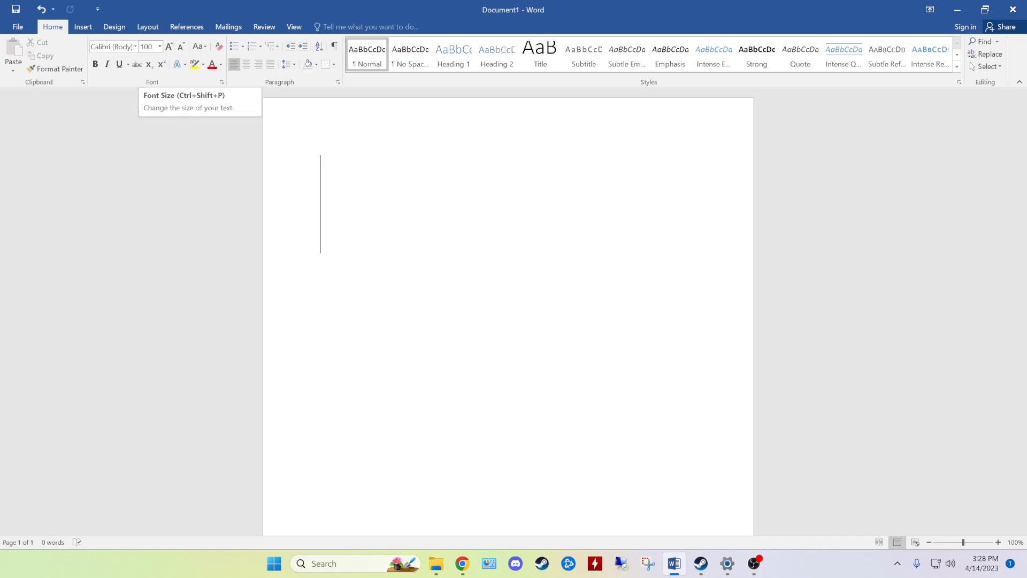
pyautogui.moveTo(435, 227)
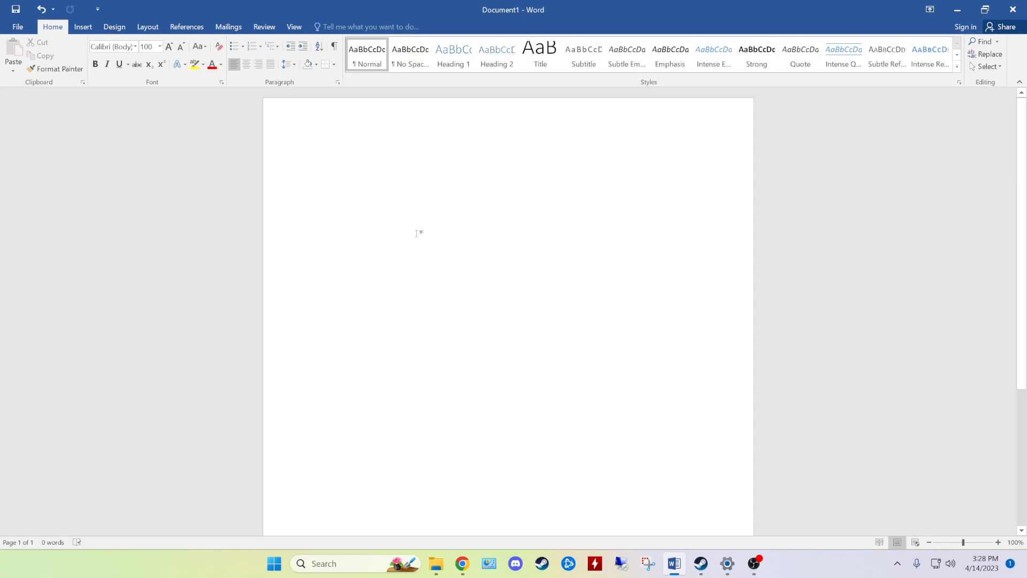
pyautogui.write('T')
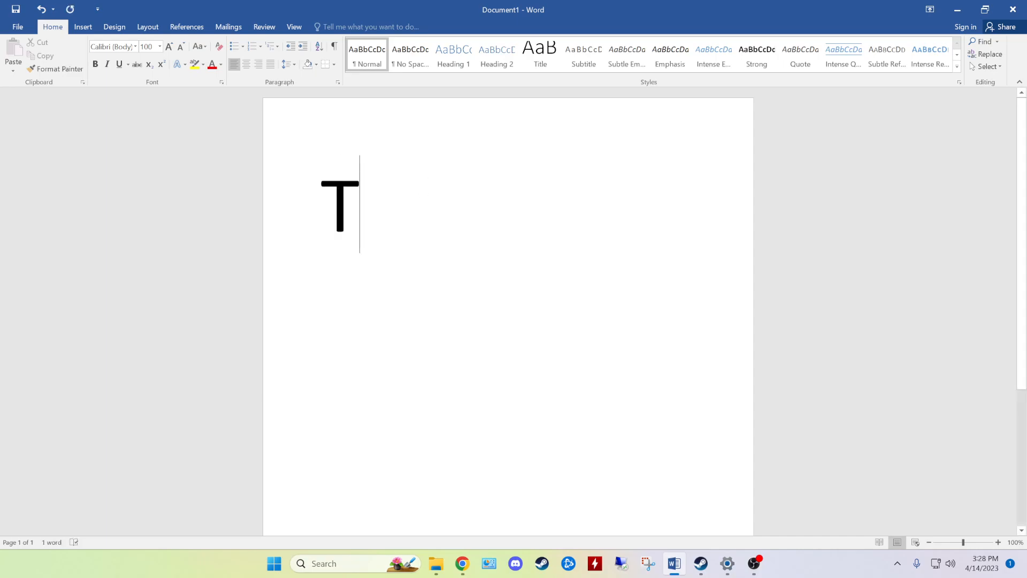
pyautogui.moveTo(483, 223)
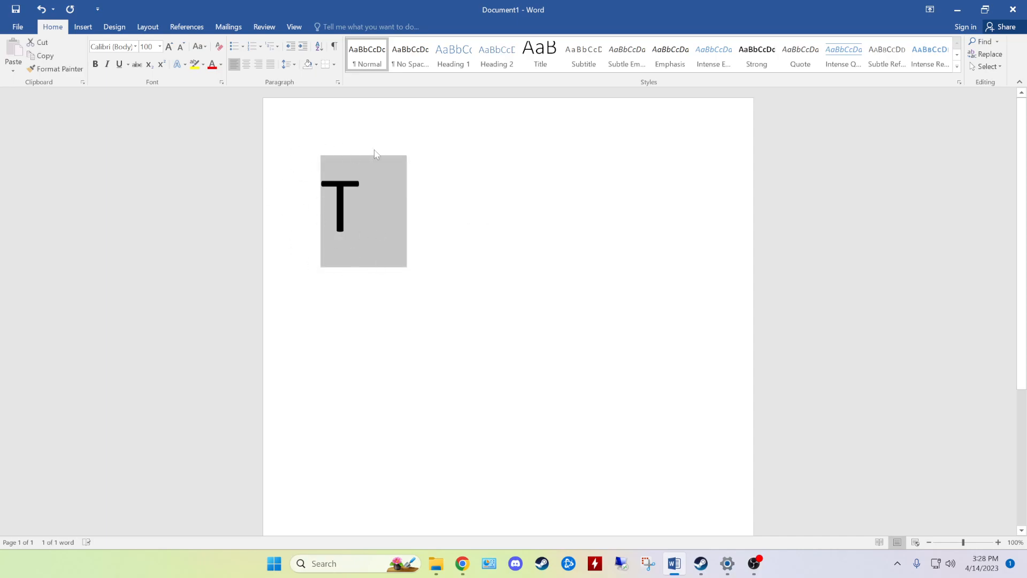
pyautogui.moveTo(373, 186)
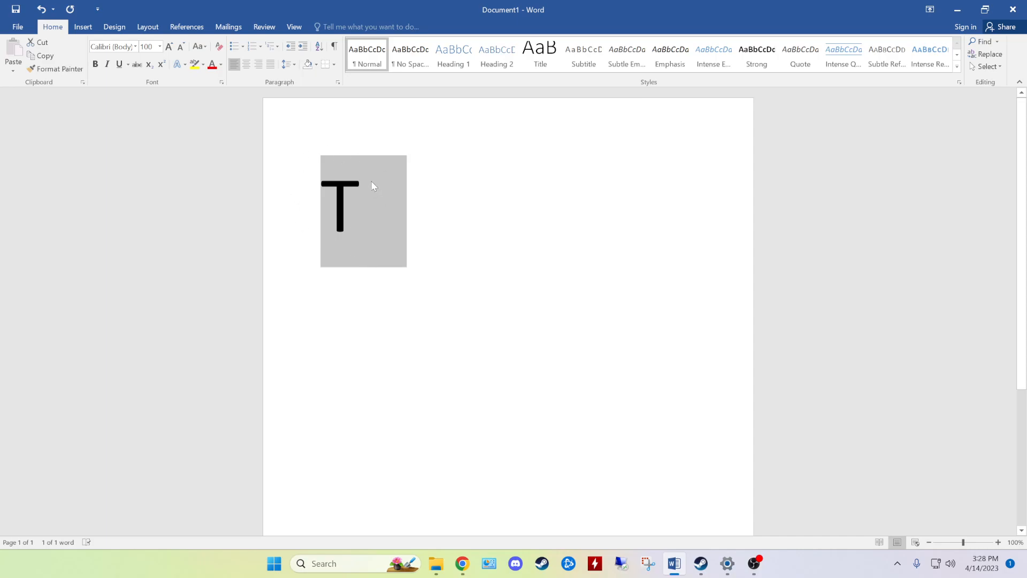
pyautogui.moveTo(204, 267)
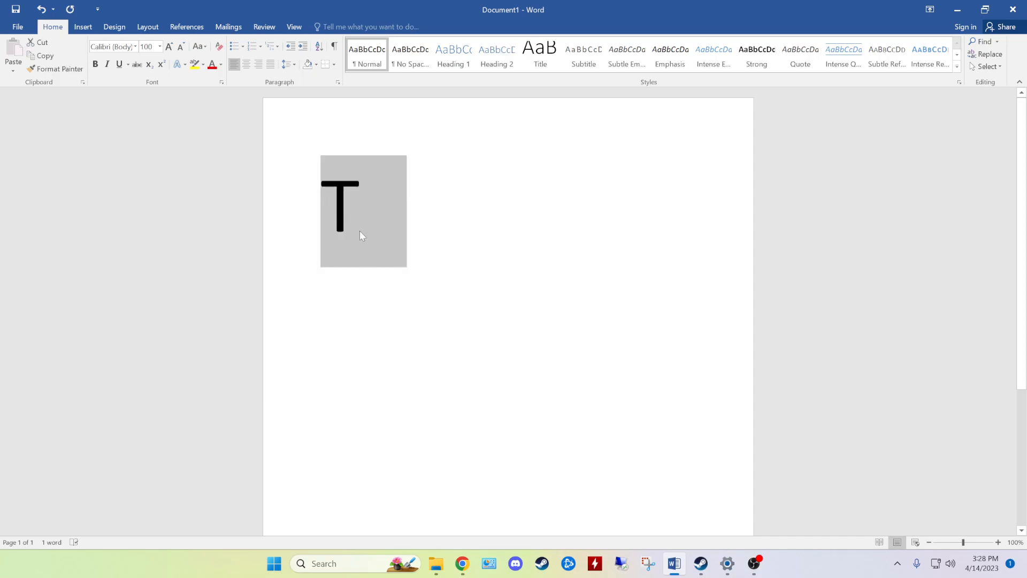
pyautogui.write('E')
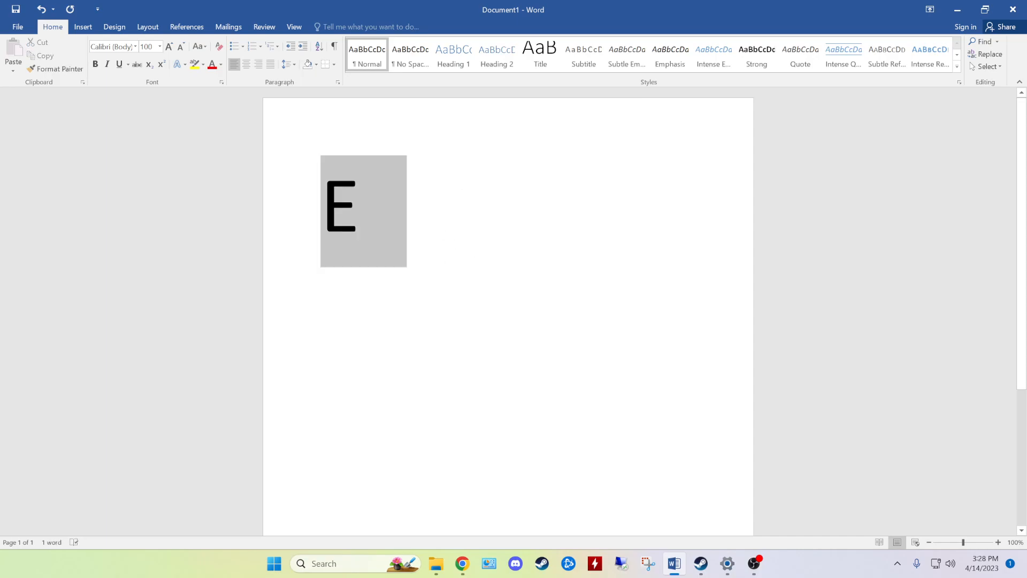
pyautogui.write('S')
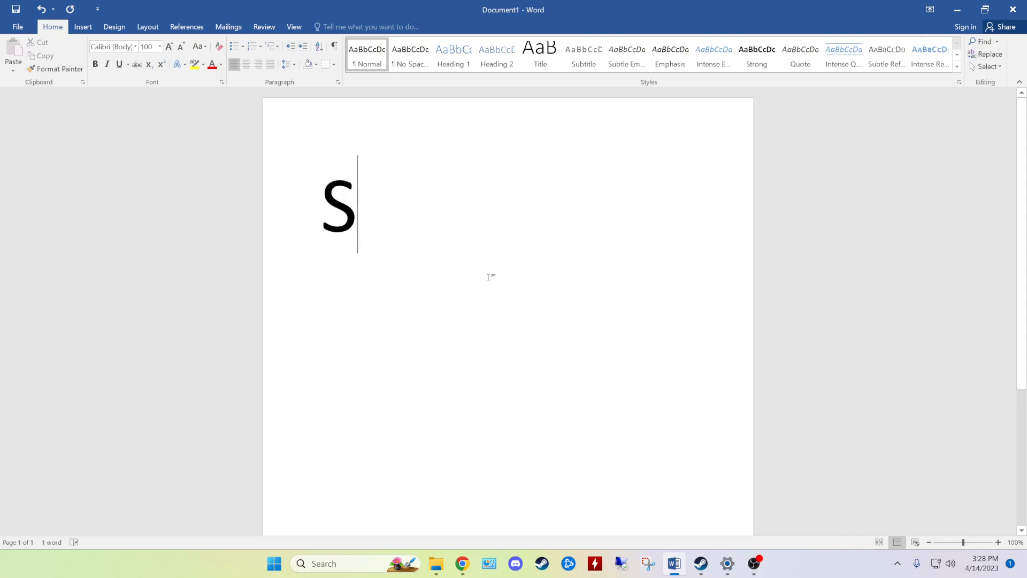
pyautogui.moveTo(490, 321)
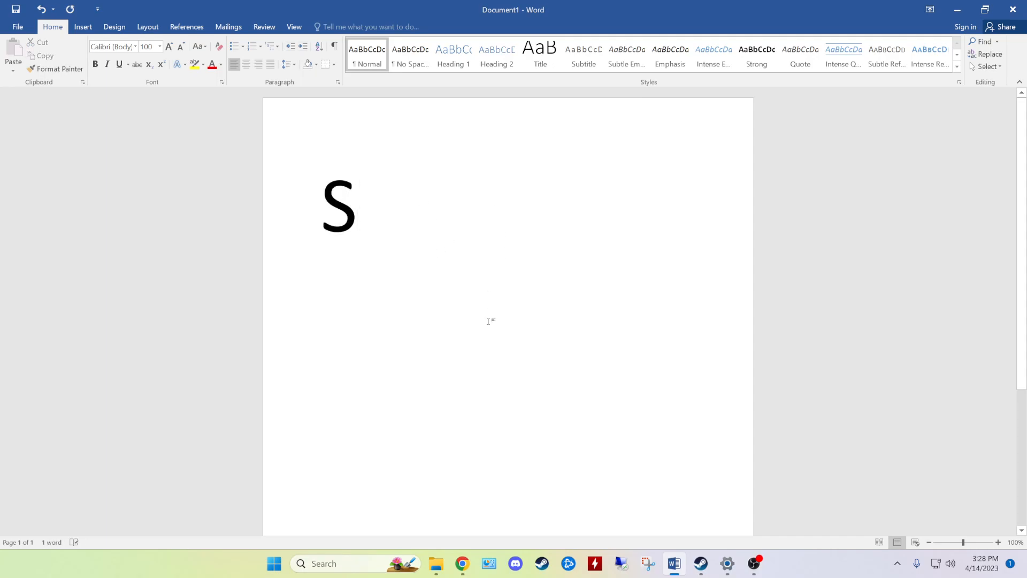
pyautogui.moveTo(440, 328)
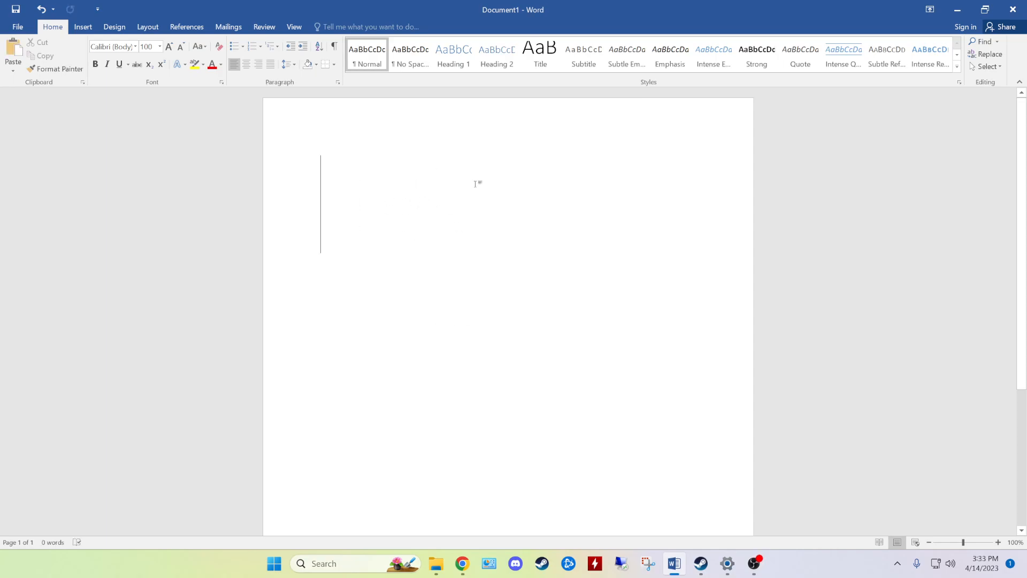
pyautogui.moveTo(288, 136)
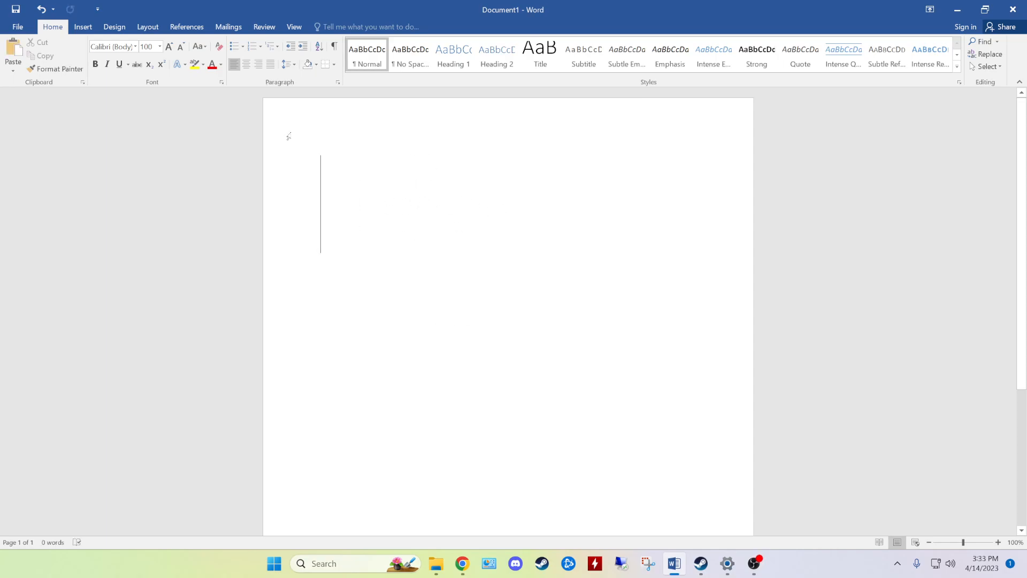
# - Browse the Font dropdown looking for the custom font, then close it without choosing
pyautogui.click(136, 46)
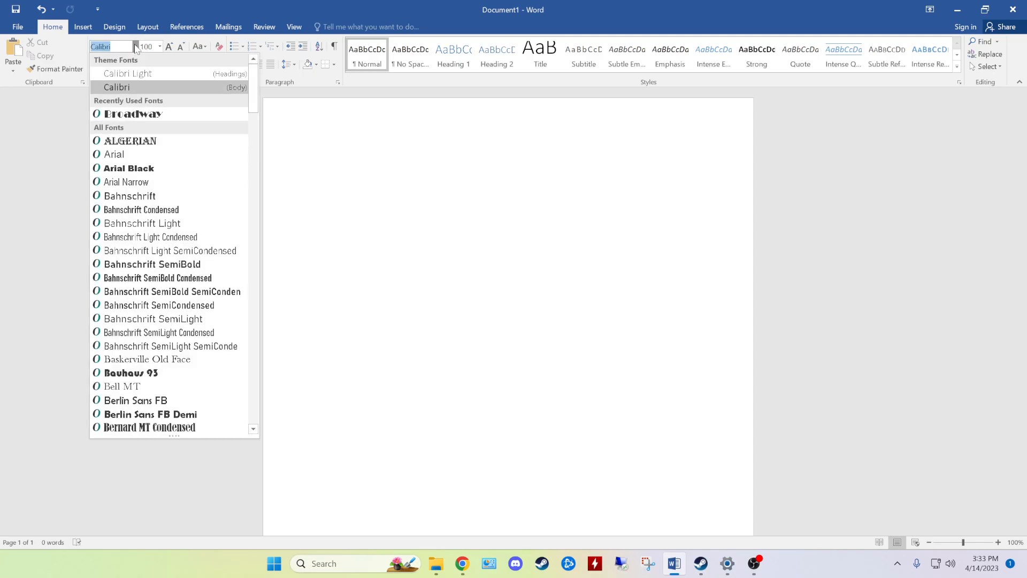
pyautogui.moveTo(157, 278)
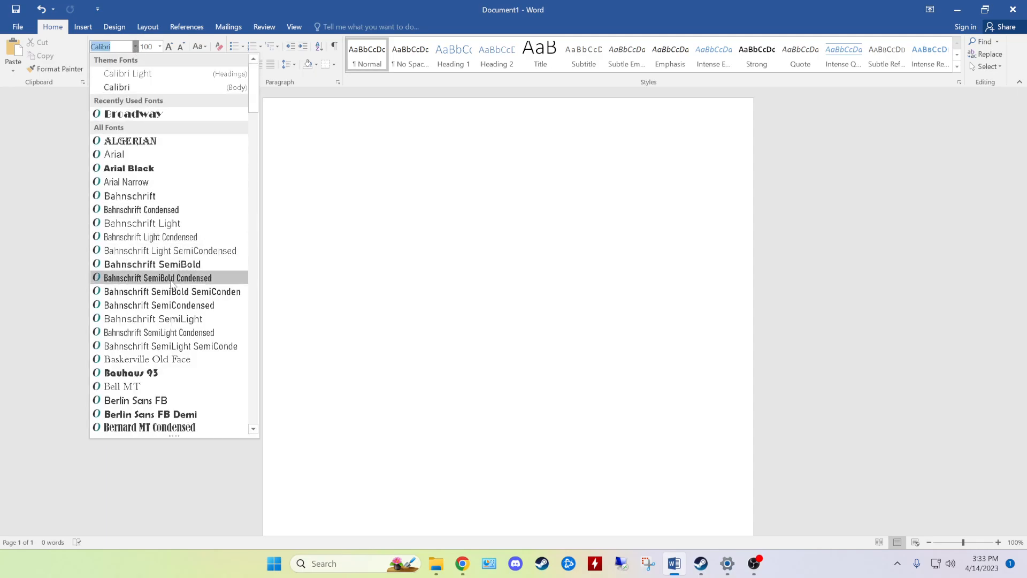
pyautogui.scroll(-3)
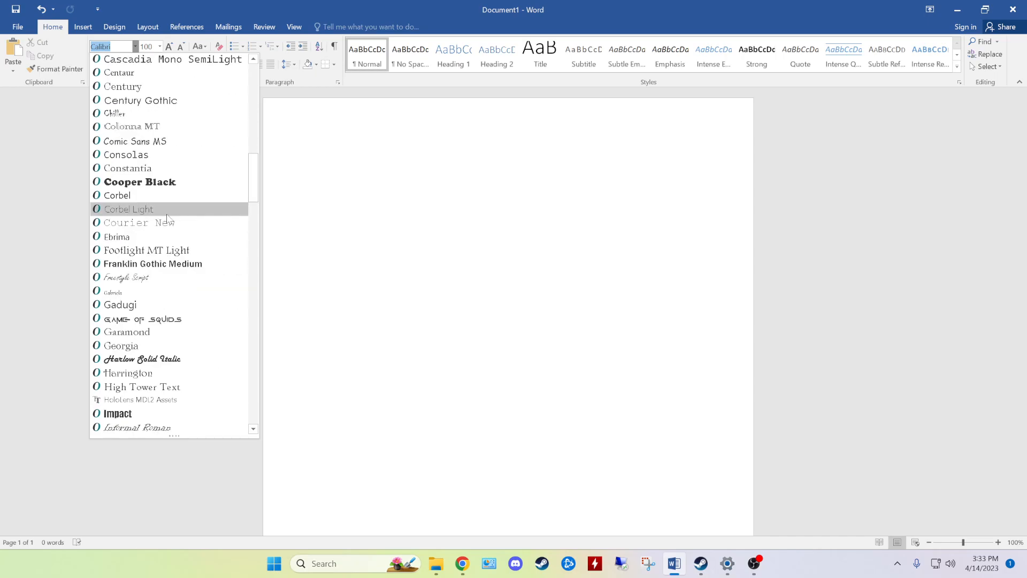
pyautogui.scroll(-3)
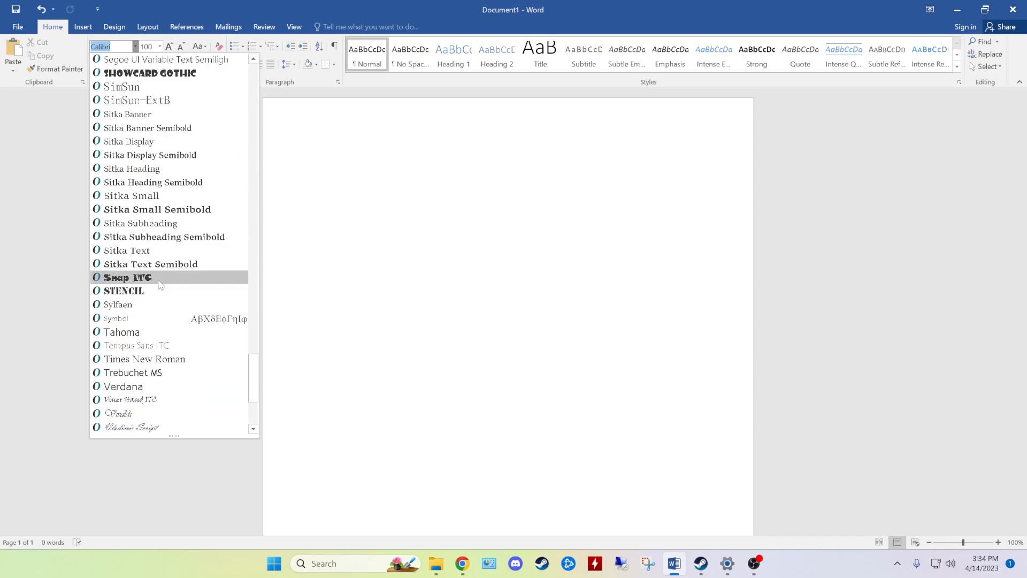
pyautogui.scroll(3)
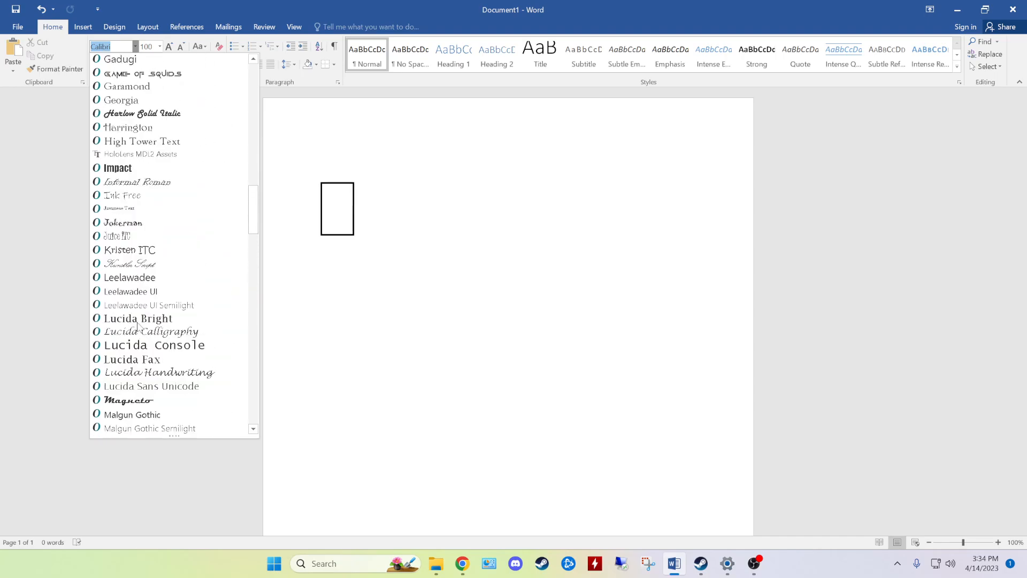
pyautogui.scroll(3)
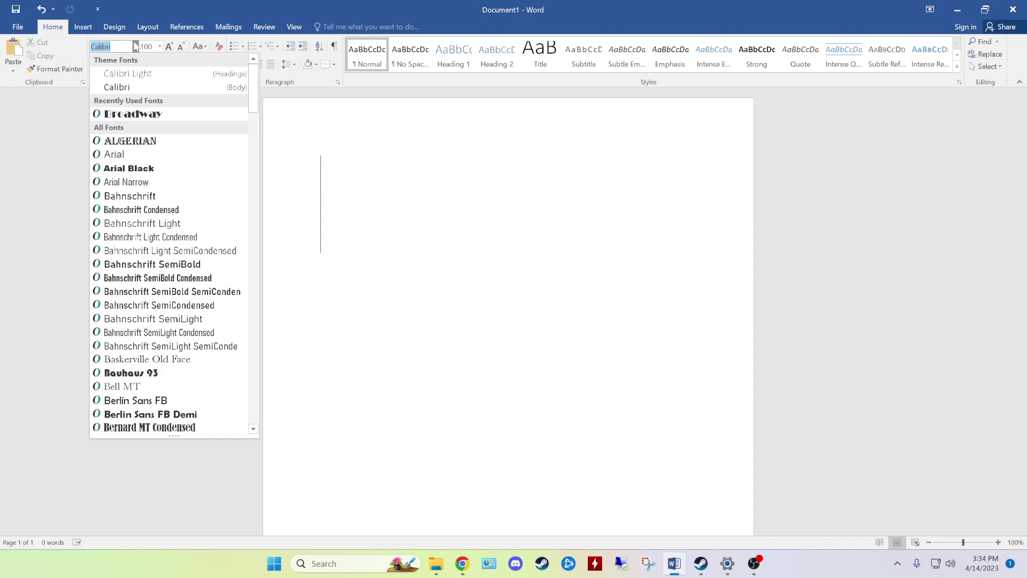
pyautogui.click(515, 306)
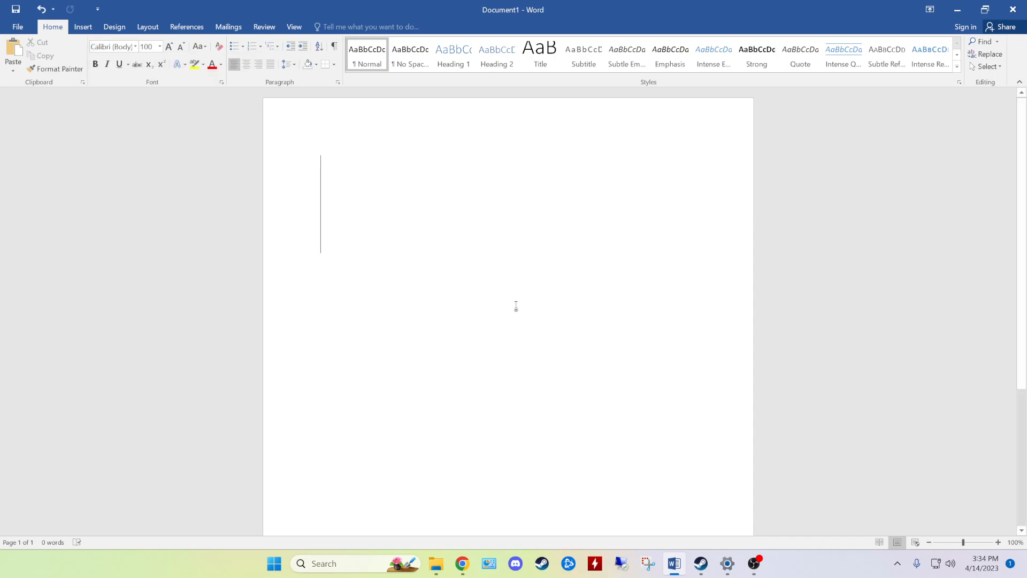
pyautogui.moveTo(550, 172)
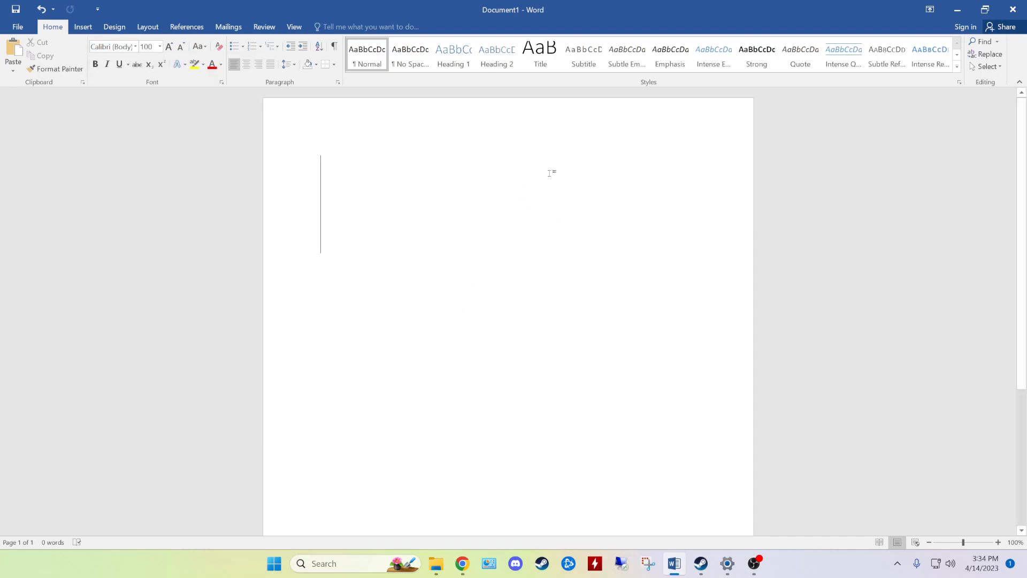
pyautogui.moveTo(428, 177)
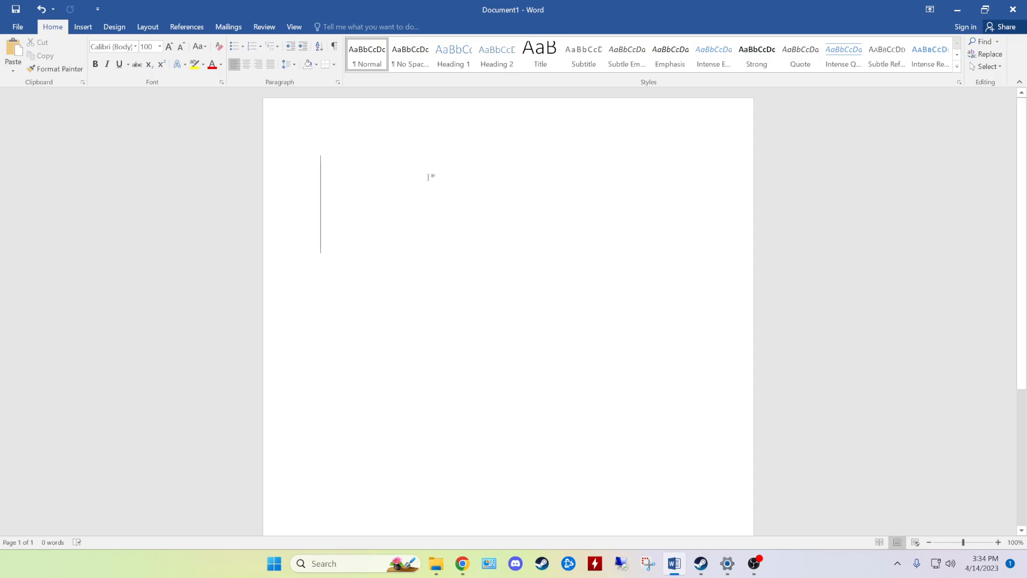
# - Set the font to Game Of Squids and put the word TEST on the page
pyautogui.click(127, 46)
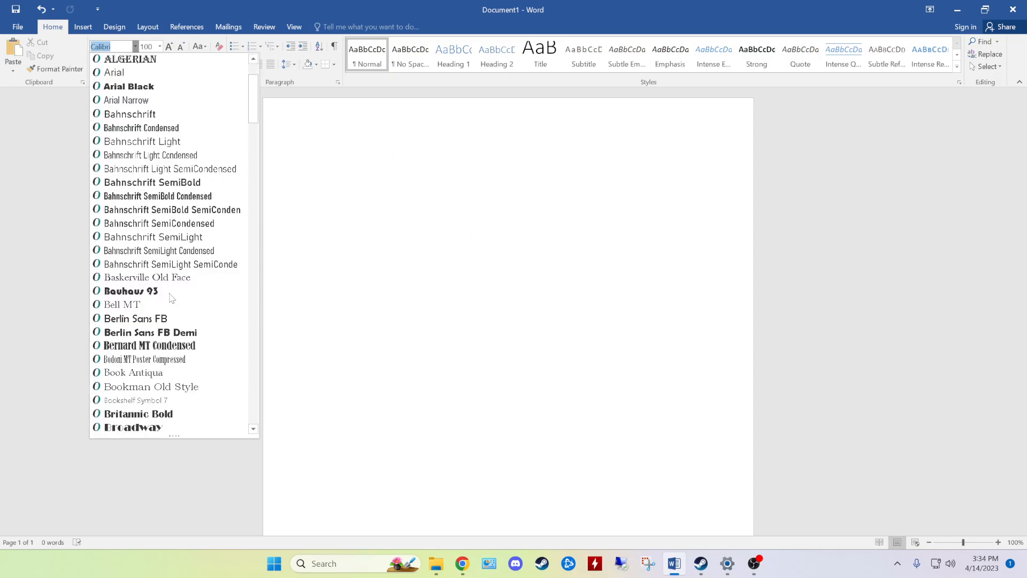
pyautogui.scroll(-3)
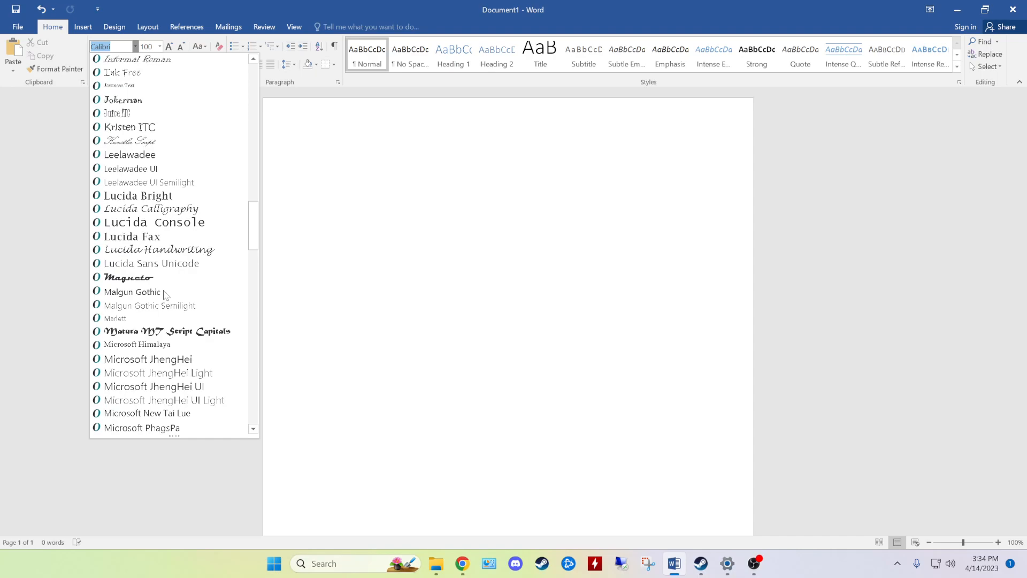
pyautogui.scroll(3)
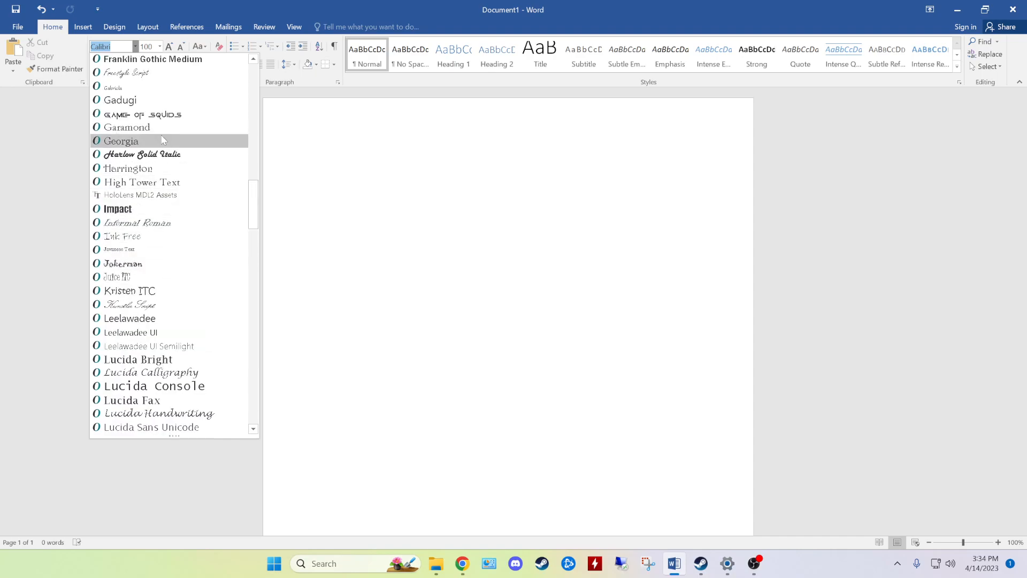
pyautogui.moveTo(119, 99)
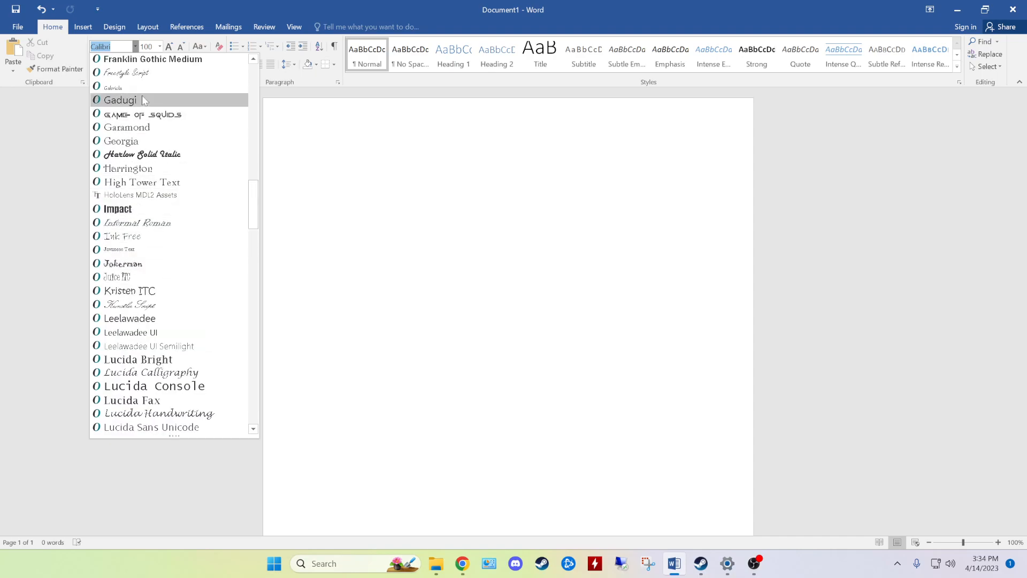
pyautogui.moveTo(152, 115)
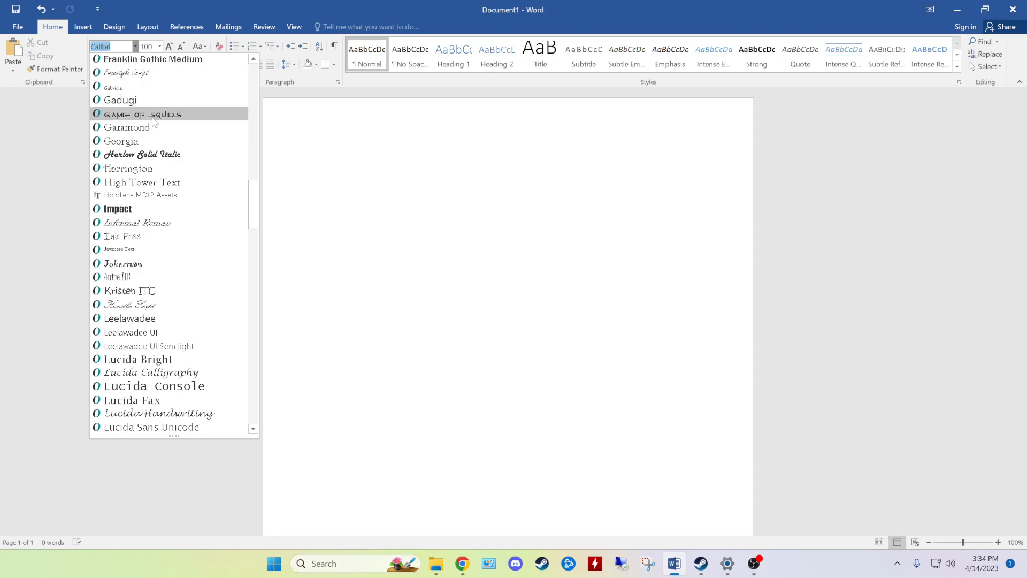
pyautogui.click(142, 114)
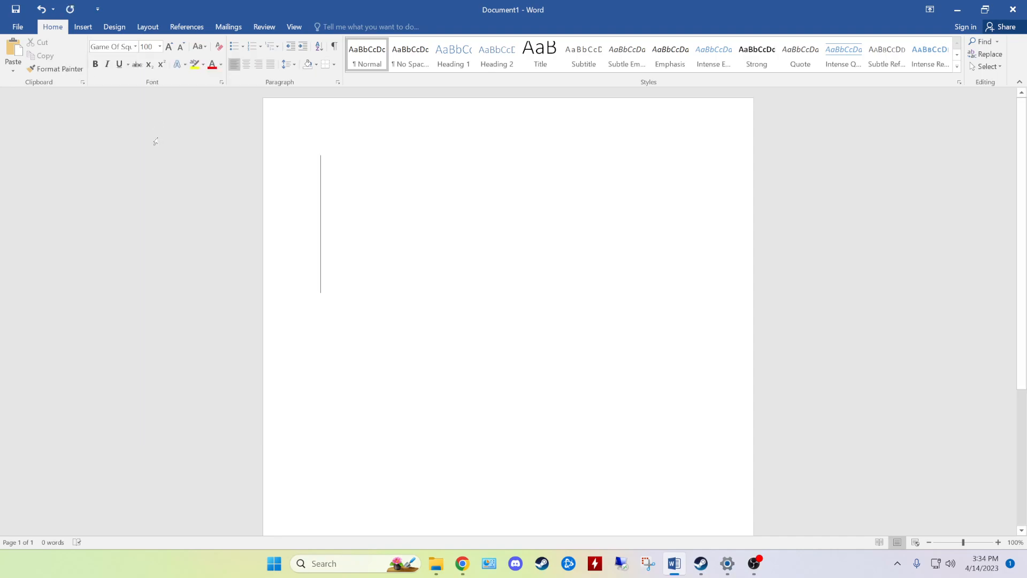
pyautogui.write('TEST')
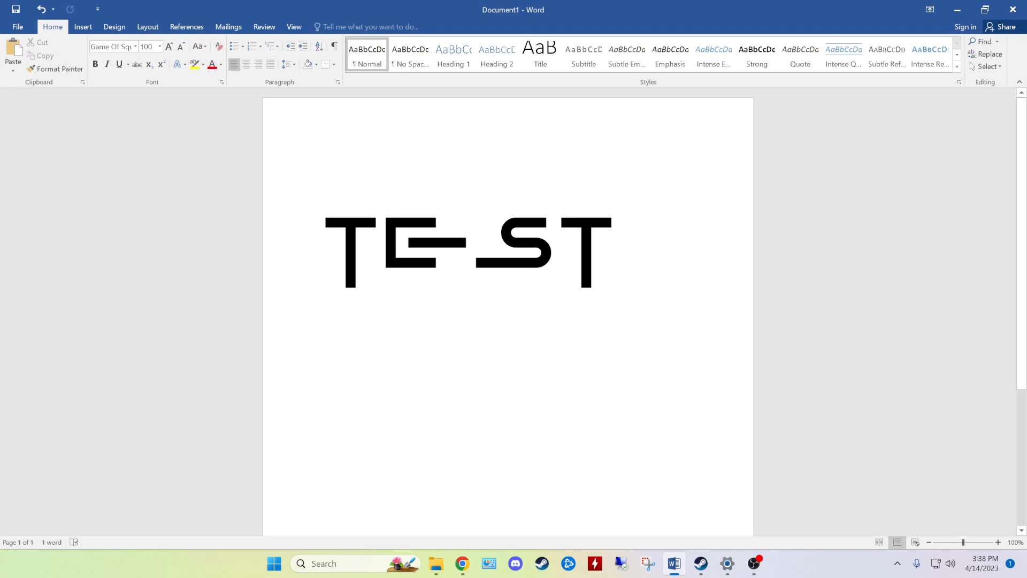
pyautogui.moveTo(258, 216)
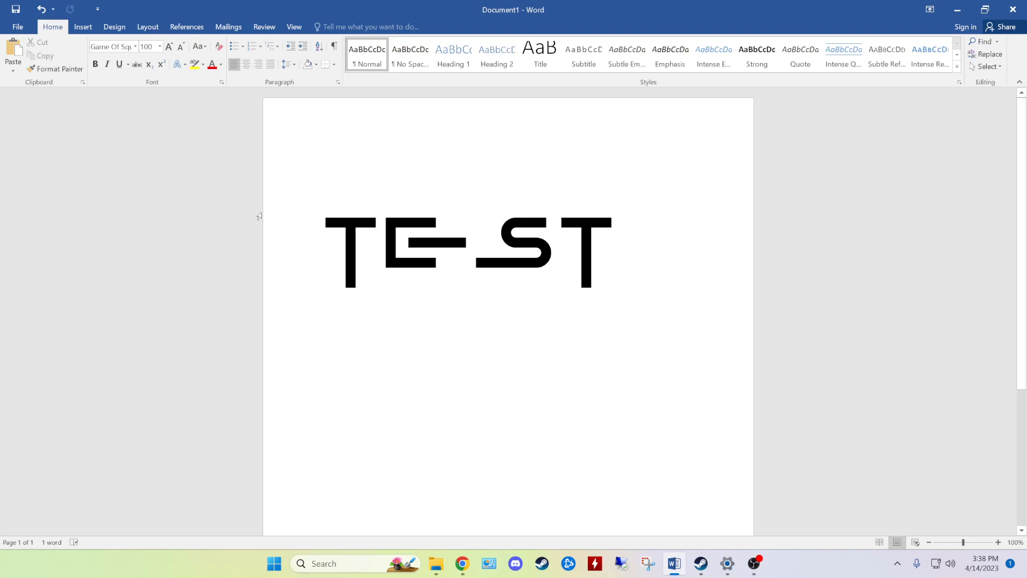
pyautogui.click(616, 250)
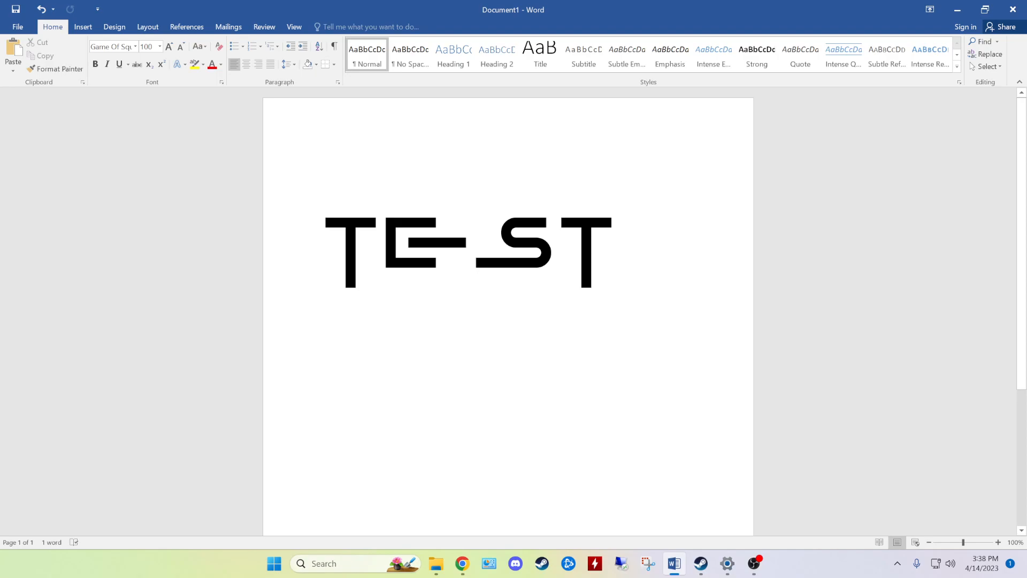
pyautogui.moveTo(444, 542)
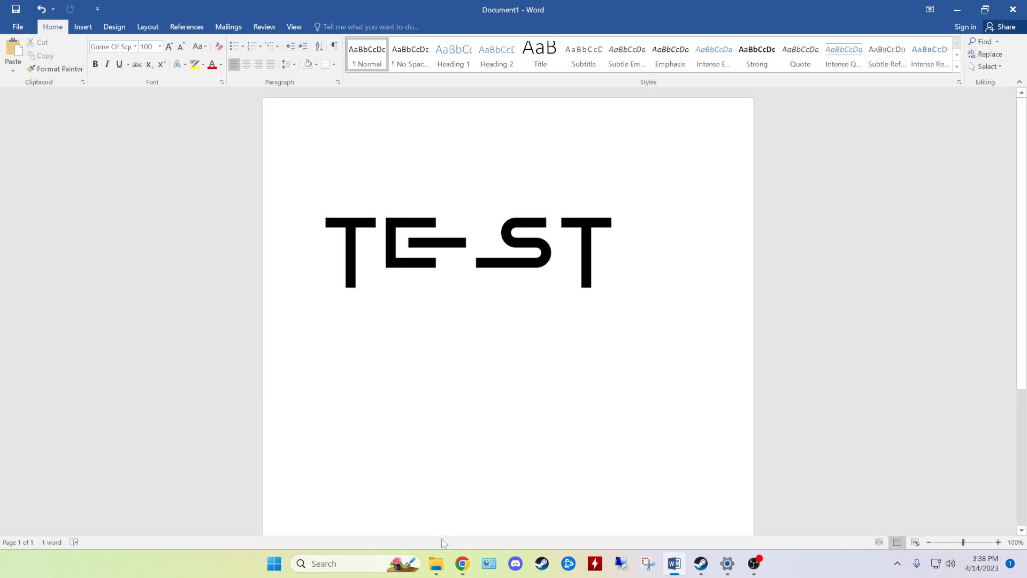
pyautogui.click(435, 564)
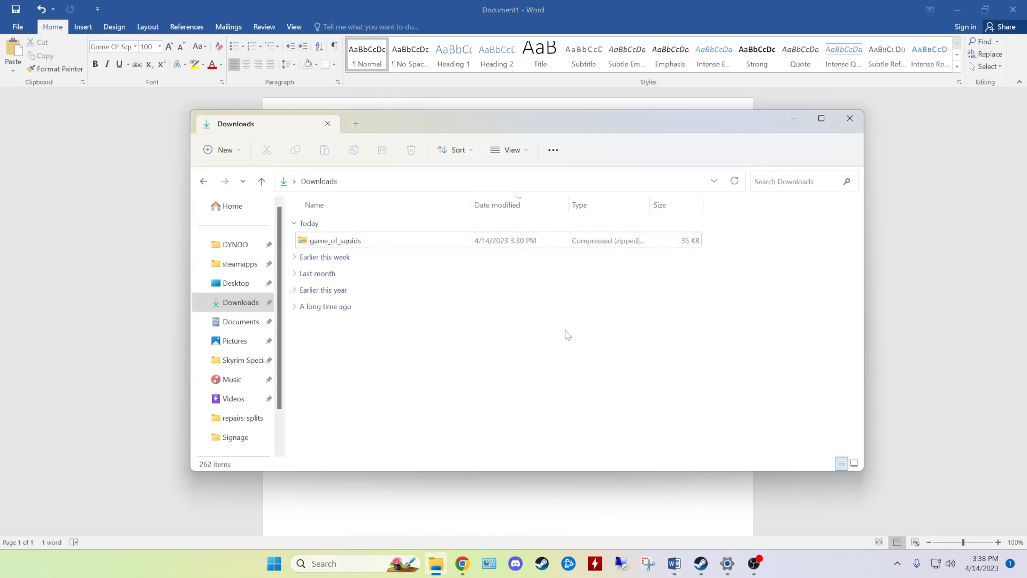
pyautogui.click(335, 241)
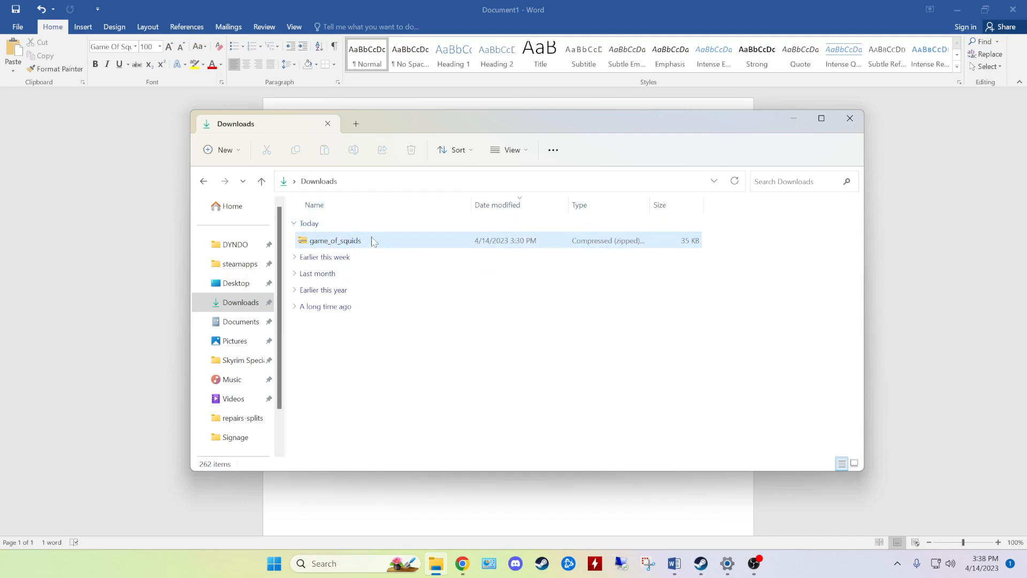
pyautogui.moveTo(374, 241)
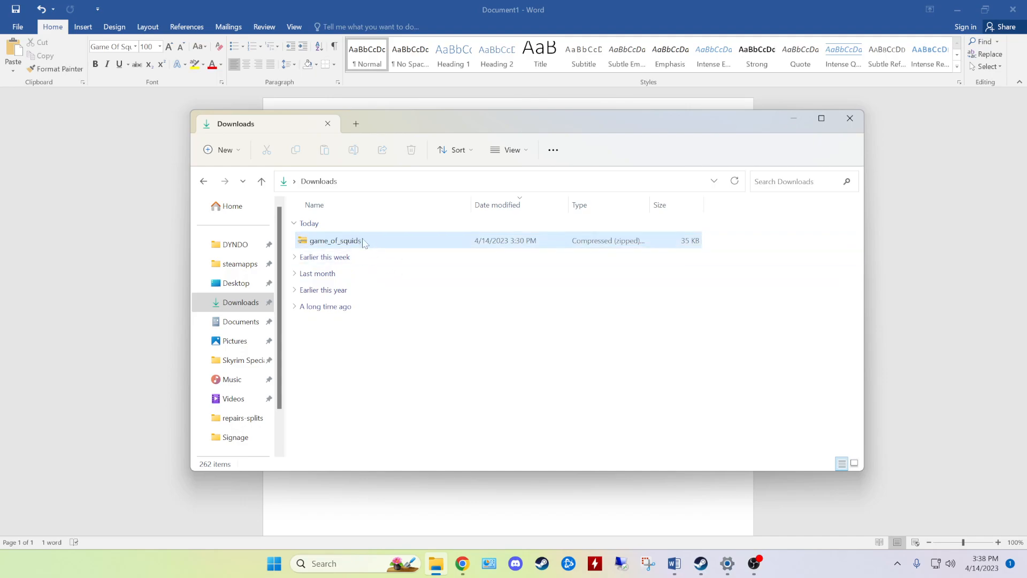
pyautogui.doubleClick(336, 241)
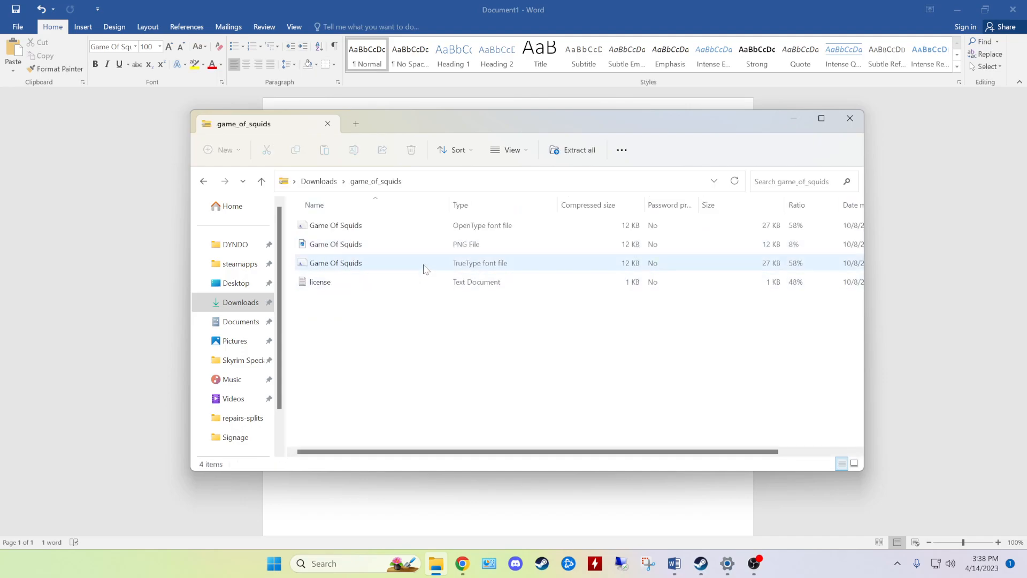
pyautogui.moveTo(407, 271)
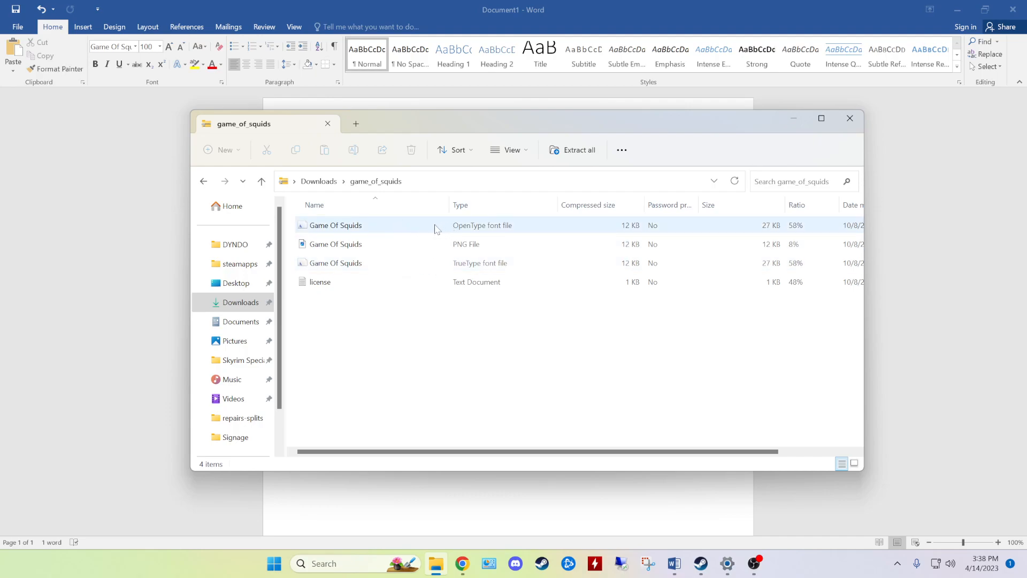
pyautogui.moveTo(422, 231)
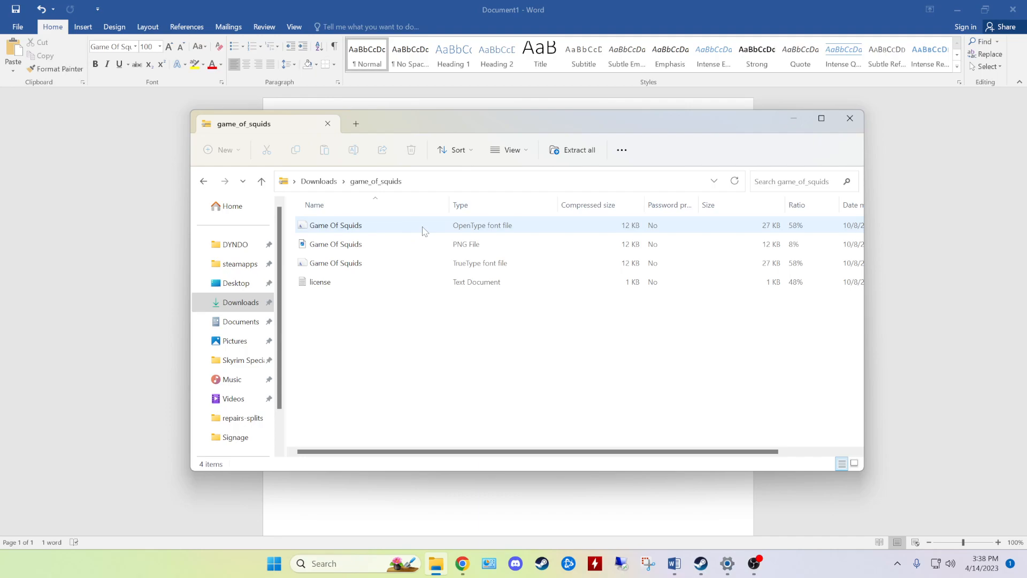
pyautogui.moveTo(419, 231)
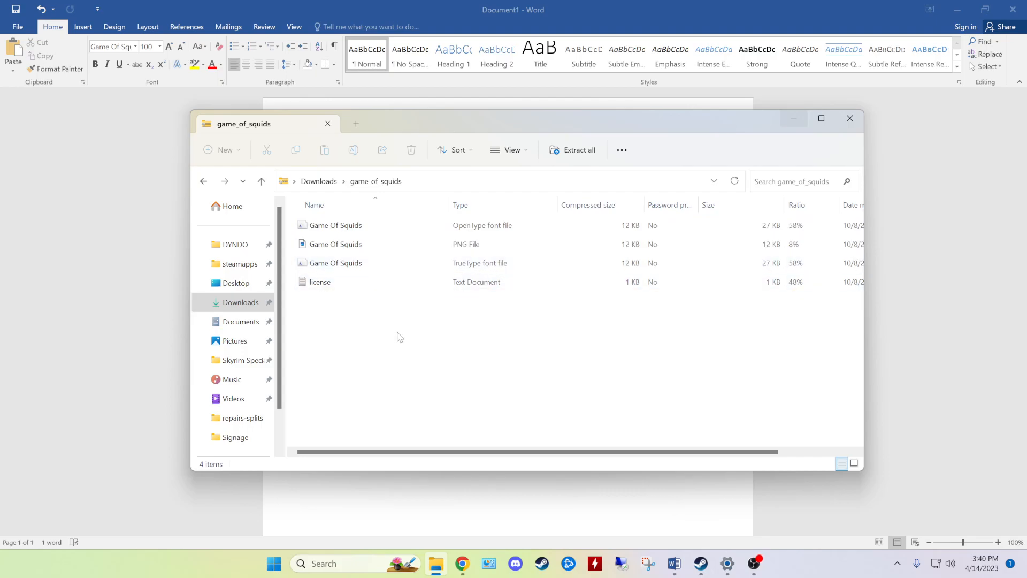
pyautogui.click(335, 263)
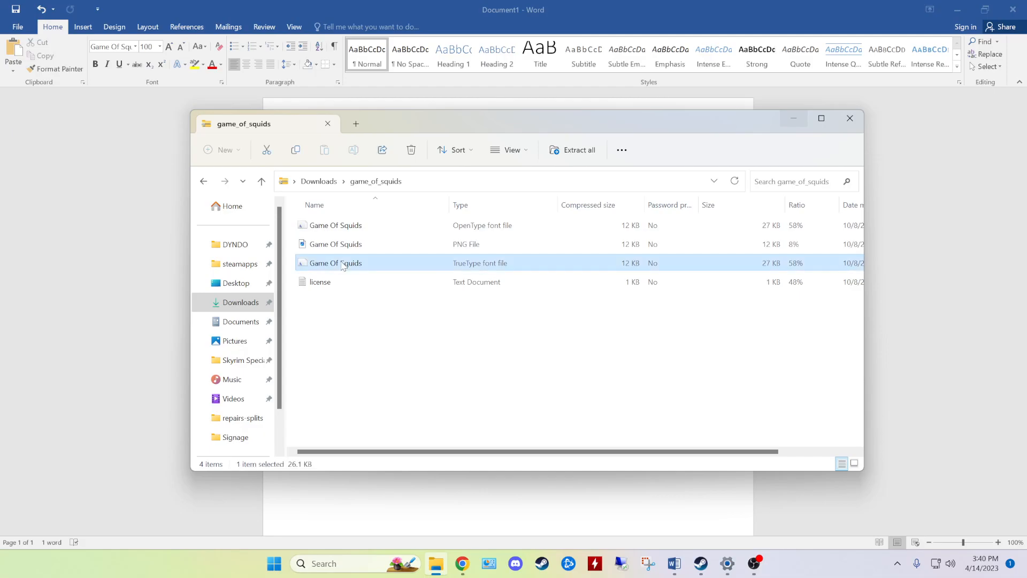
pyautogui.rightClick(334, 263)
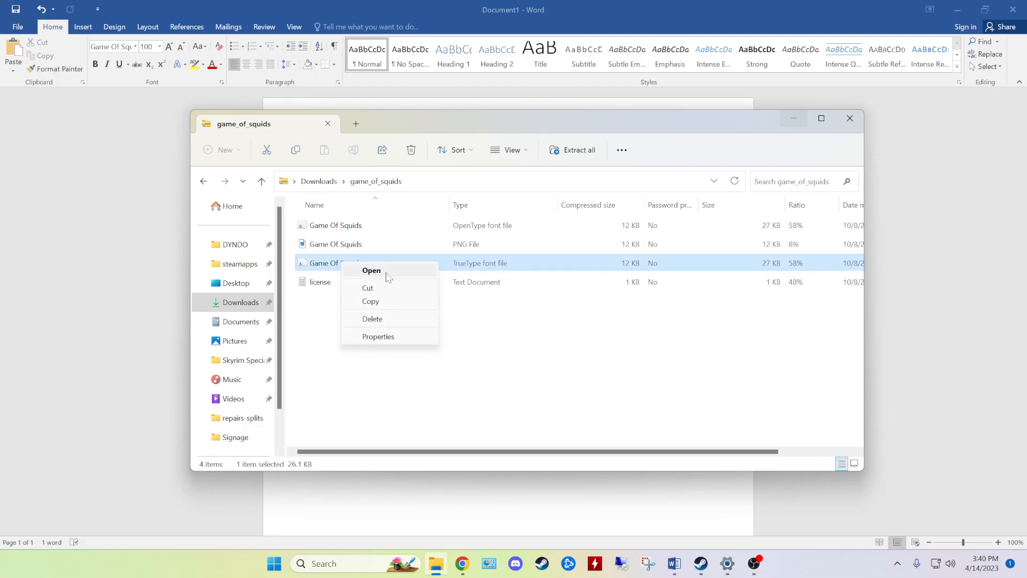
pyautogui.click(371, 270)
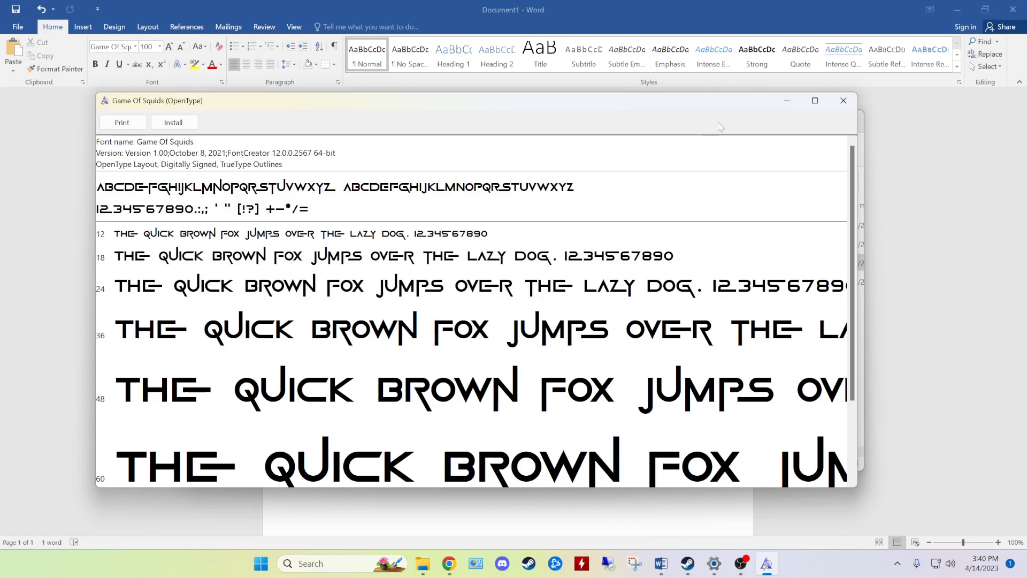
pyautogui.moveTo(844, 100)
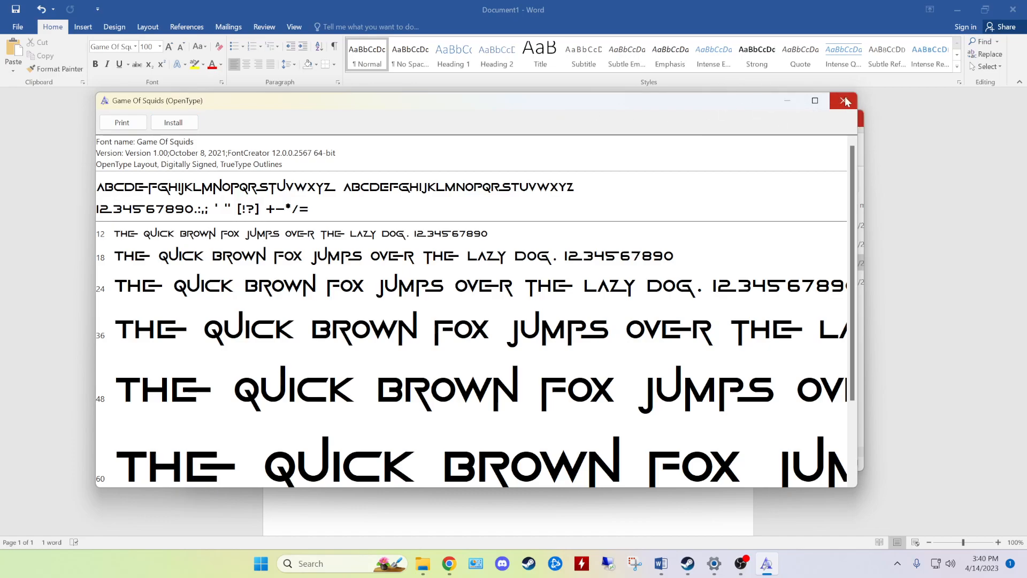
pyautogui.click(846, 101)
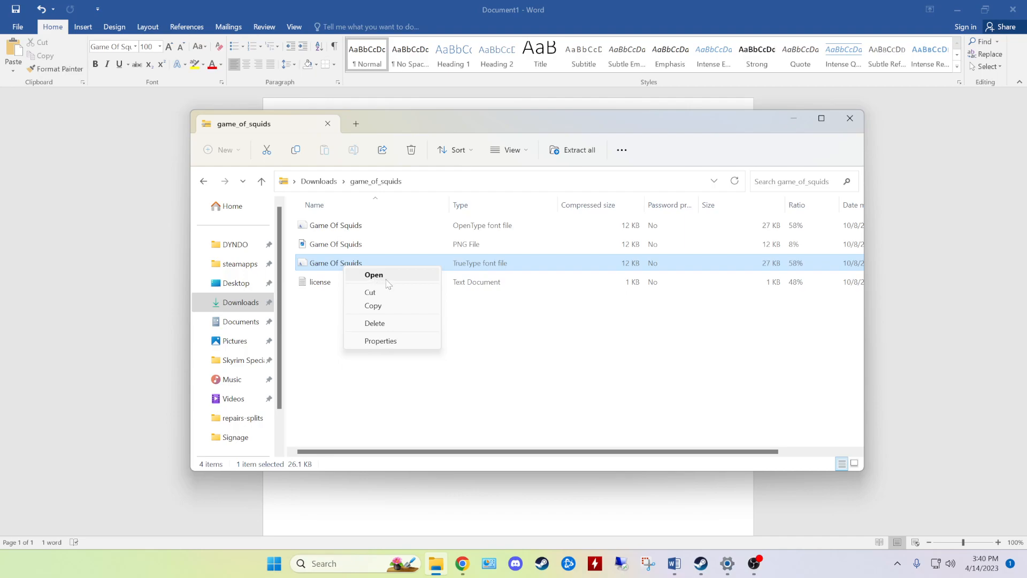
pyautogui.moveTo(391, 283)
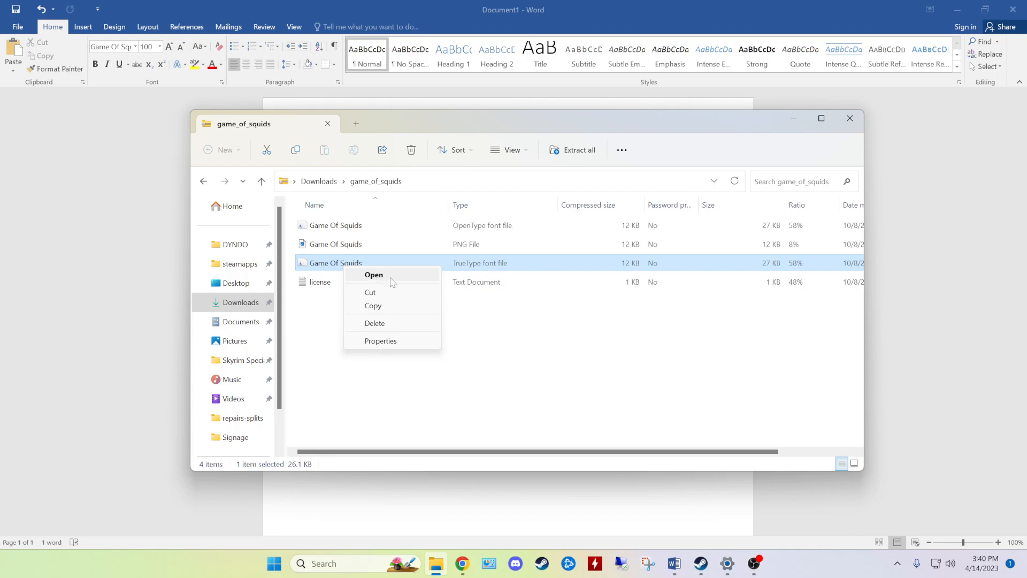
pyautogui.moveTo(386, 281)
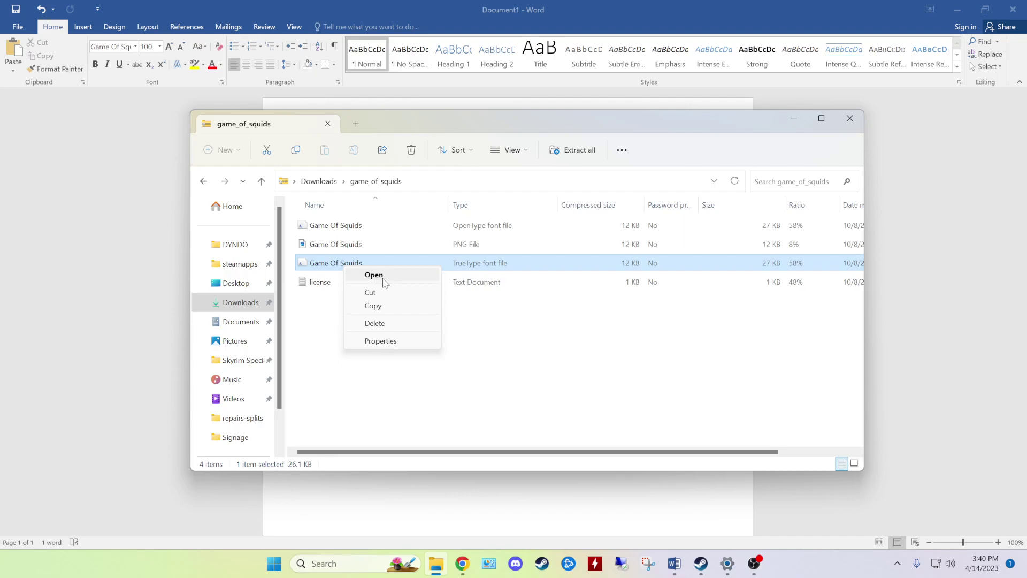
pyautogui.moveTo(474, 360)
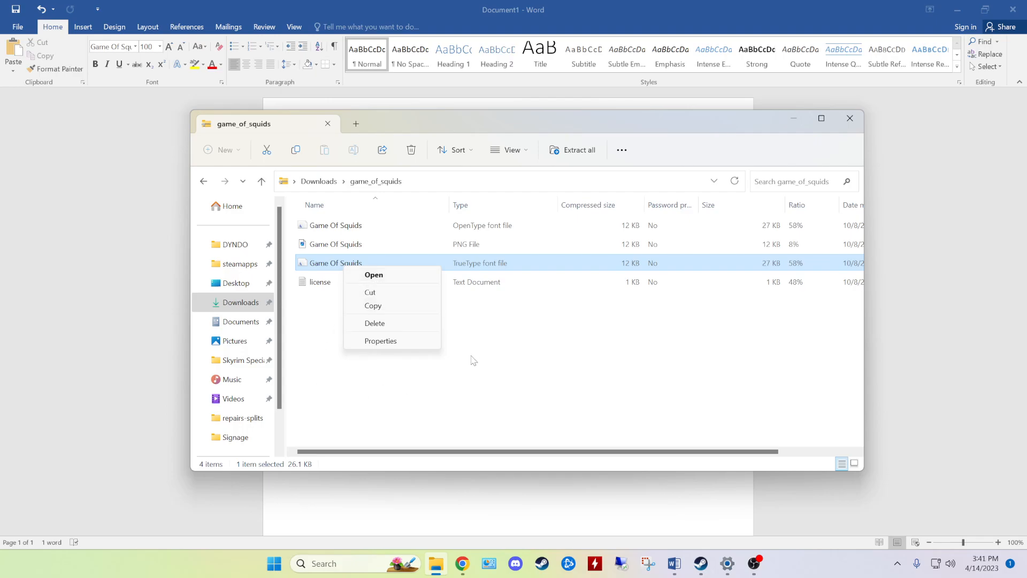
pyautogui.click(472, 361)
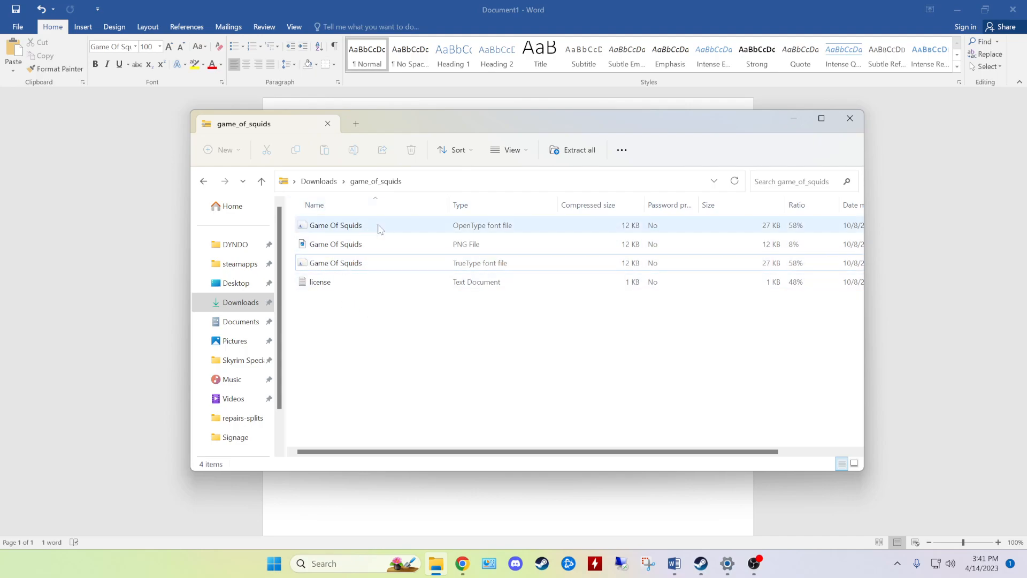
pyautogui.rightClick(335, 263)
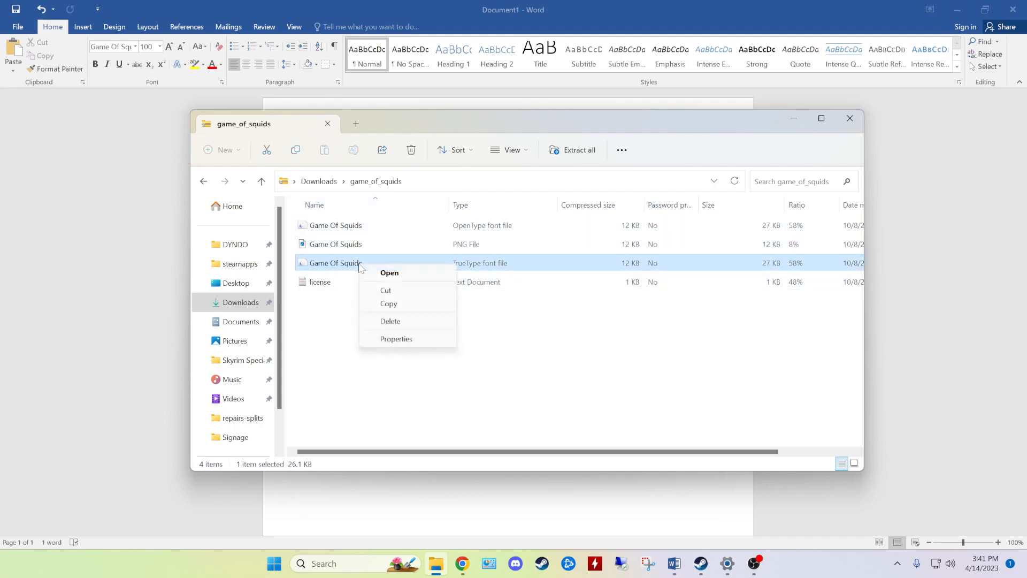
pyautogui.moveTo(404, 358)
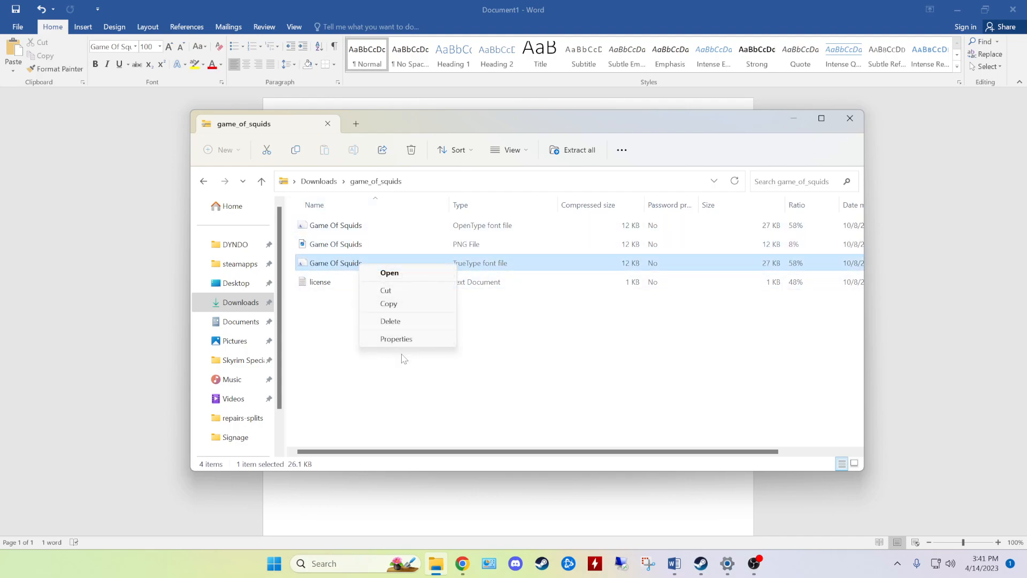
pyautogui.moveTo(396, 339)
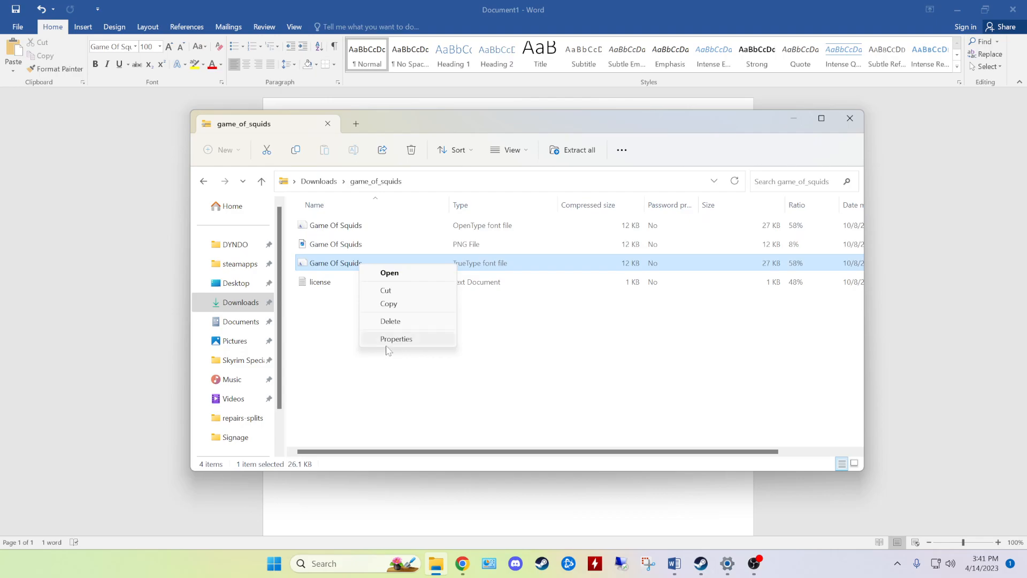
pyautogui.moveTo(390, 273)
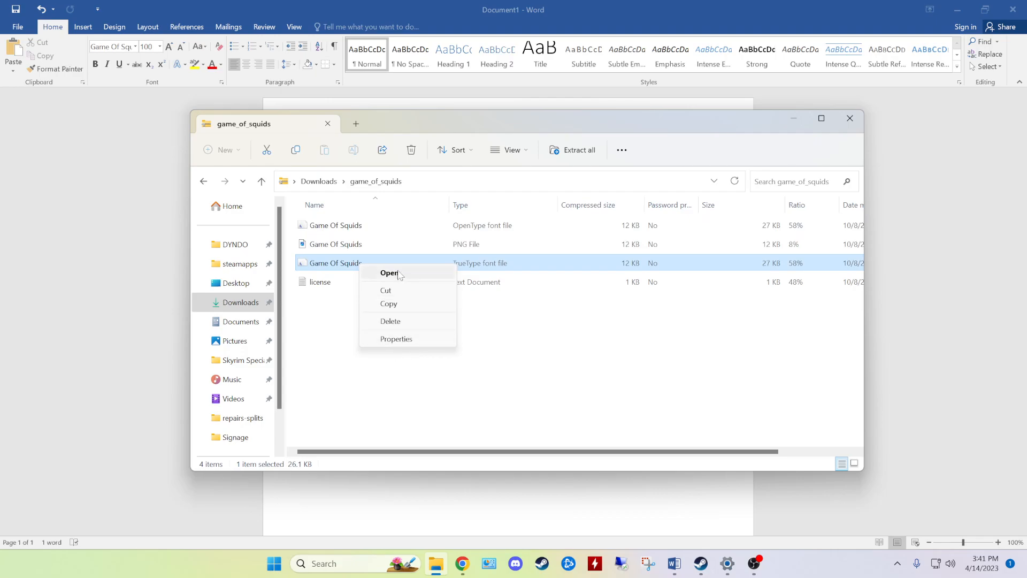
pyautogui.click(389, 273)
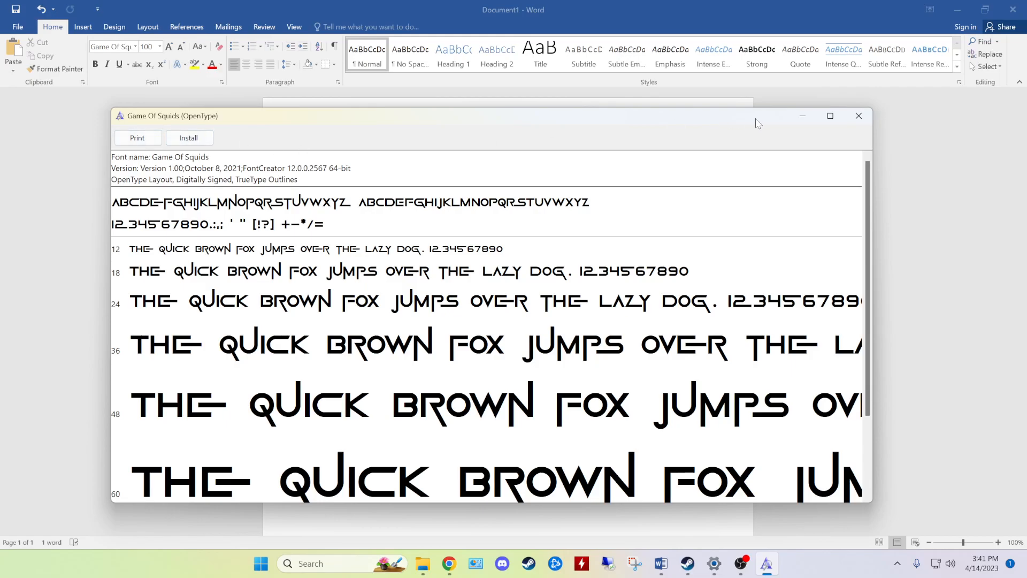
pyautogui.rightClick(333, 264)
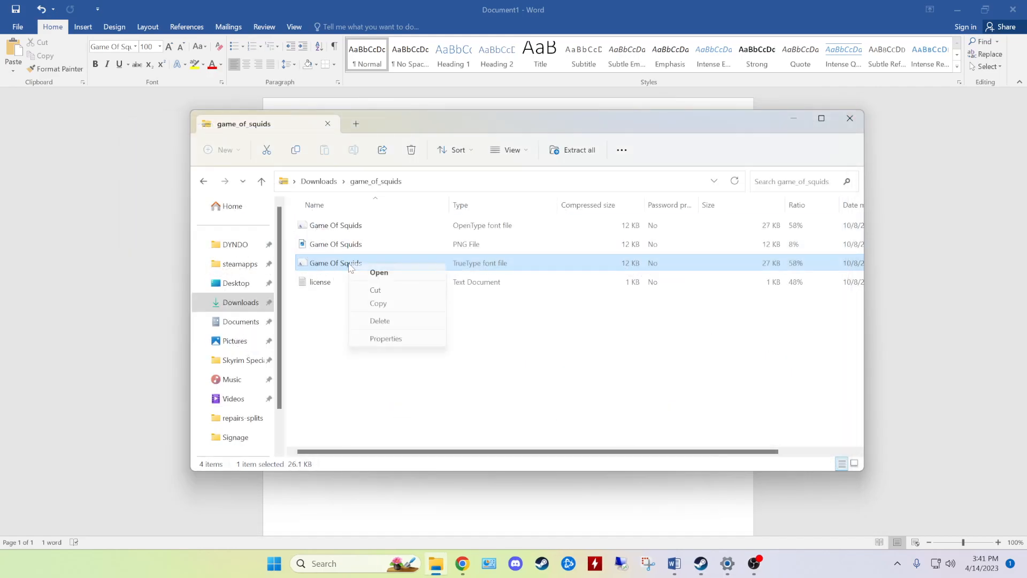
pyautogui.moveTo(395, 330)
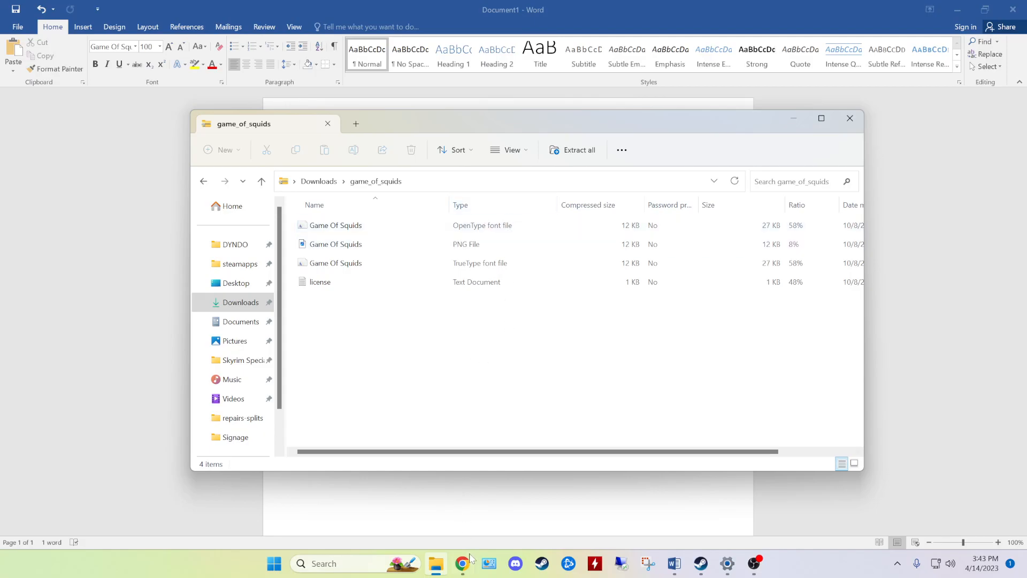
# - In Google Docs, reach the More fonts catalogue from the font dropdown
pyautogui.click(463, 564)
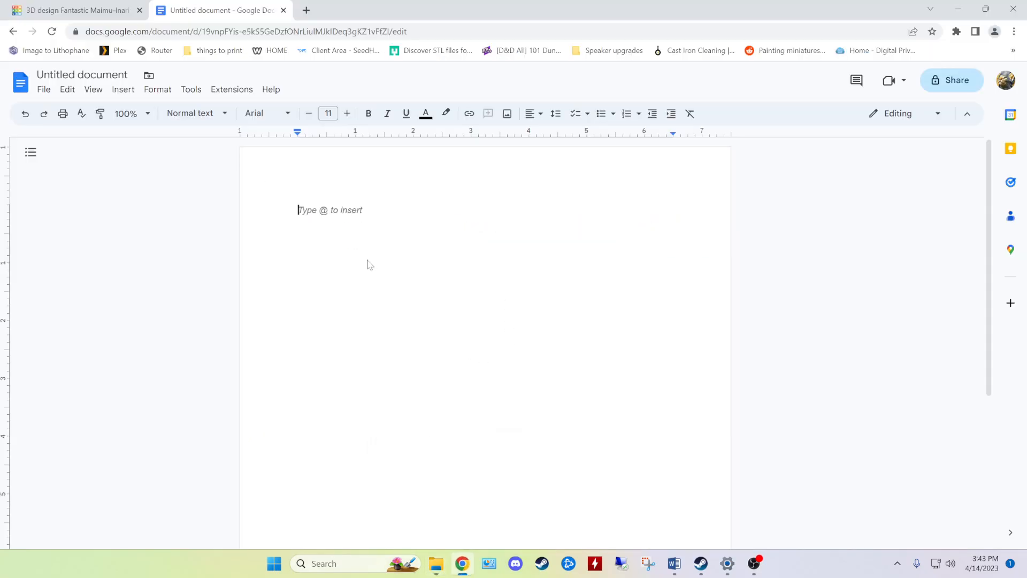
pyautogui.moveTo(439, 211)
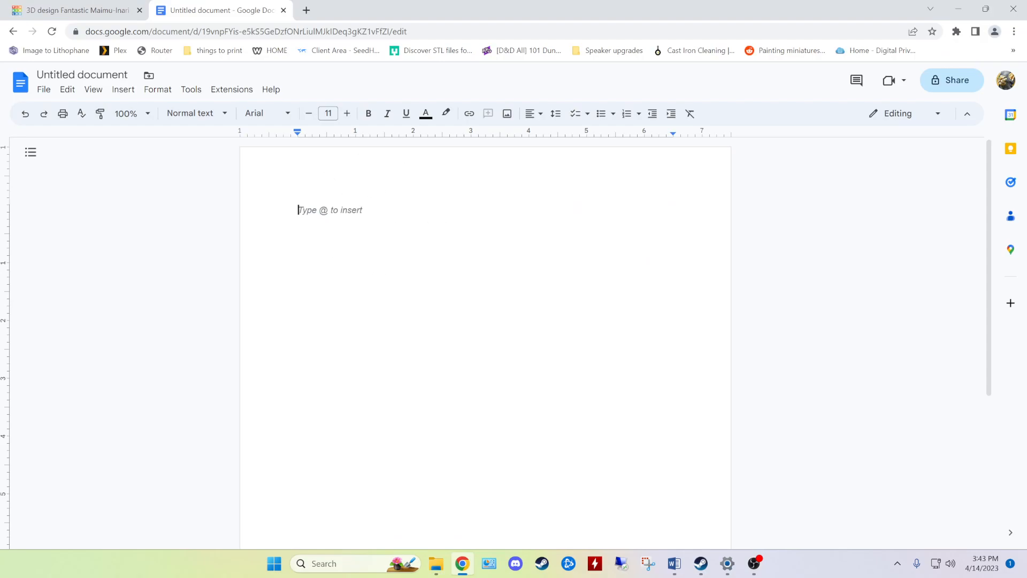
pyautogui.moveTo(210, 136)
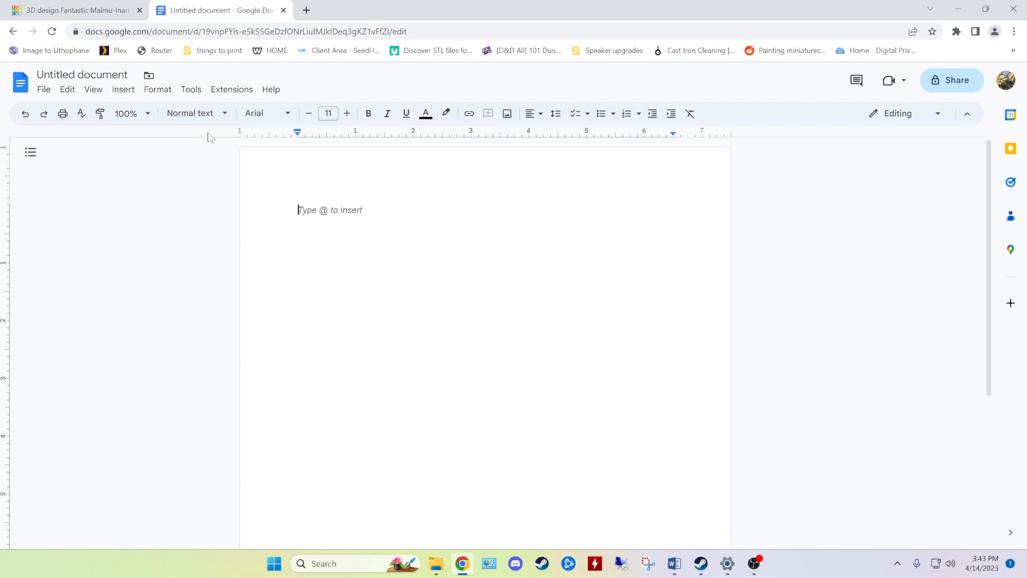
pyautogui.click(266, 112)
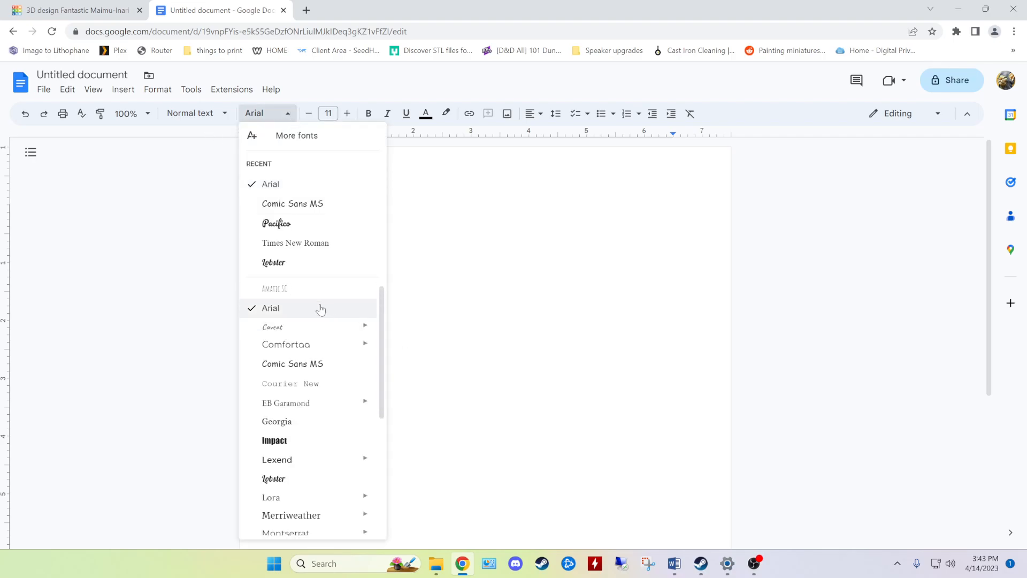
pyautogui.scroll(-3)
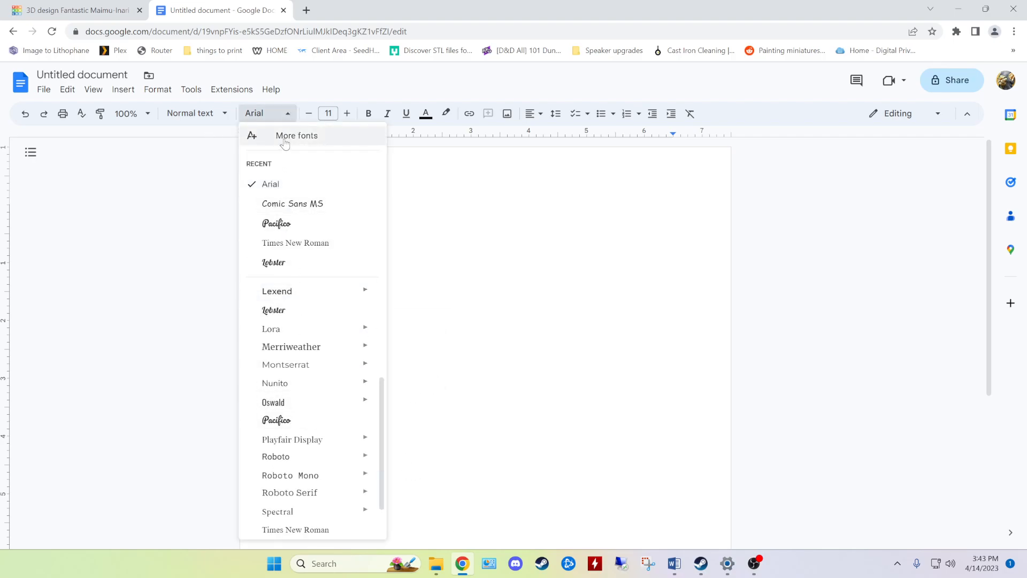
pyautogui.click(296, 136)
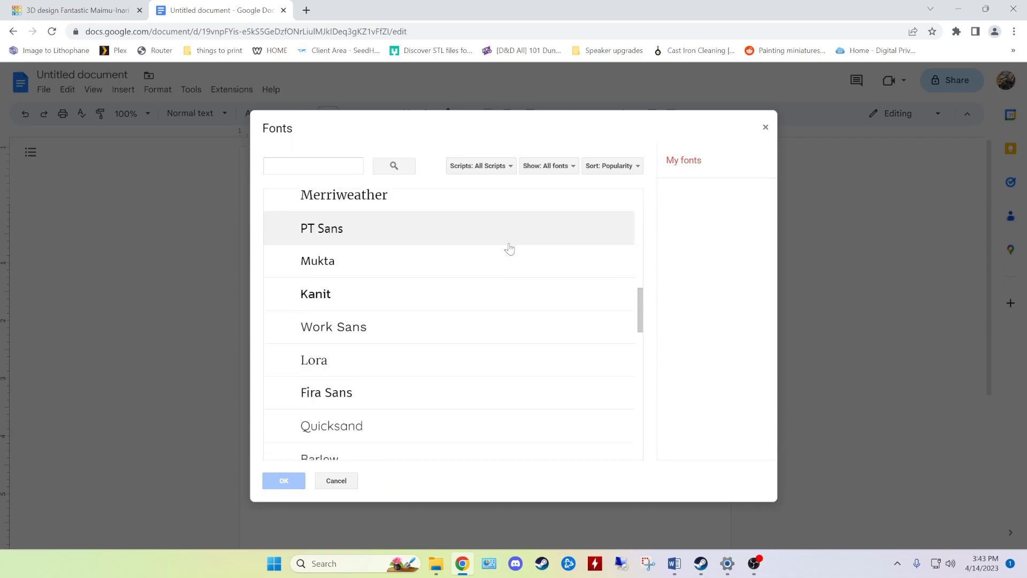
# - Add Changa, Zeyada, Space Mono, Alegreya and Amiri to my fonts and confirm
pyautogui.scroll(-3)
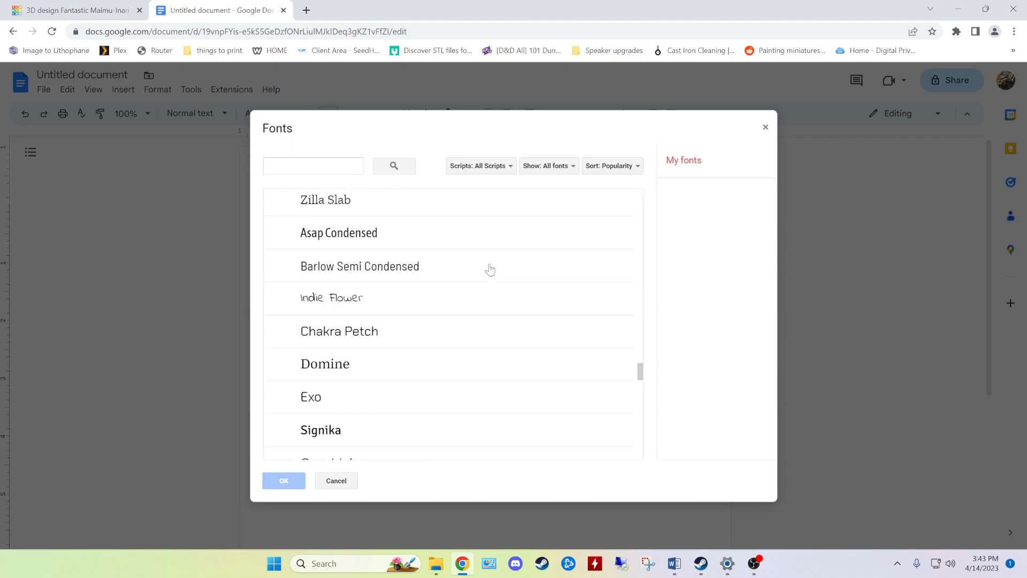
pyautogui.scroll(-3)
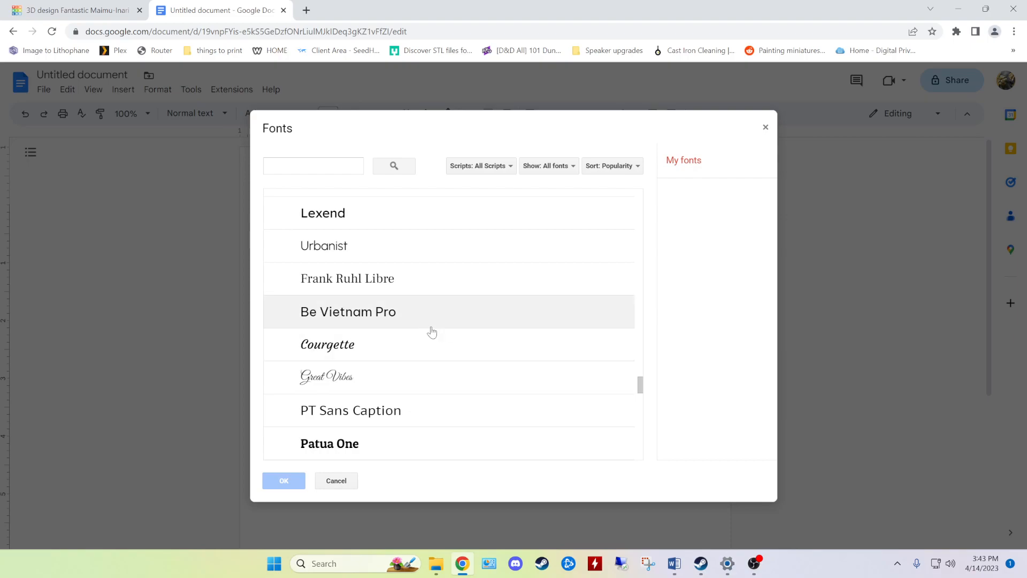
pyautogui.click(321, 249)
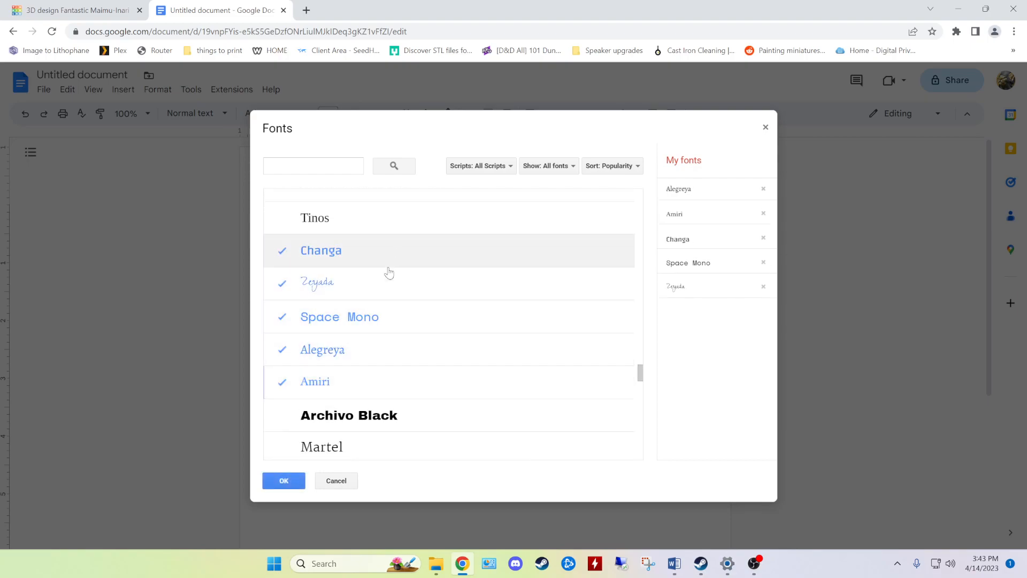
pyautogui.moveTo(283, 481)
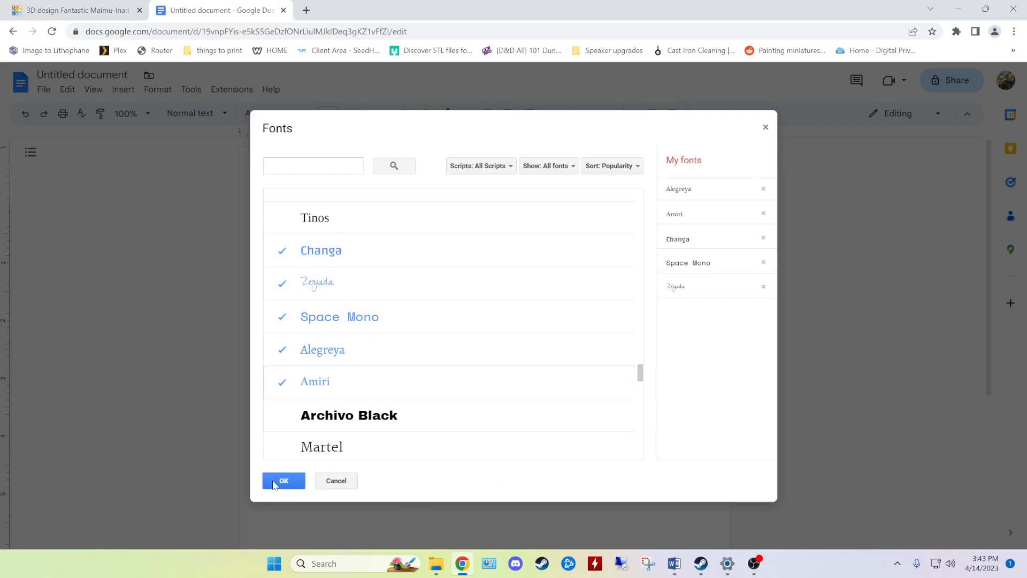
pyautogui.click(282, 481)
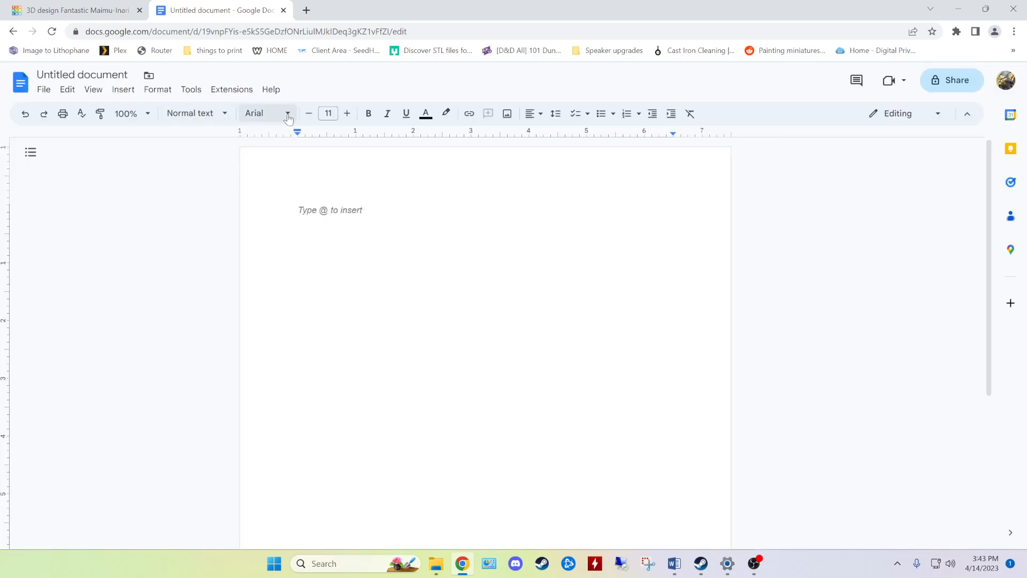
# - Write the opening words 'So long every' on the first line of the document
pyautogui.click(265, 112)
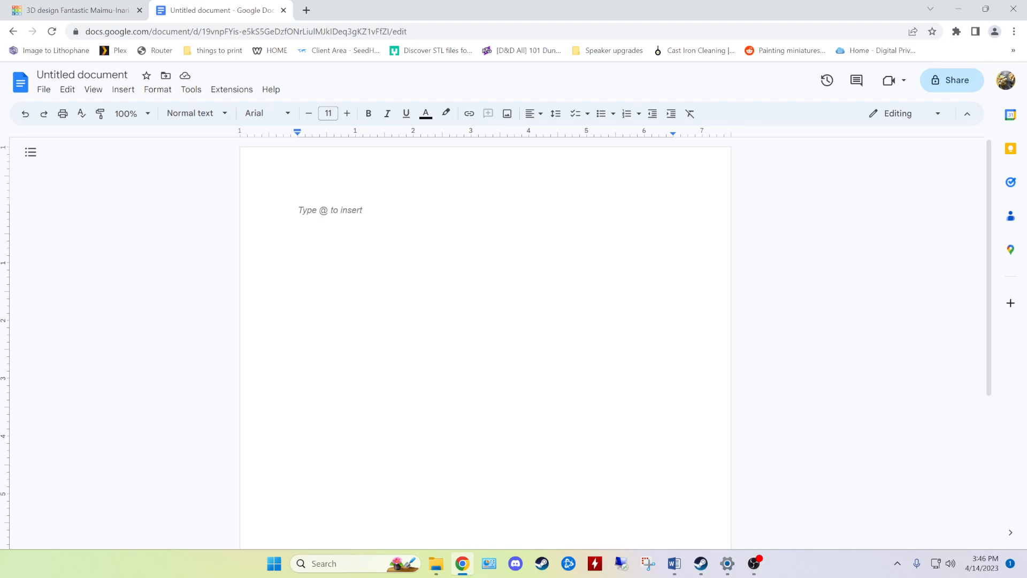
pyautogui.write('So long')
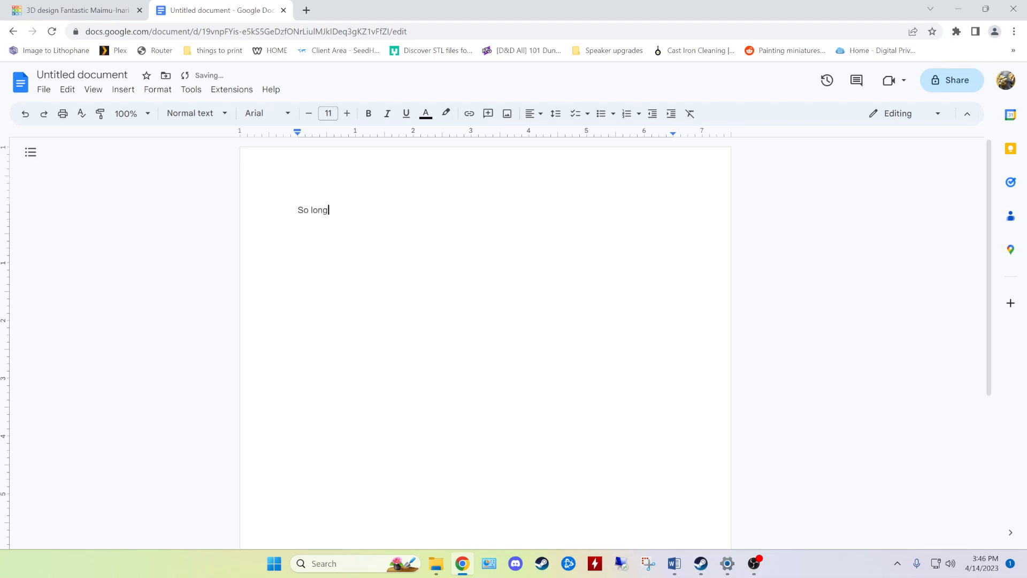
pyautogui.write('every')
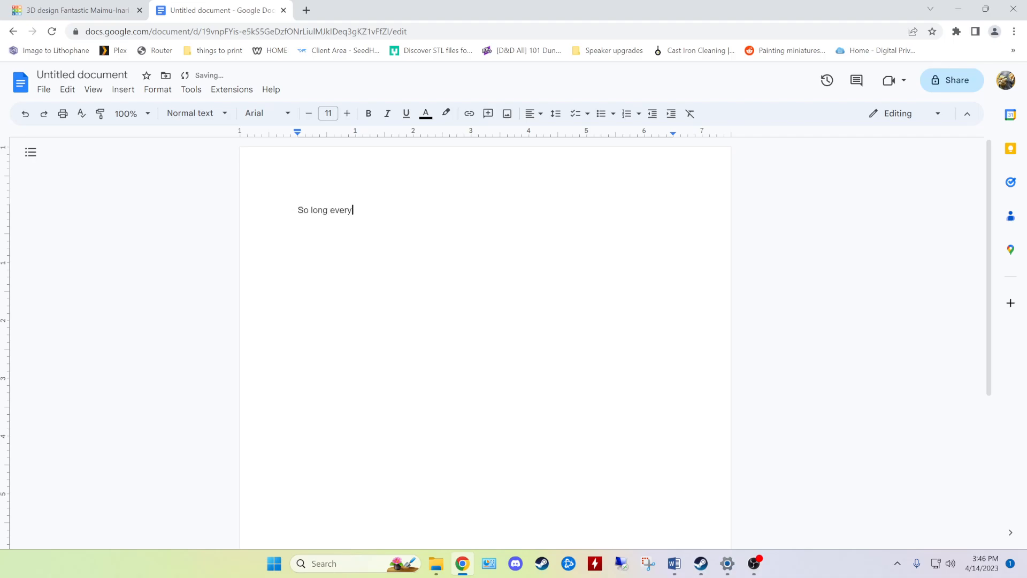